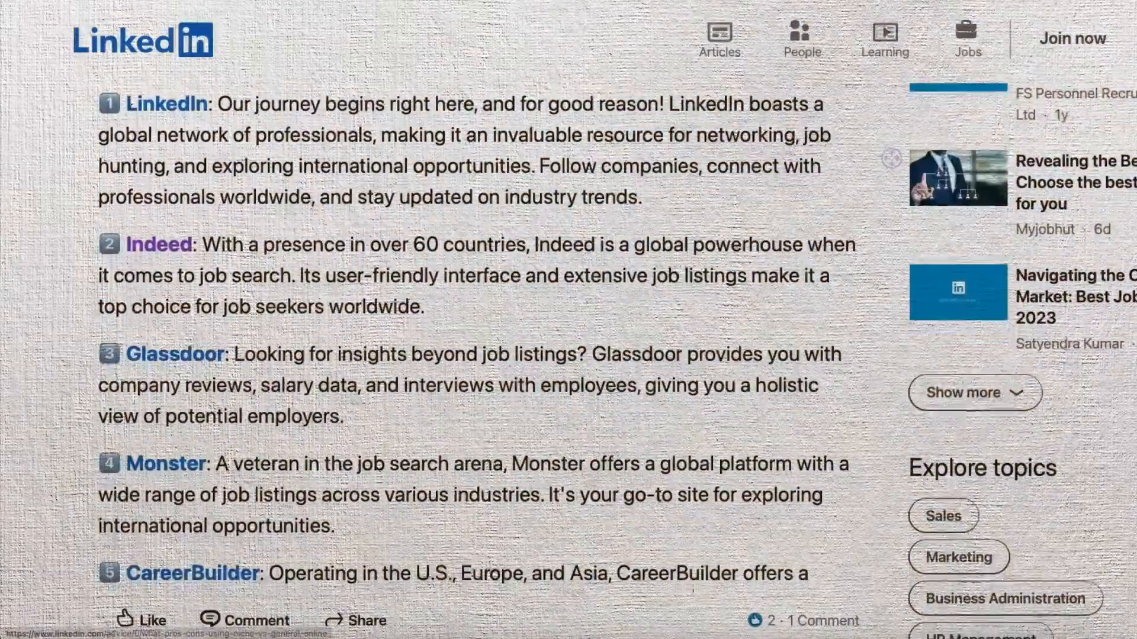
Scroll the 82,000+ Data Engineer results past Netflix's Data Engineer (L5) posting and show date-posted options
scroll("down", 3)
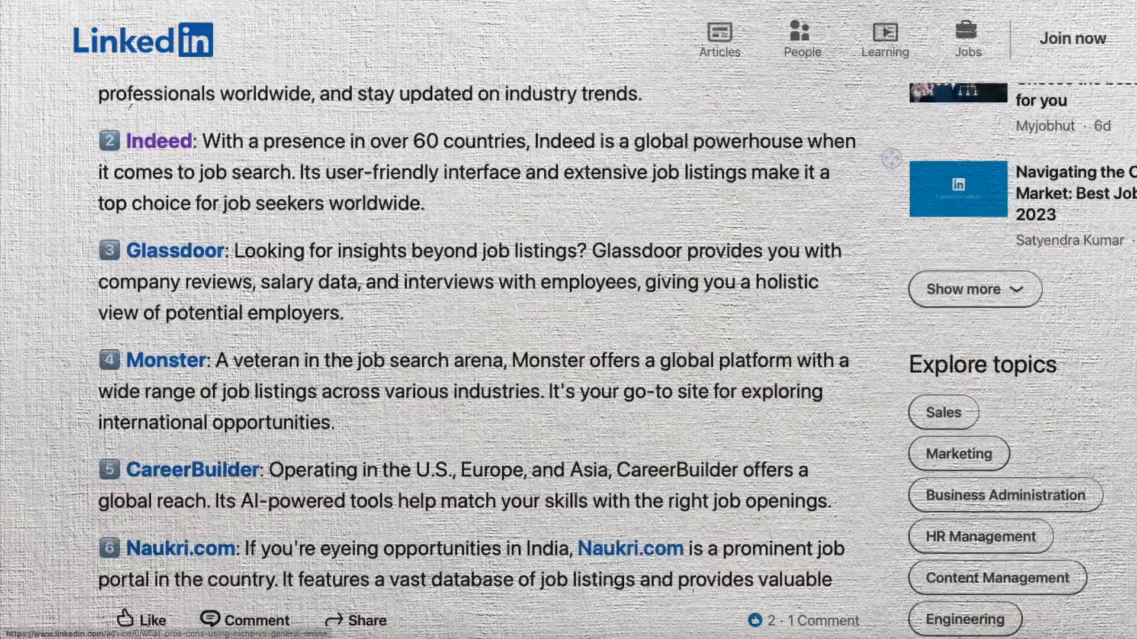
scroll("down", 3)
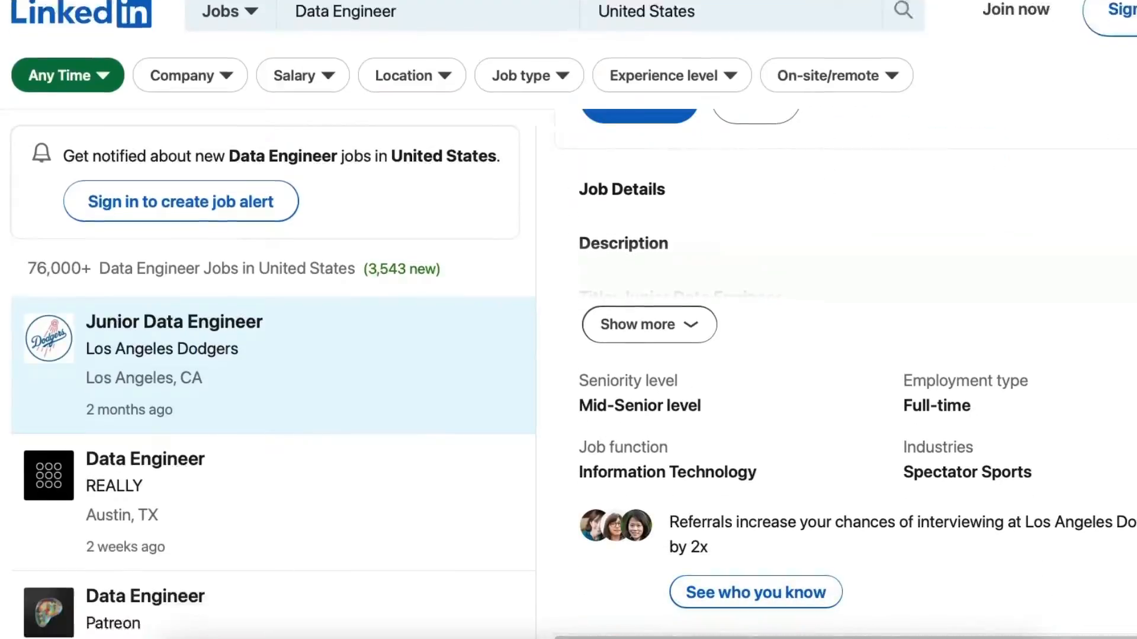
scroll("down", 3)
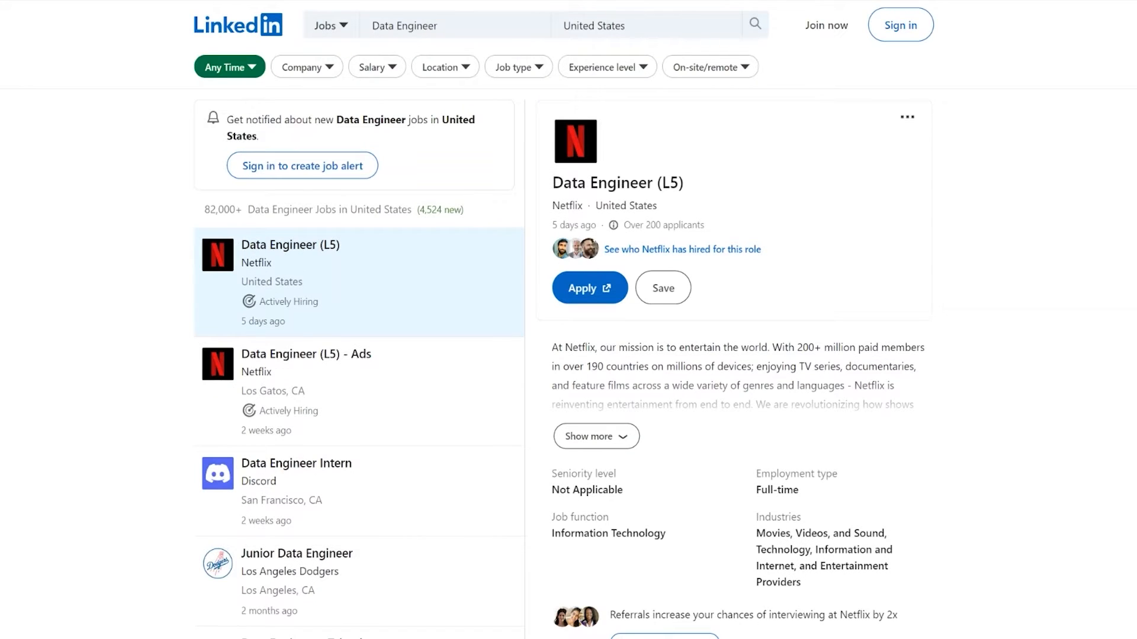
scroll("down", 3)
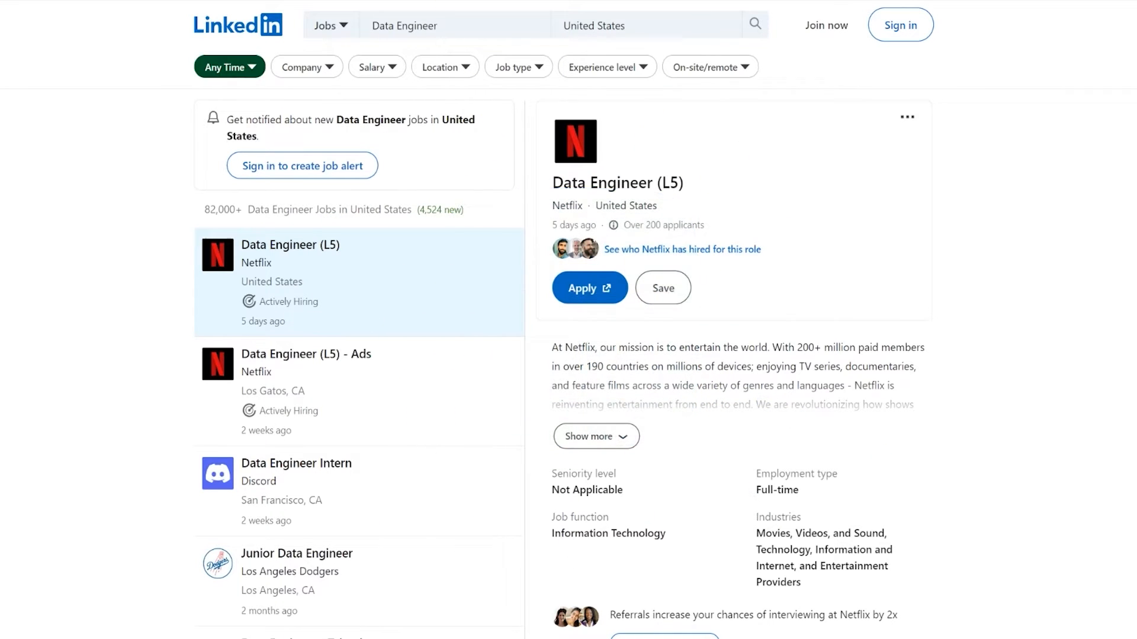
left_click(223, 66)
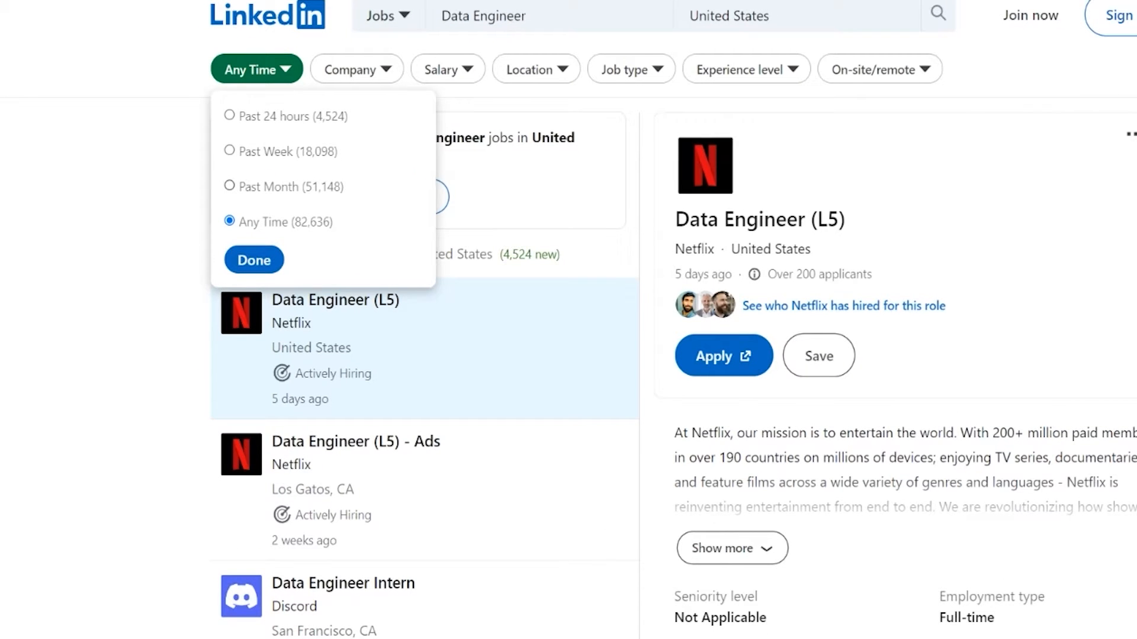
mouse_move(283, 151)
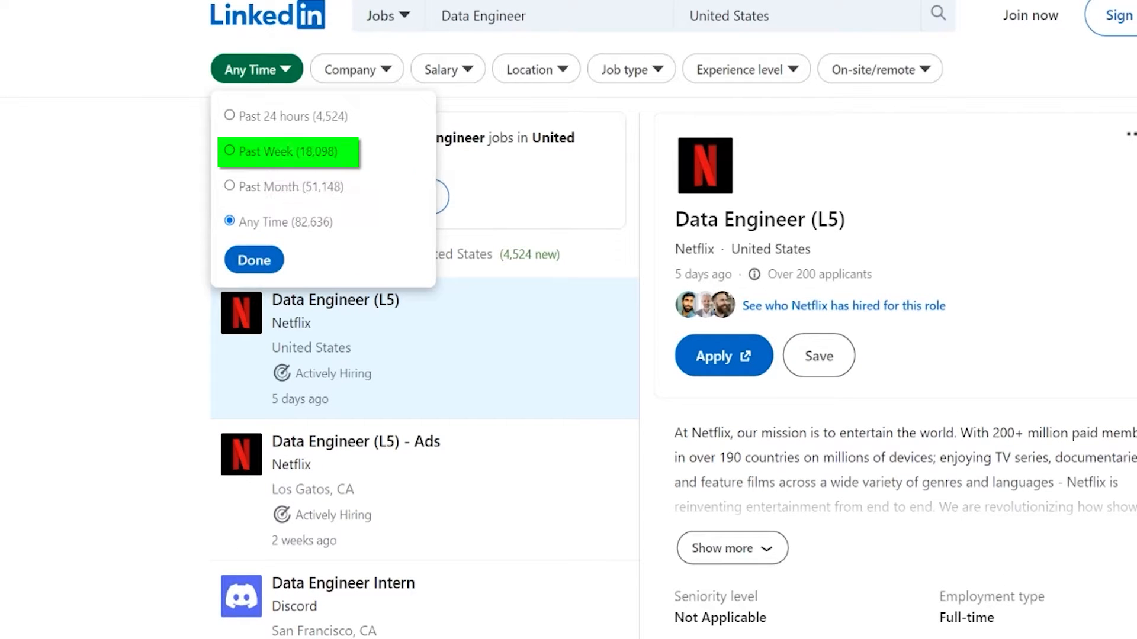
Dismiss the date options and read the Dodgers Junior Data Engineer posting paying $34–$37/hour
left_click(253, 260)
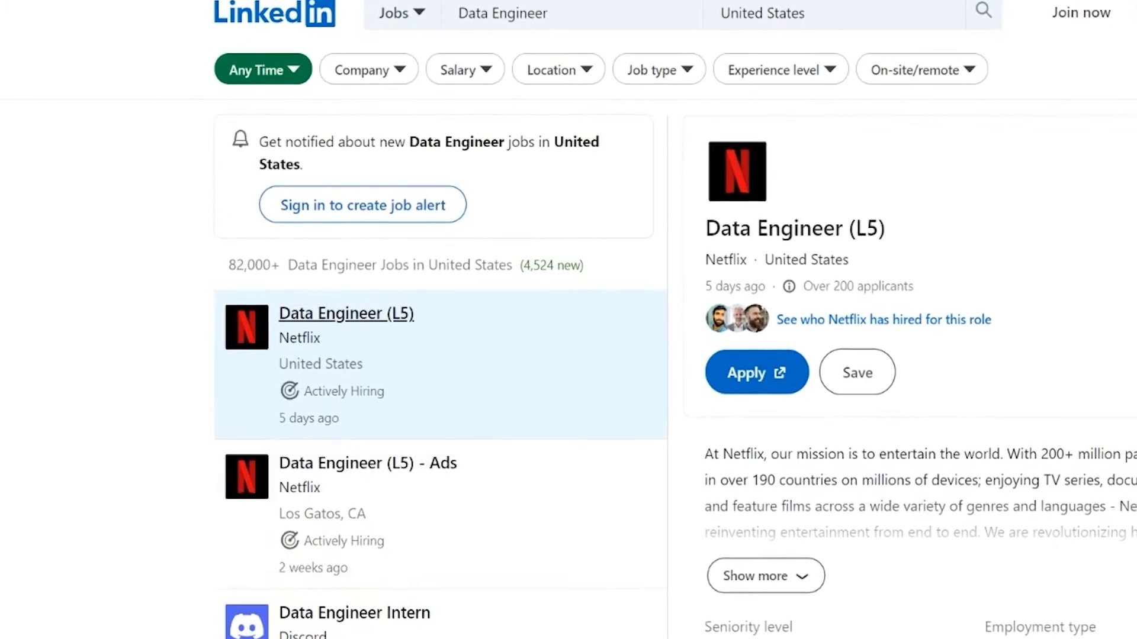
scroll("down", 3)
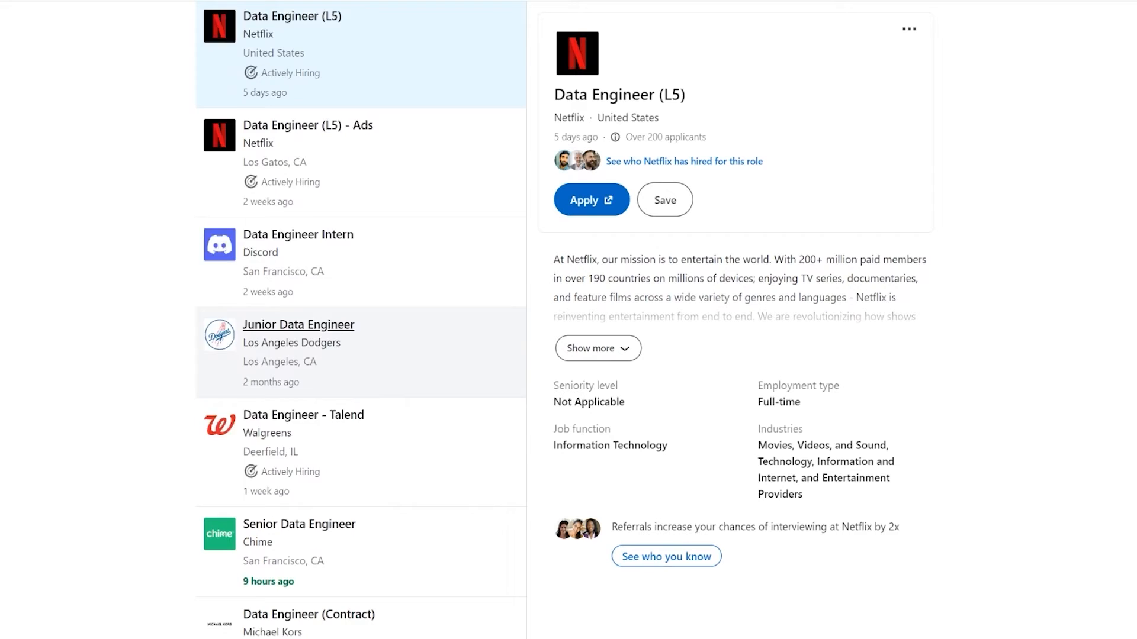
scroll("down", 3)
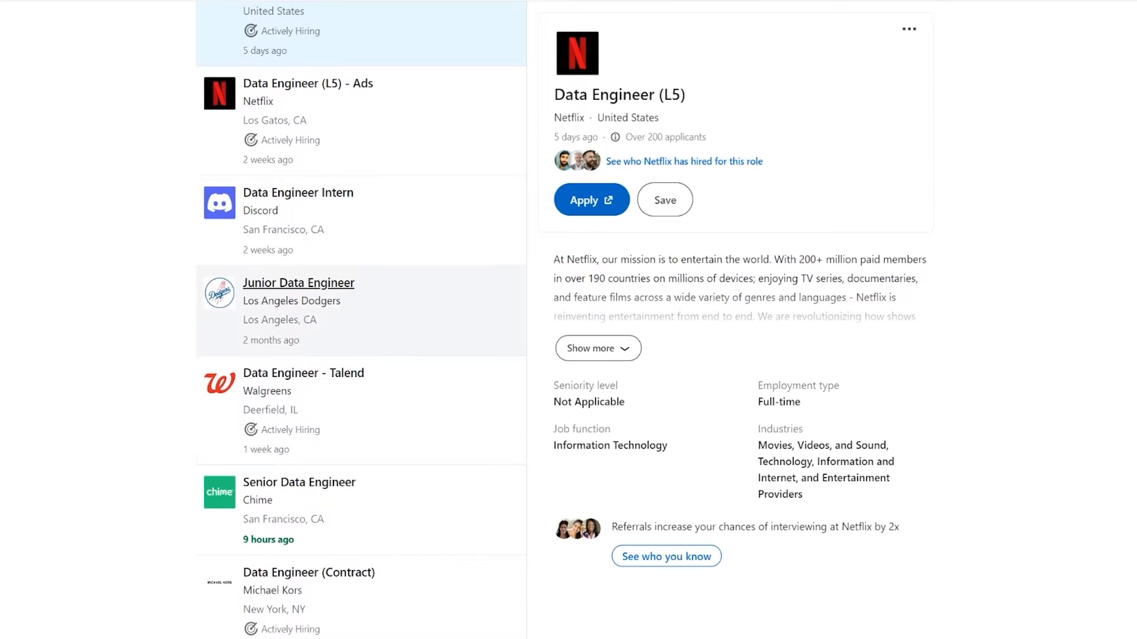
left_click(297, 282)
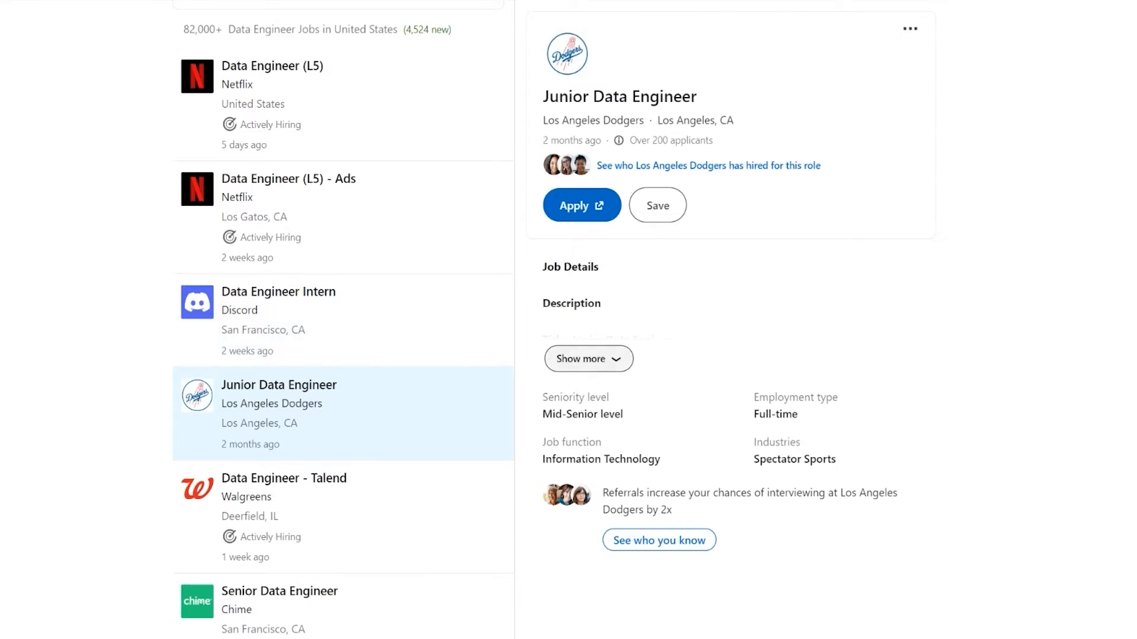
scroll("down", 3)
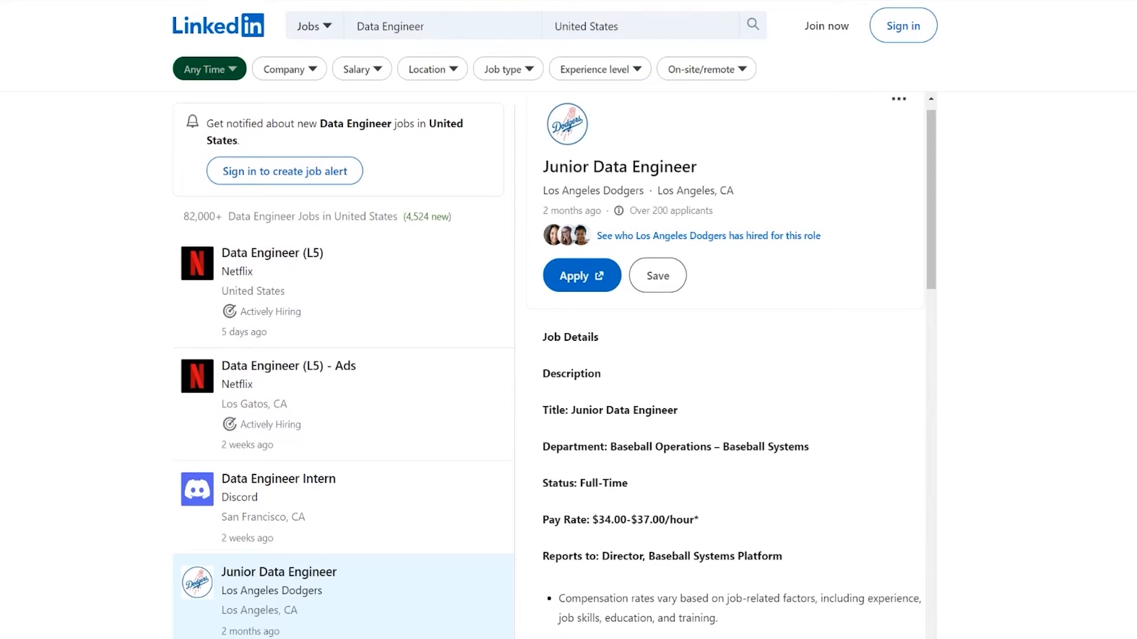
Filter the Data Engineer results to Past Month, cutting them to 49,000+ jobs
left_click(207, 68)
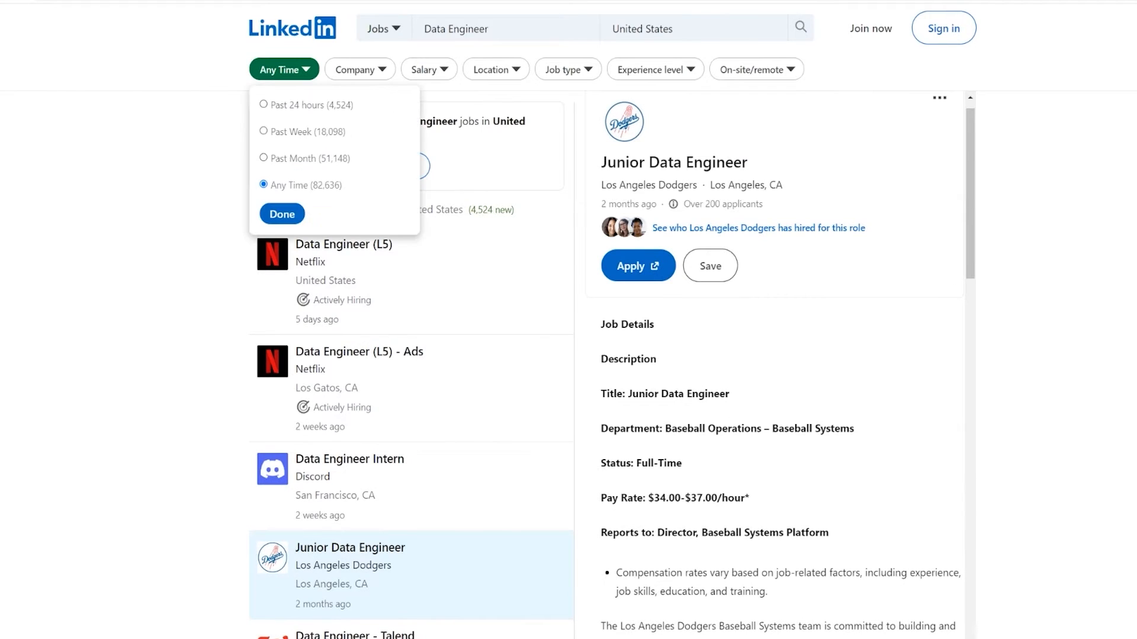
left_click(282, 213)
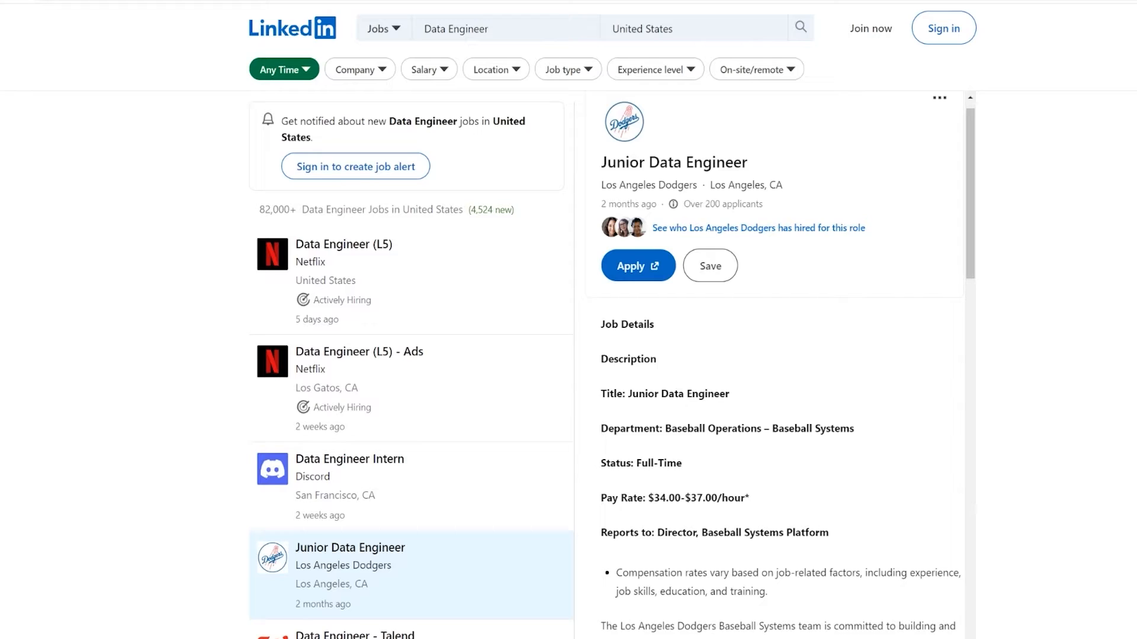
scroll("down", 3)
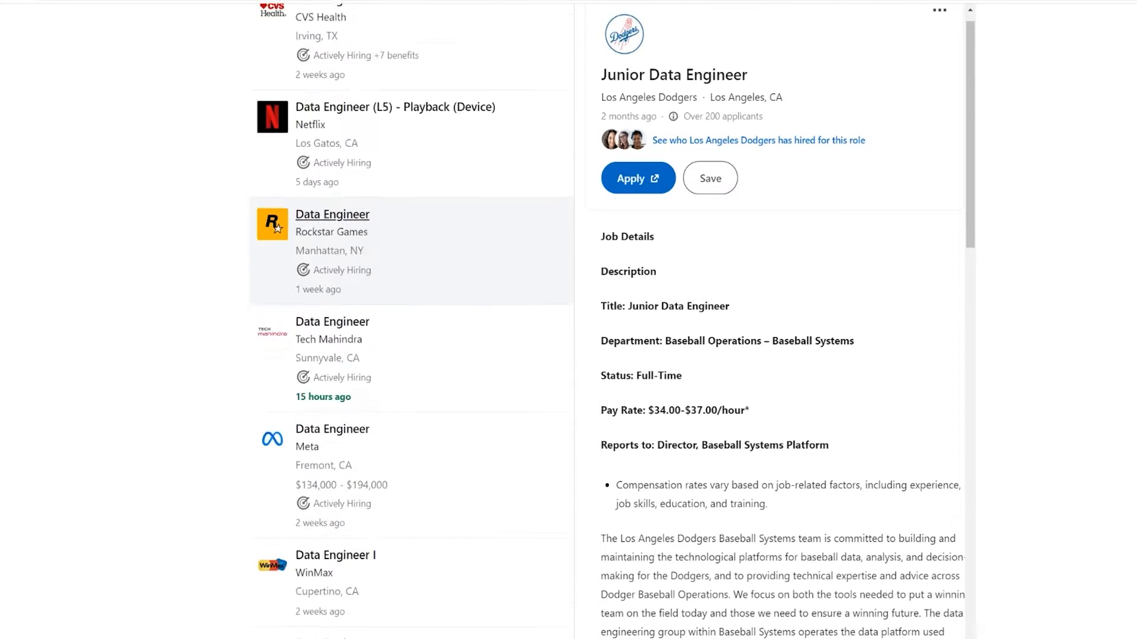
scroll("down", 3)
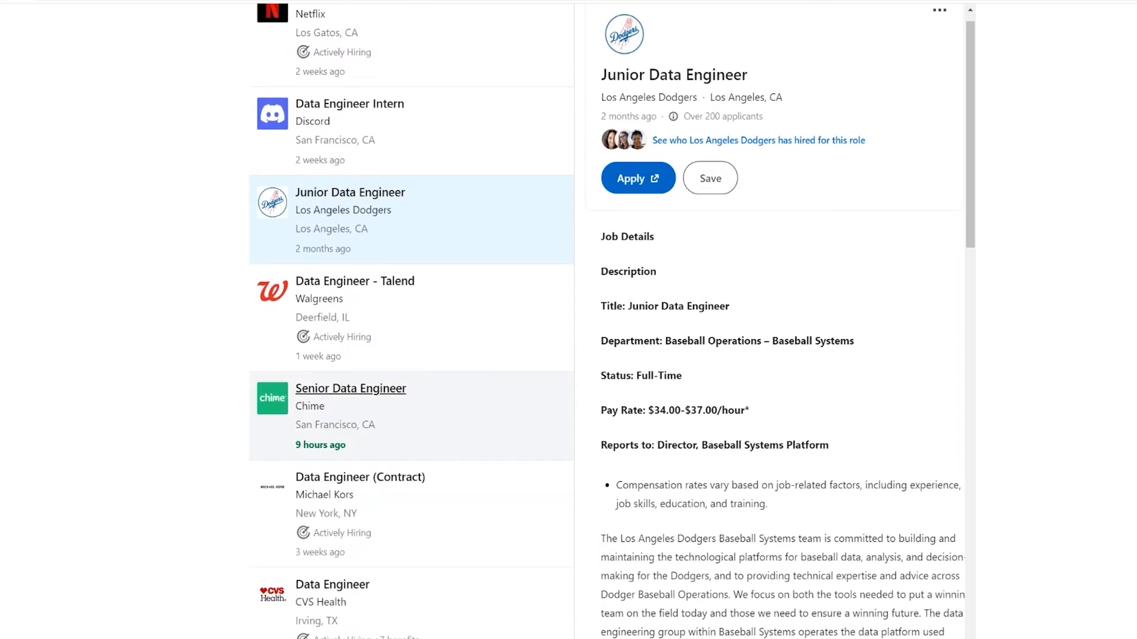
left_click(279, 68)
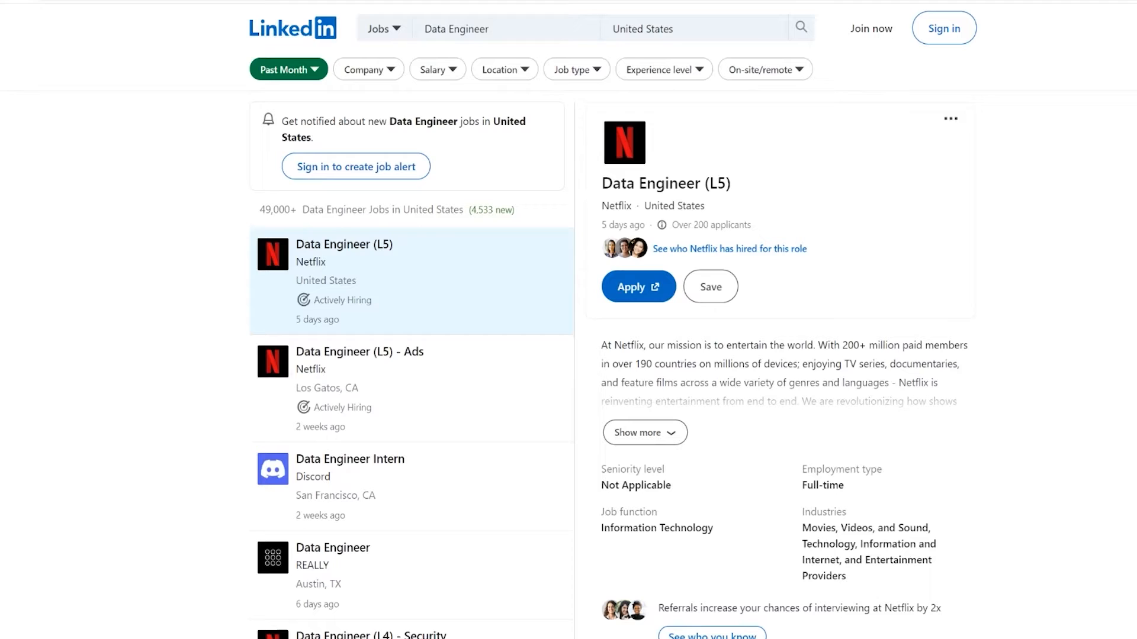
Show the Experience level filter choices, including Entry level with 13,661 jobs
left_click(661, 68)
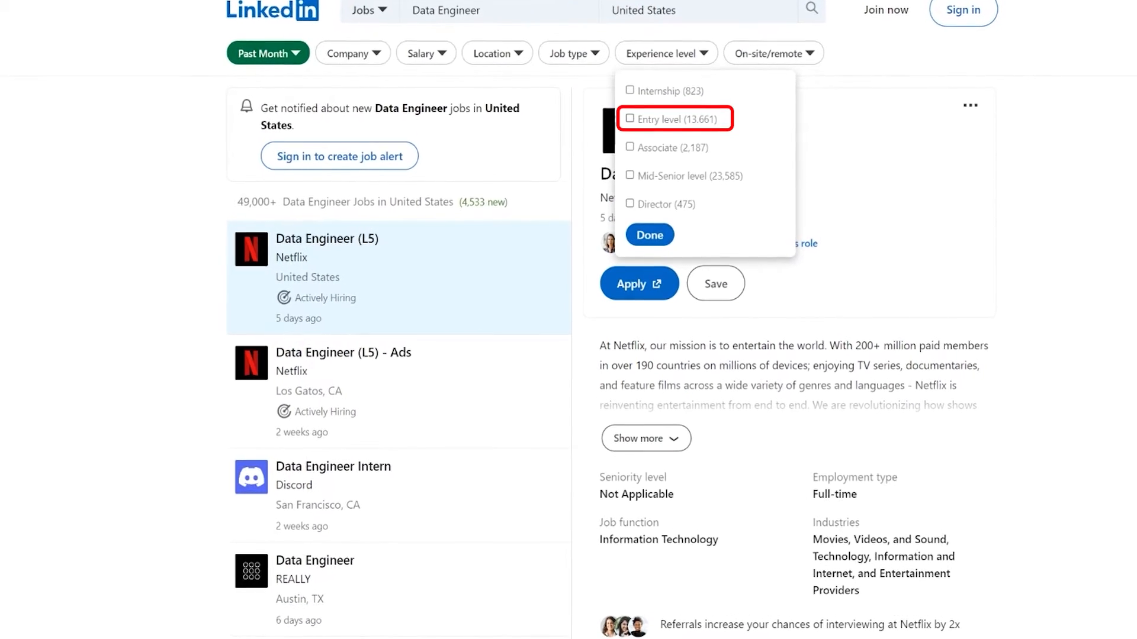
left_click(632, 119)
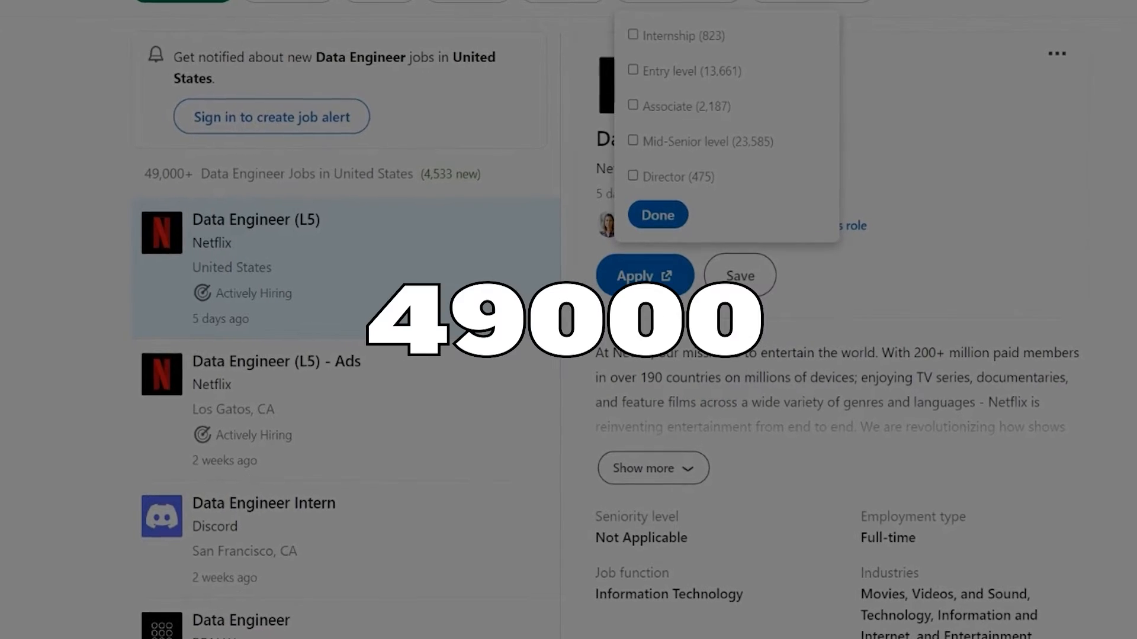
left_click(656, 214)
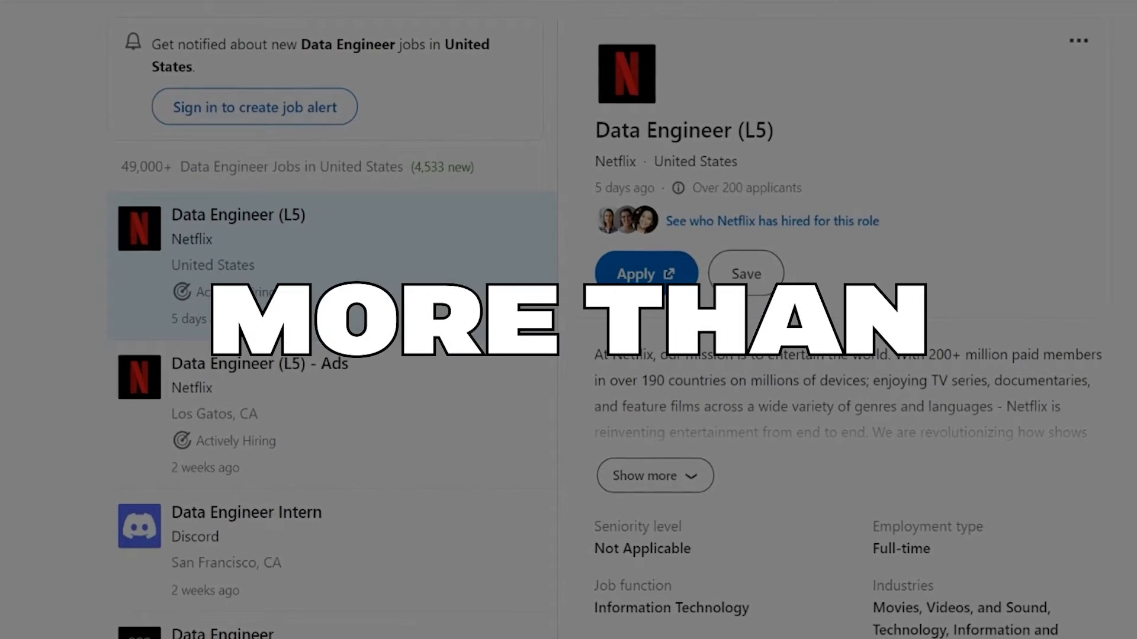
left_click(614, 67)
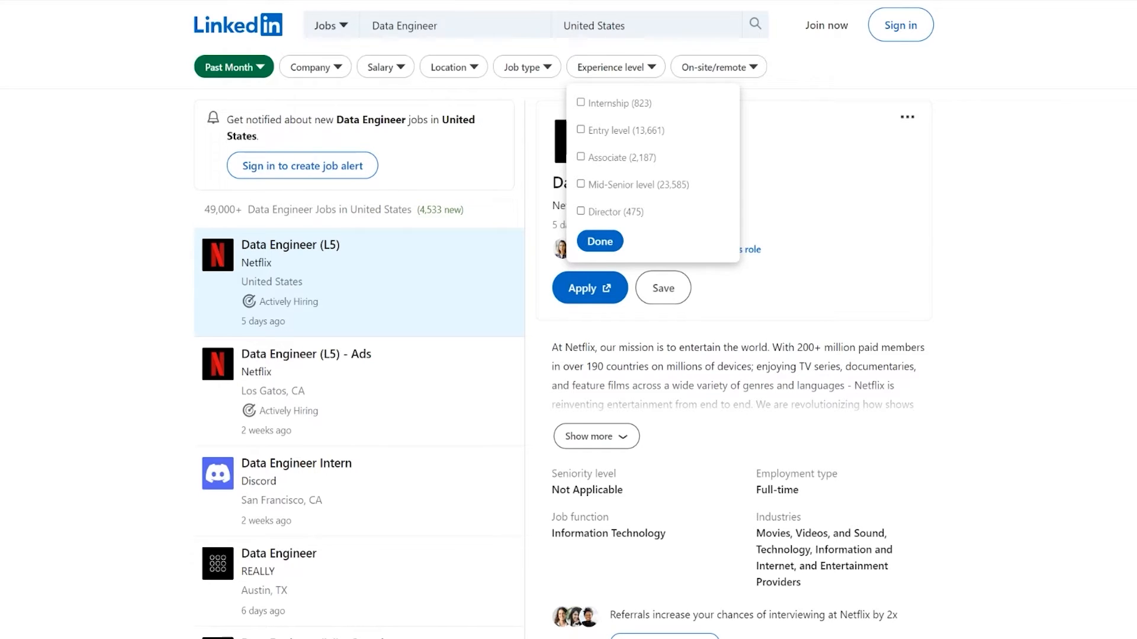
Apply Entry level, then all five levels, then clear the experience filter for 51,000+ jobs
left_click(581, 130)
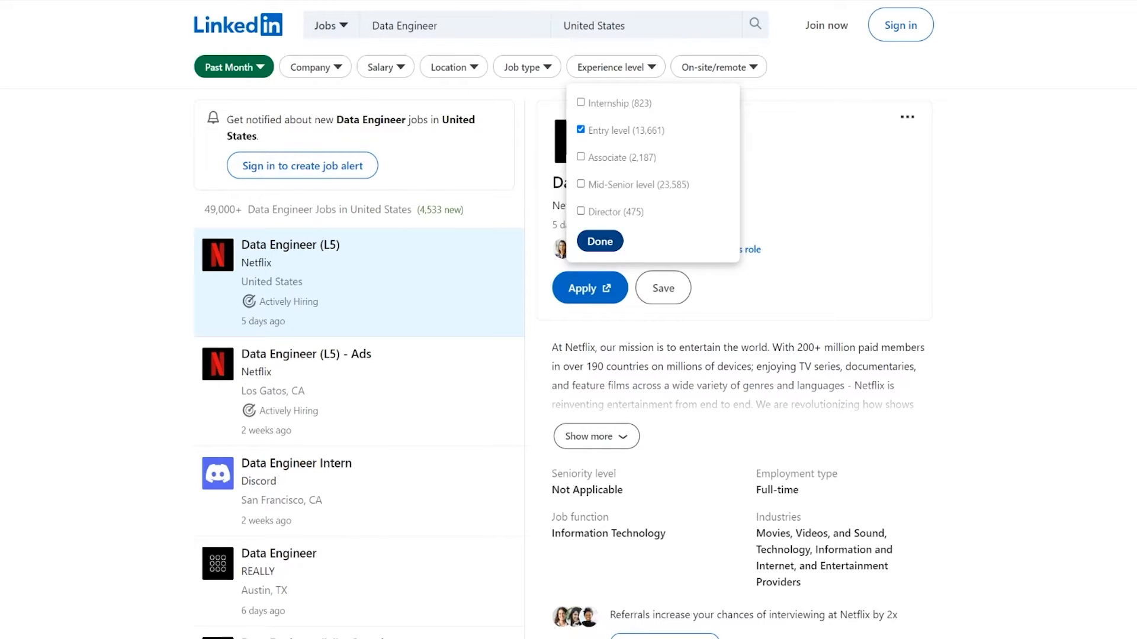
left_click(599, 241)
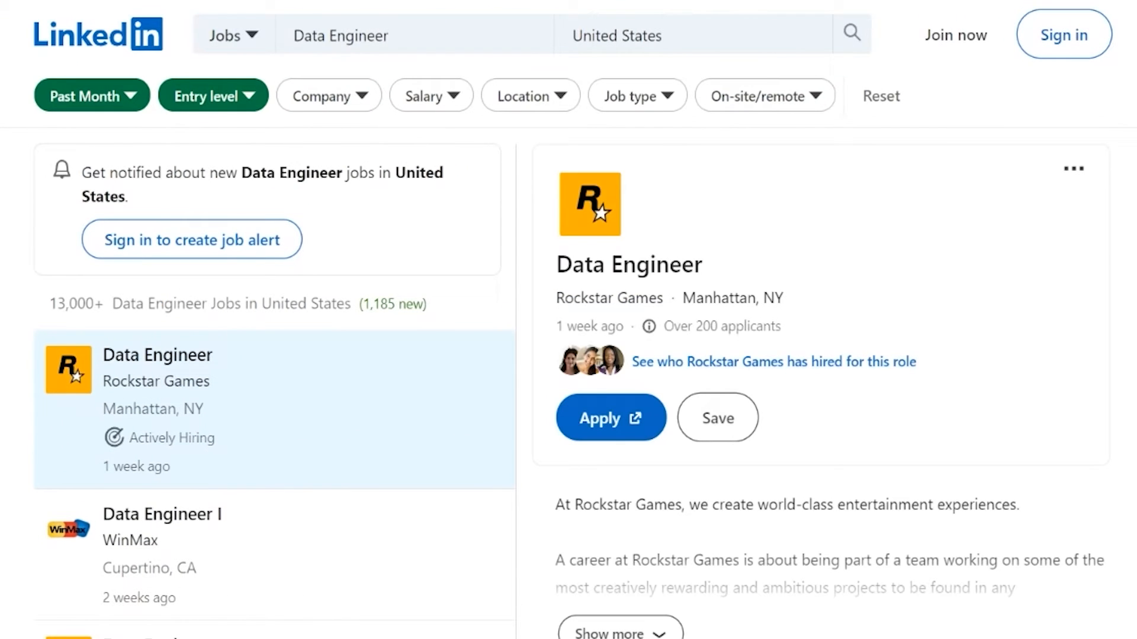
left_click(760, 94)
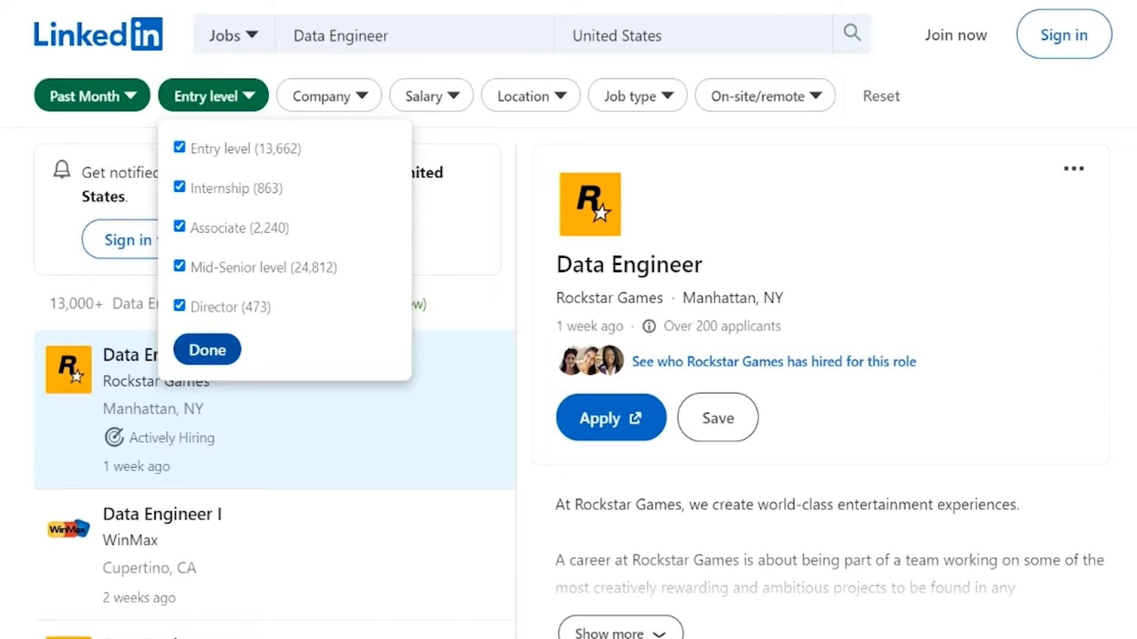
left_click(206, 349)
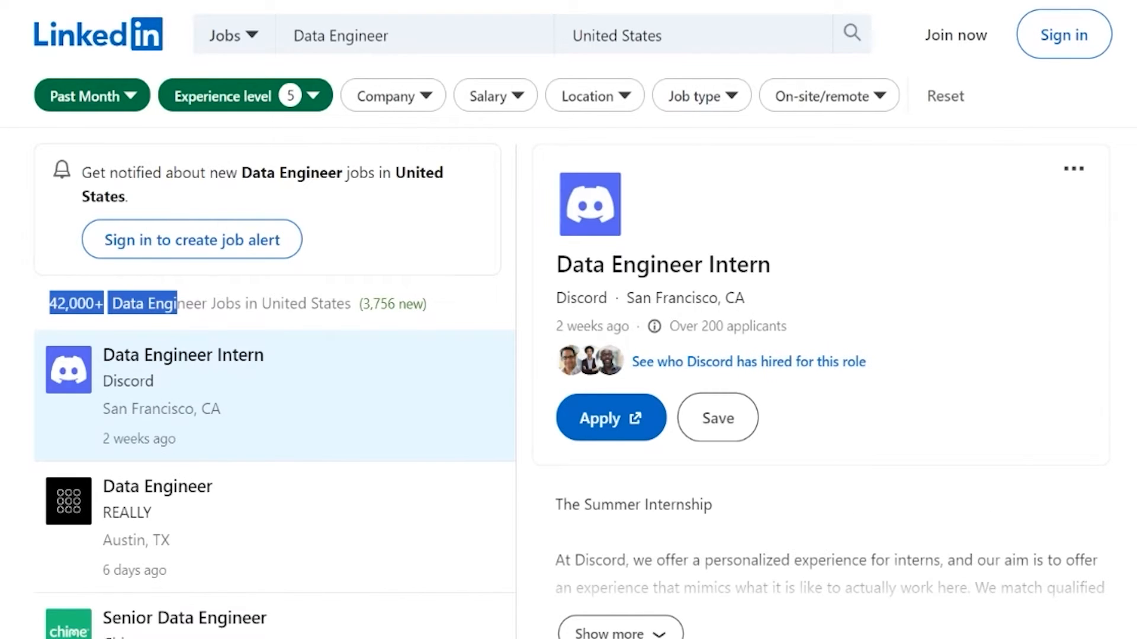
left_click(239, 95)
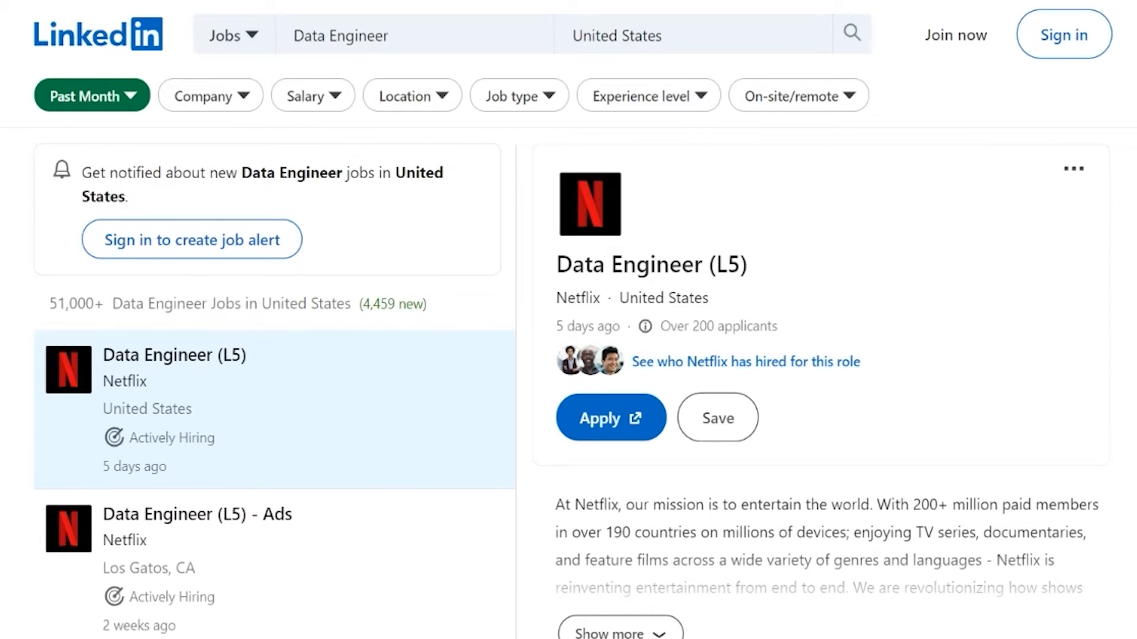
Open Discord's Data Engineer Intern posting and read its paid summer internship description
scroll("down", 3)
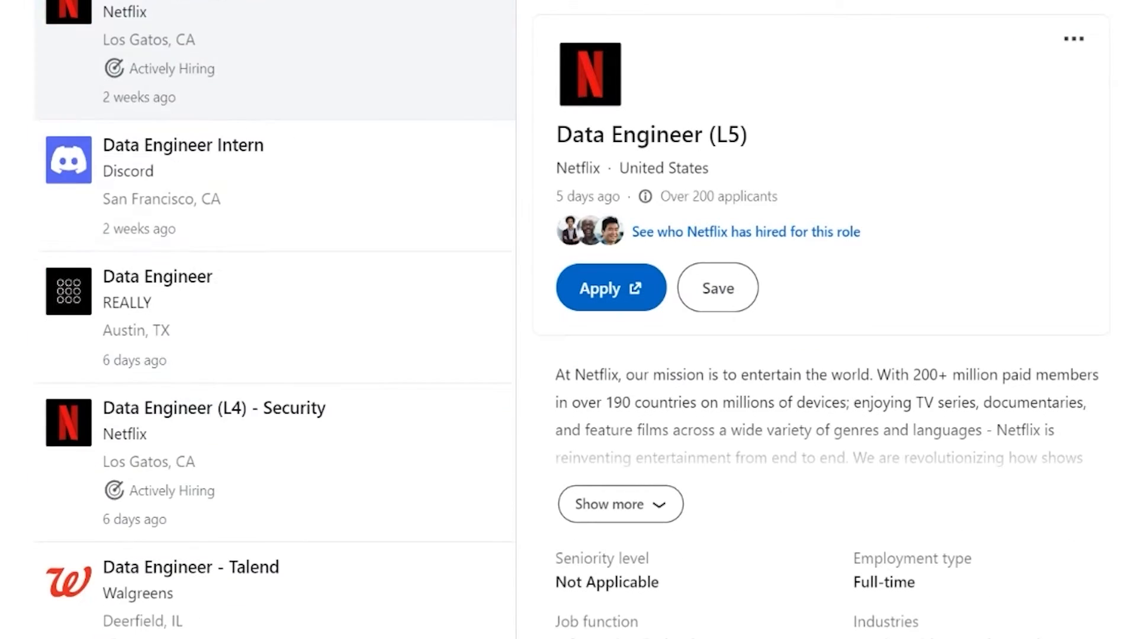
scroll("down", 3)
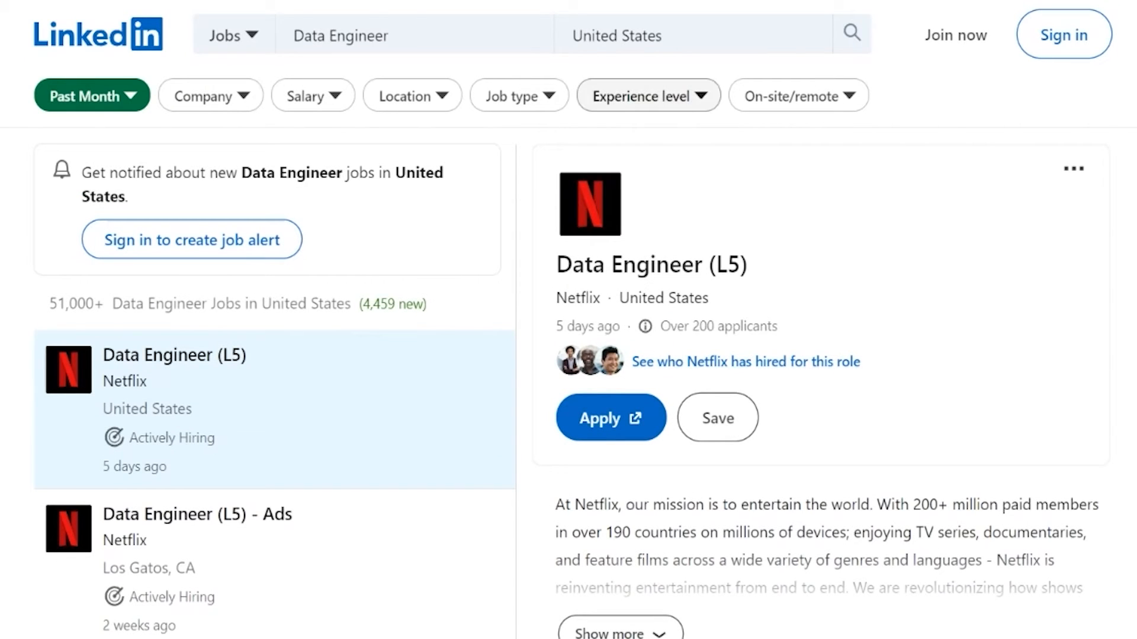
left_click(647, 95)
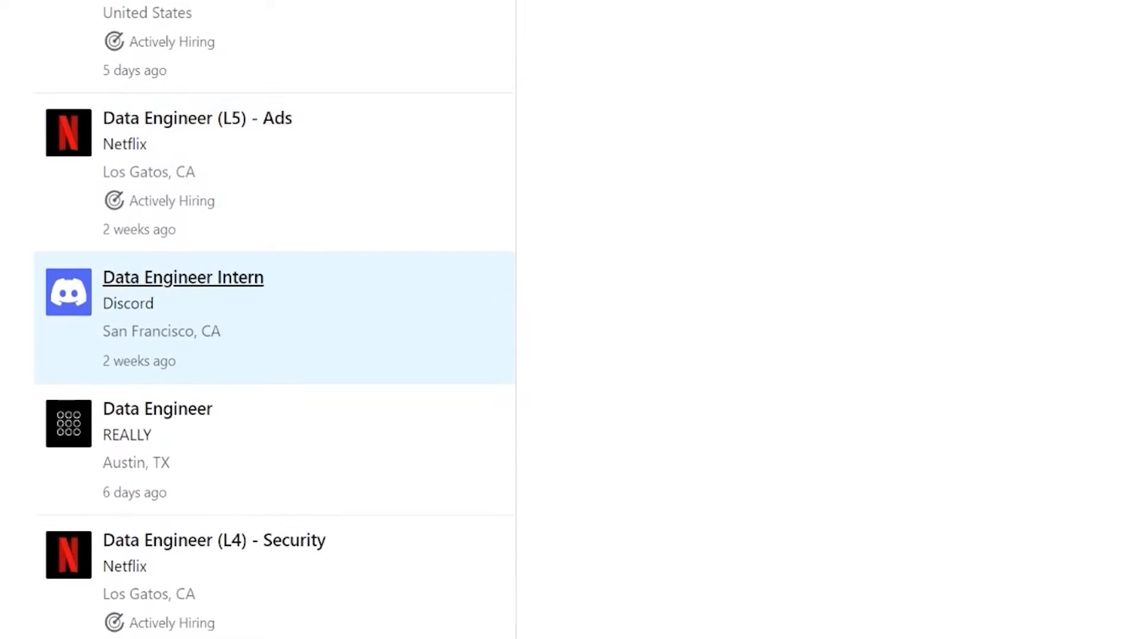
left_click(183, 277)
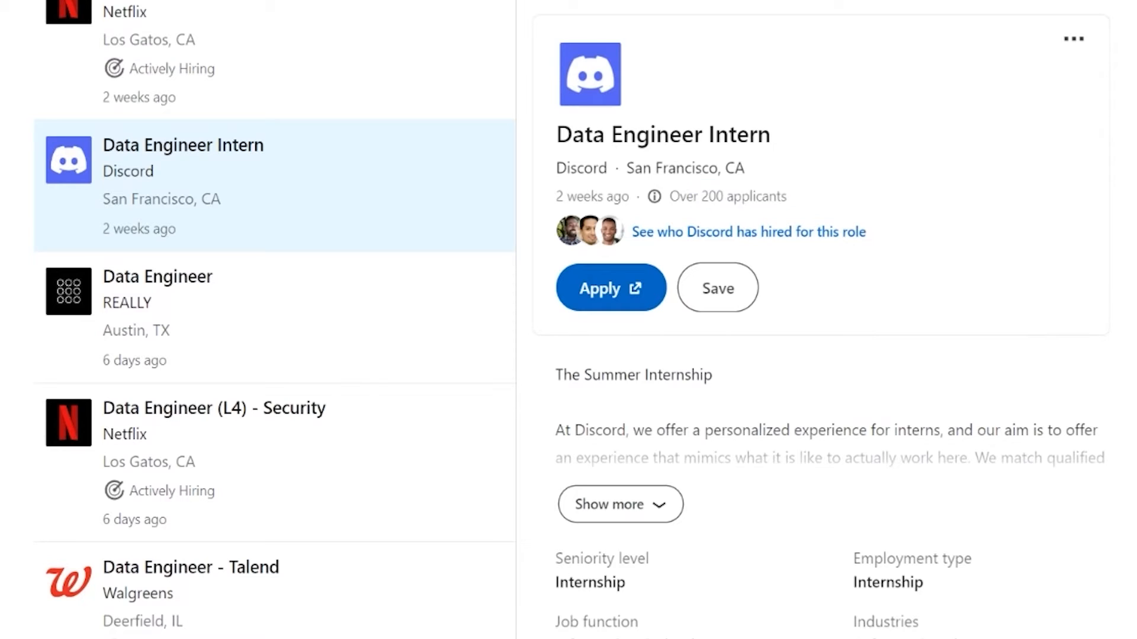
left_click_drag(709, 197, 768, 196)
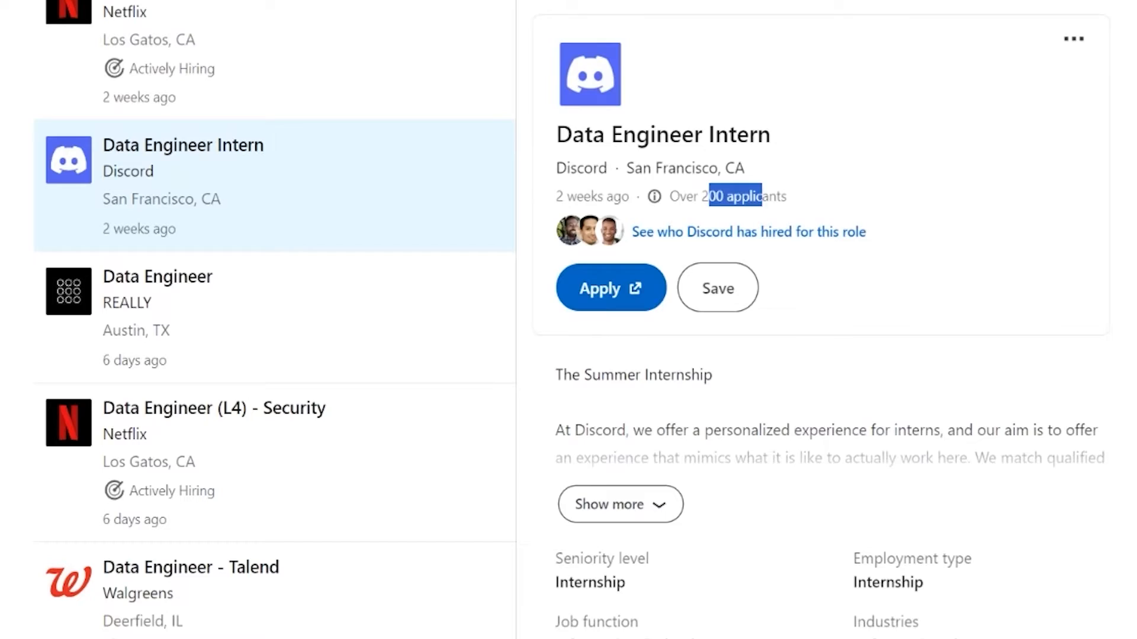
scroll("down", 3)
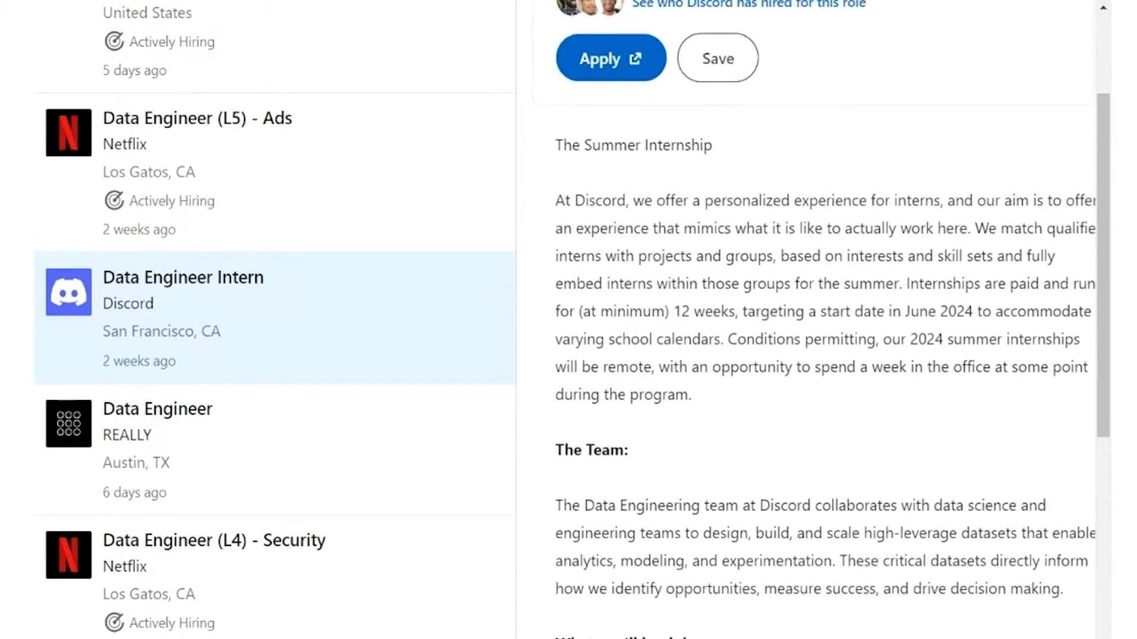
scroll("down", 3)
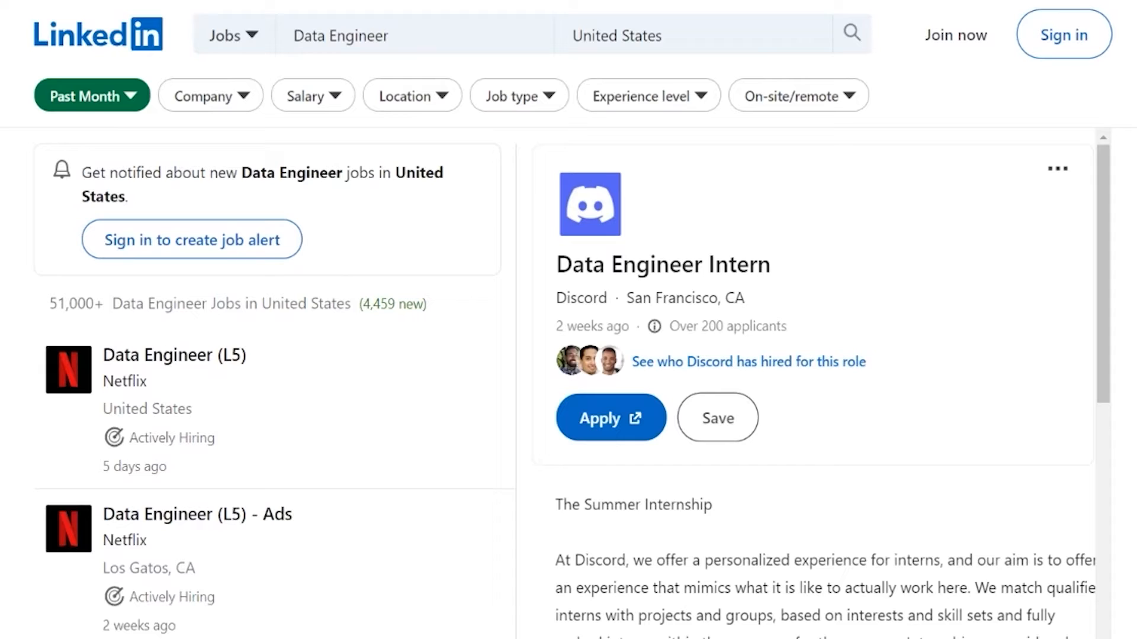
Apply the Entry level experience filter, narrowing results to 13,000+ Data Engineer jobs
left_click(646, 95)
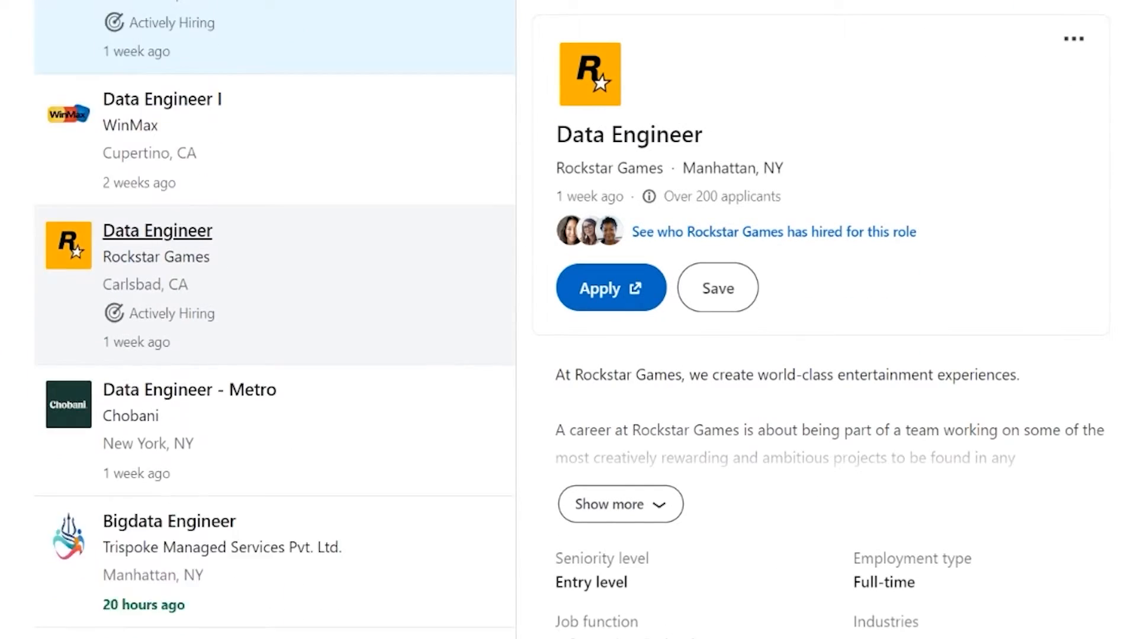
scroll("down", 3)
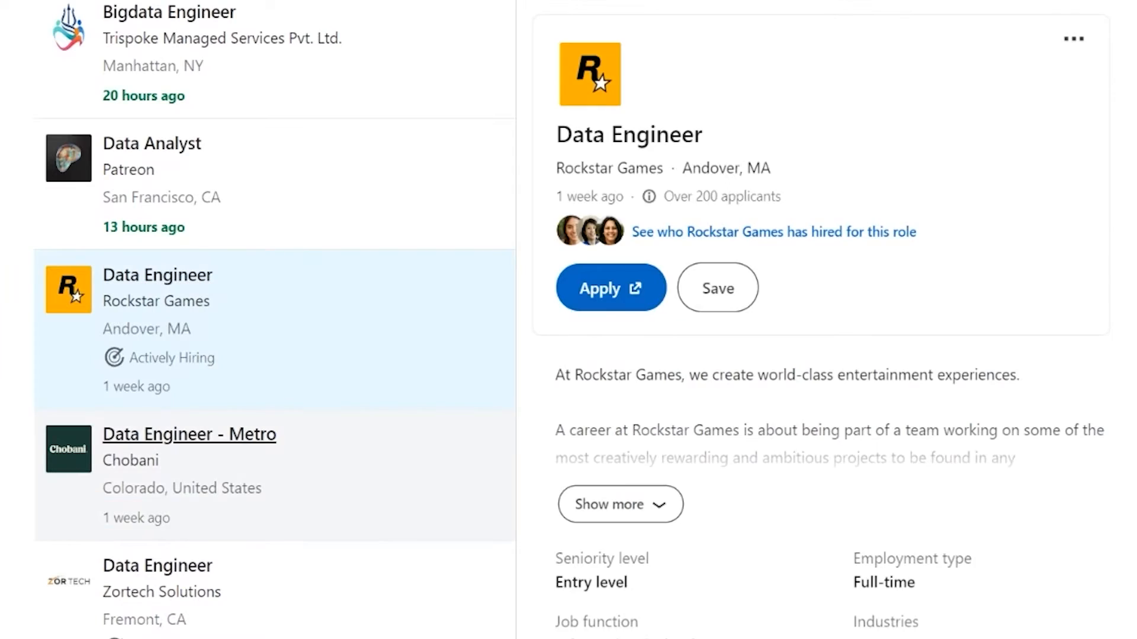
scroll("down", 3)
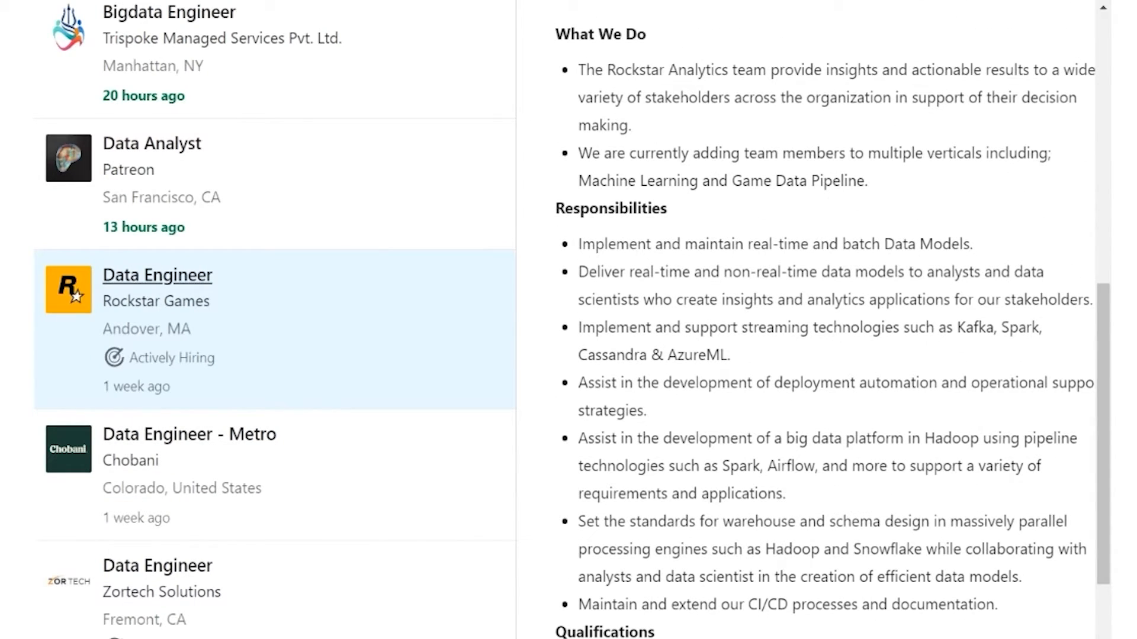
scroll("down", 3)
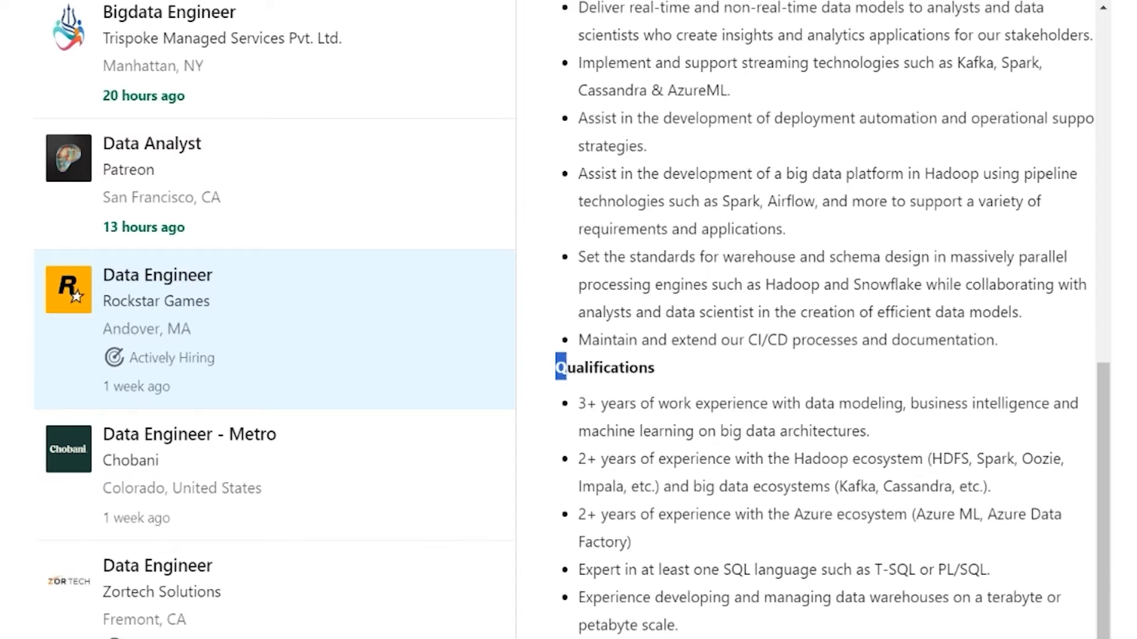
scroll("down", 3)
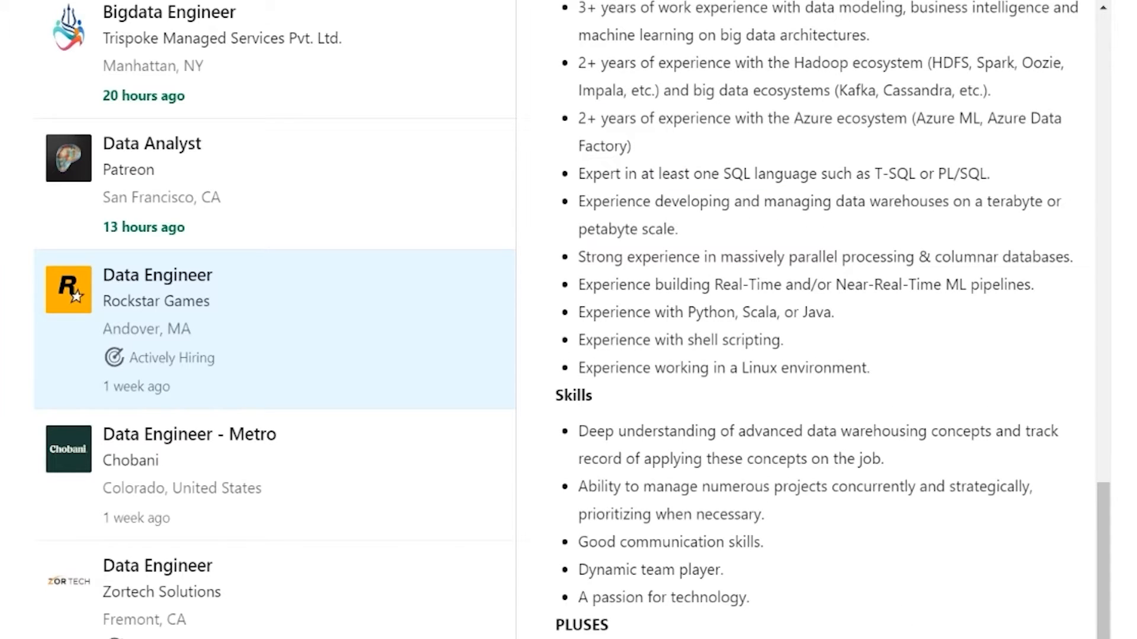
Highlight requirement lines on massively parallel processing and translating data requests
left_click_drag(614, 284, 895, 284)
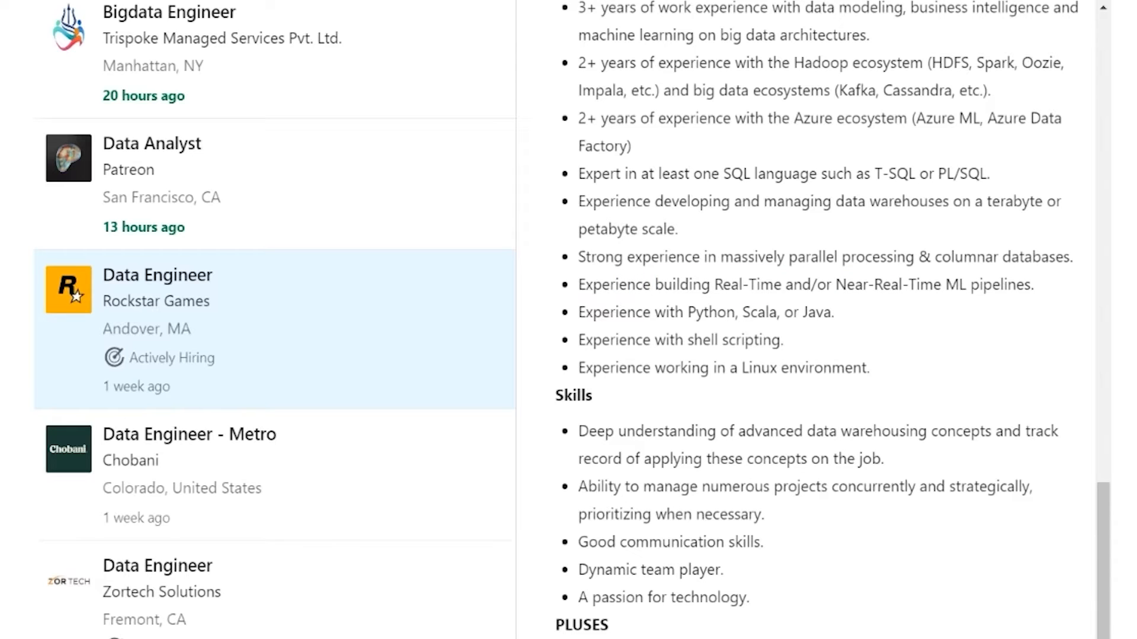
left_click_drag(578, 256, 846, 256)
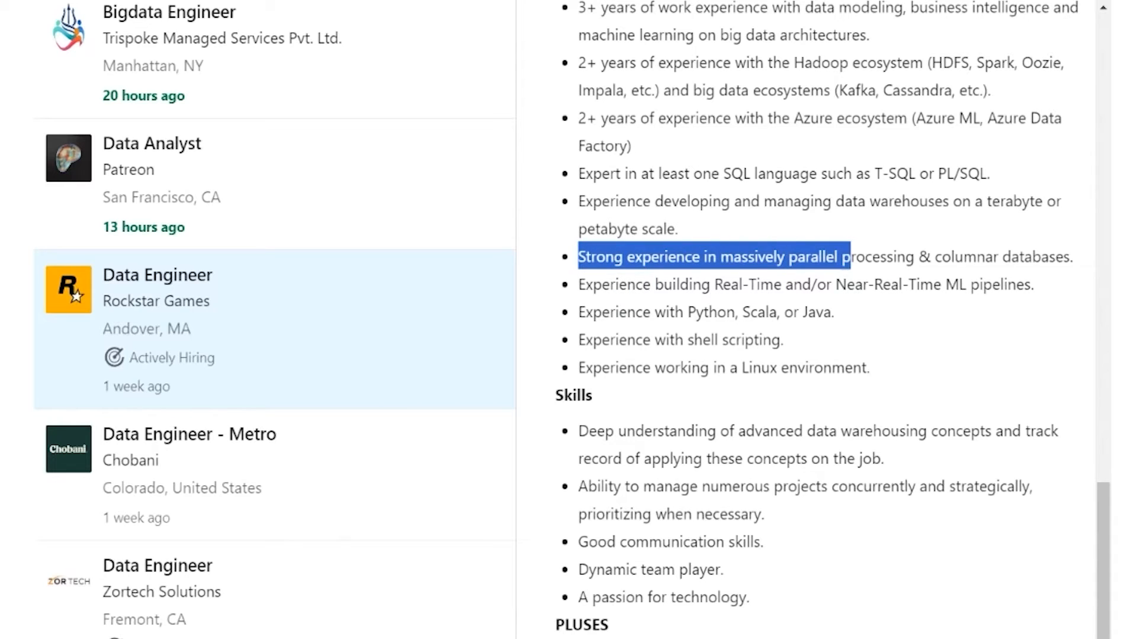
left_click_drag(846, 257, 1018, 256)
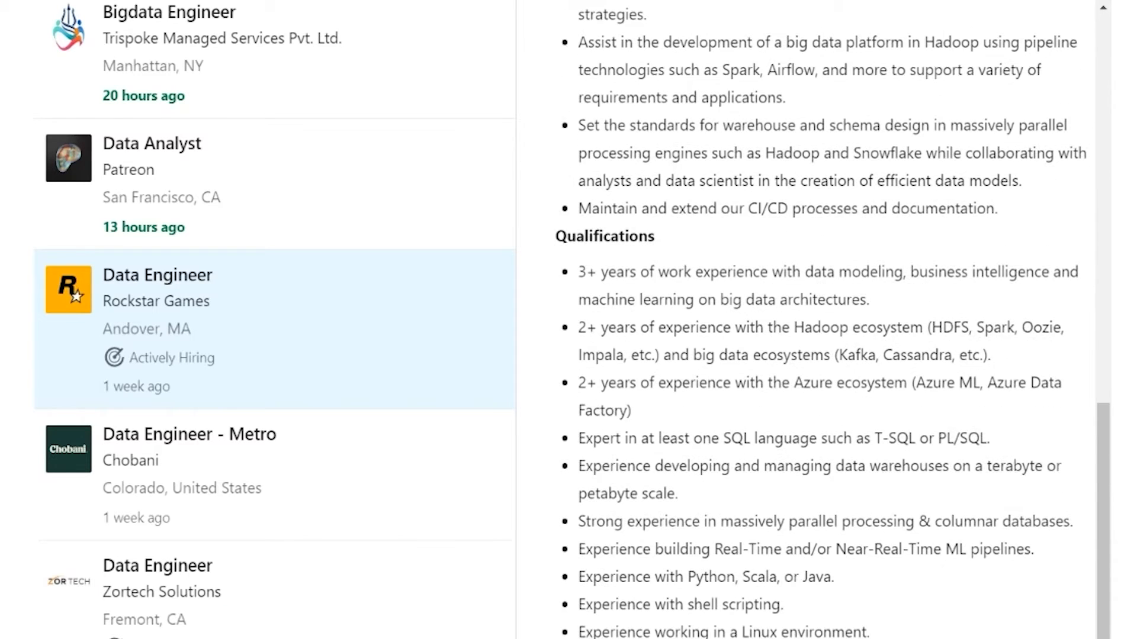
scroll("down", 3)
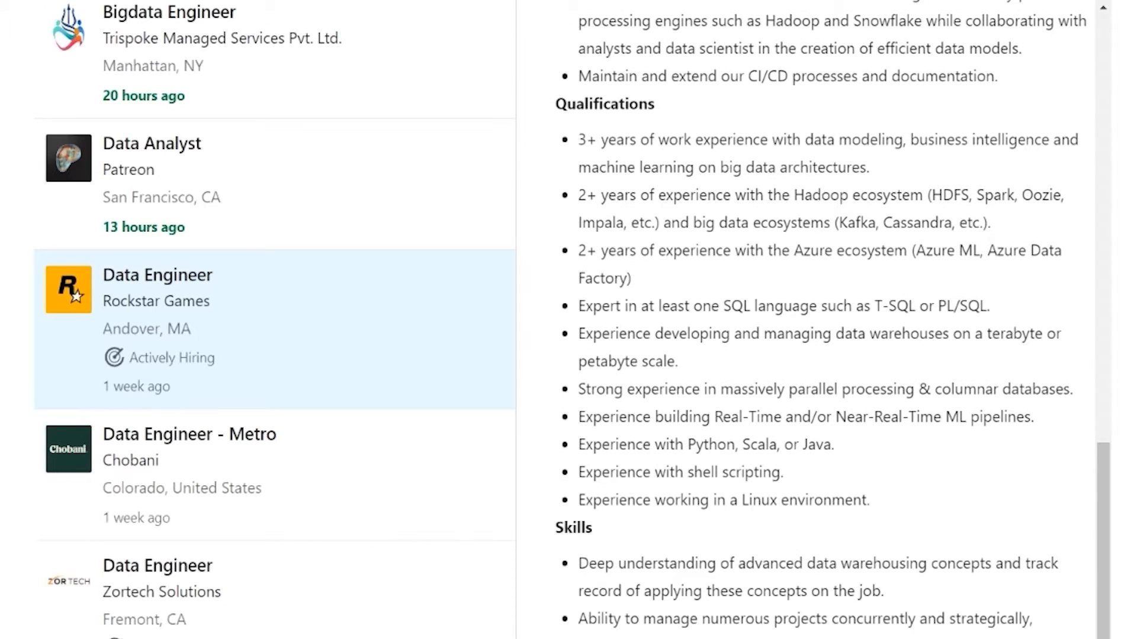
left_click_drag(578, 139, 858, 167)
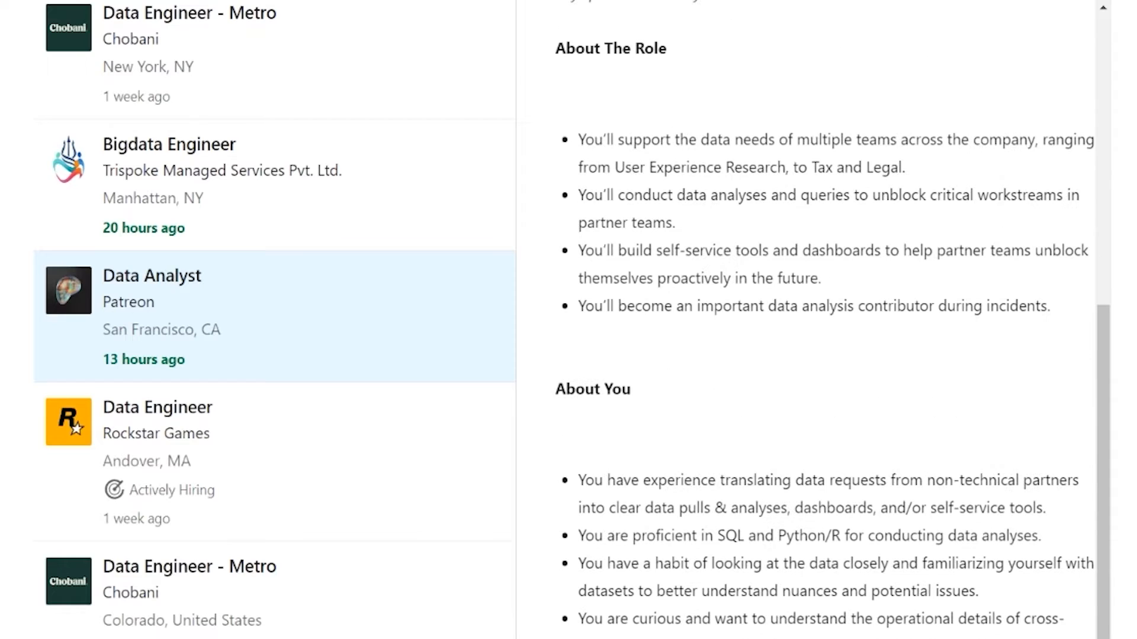
left_click_drag(577, 480, 1007, 480)
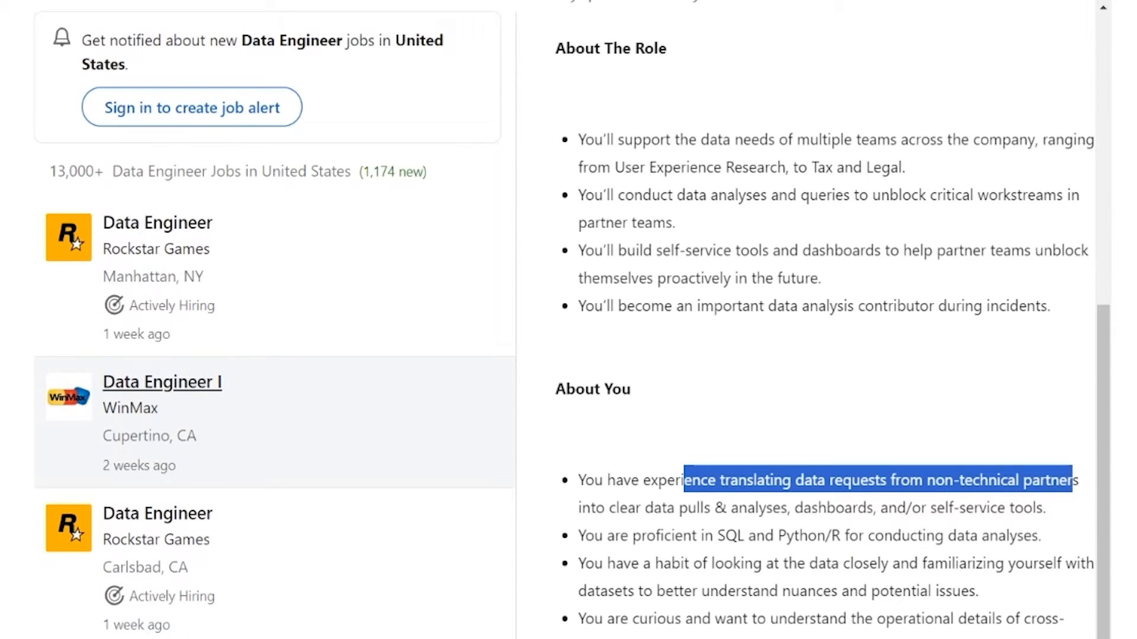
Read the WinMax Data Engineer I, Zortech Solutions and FanDuel listings' requirements
left_click(162, 382)
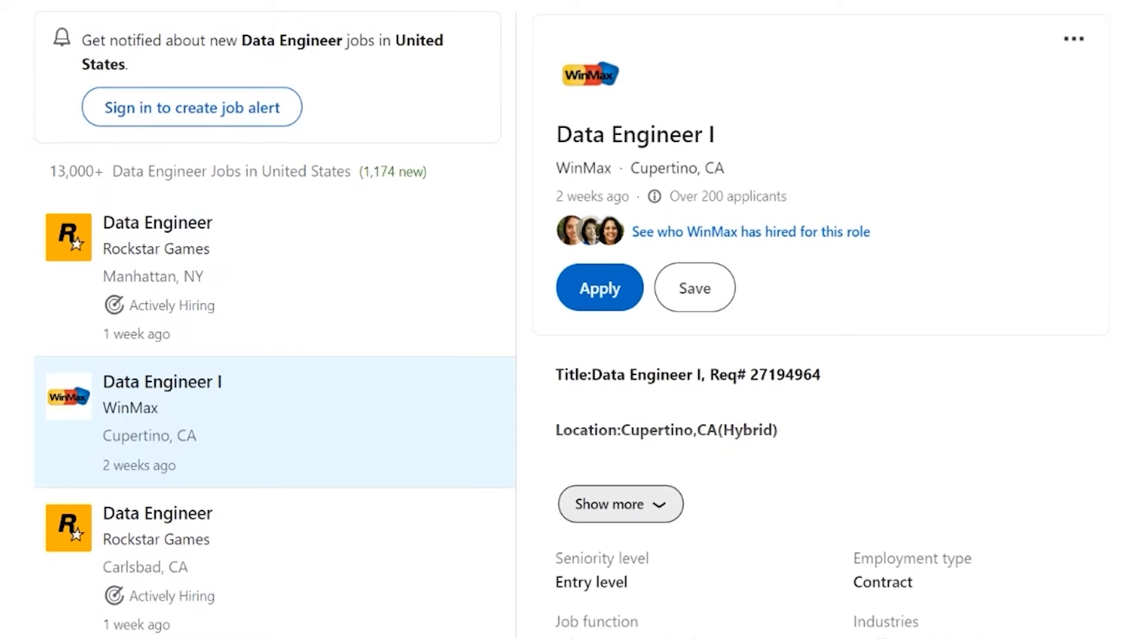
scroll("down", 3)
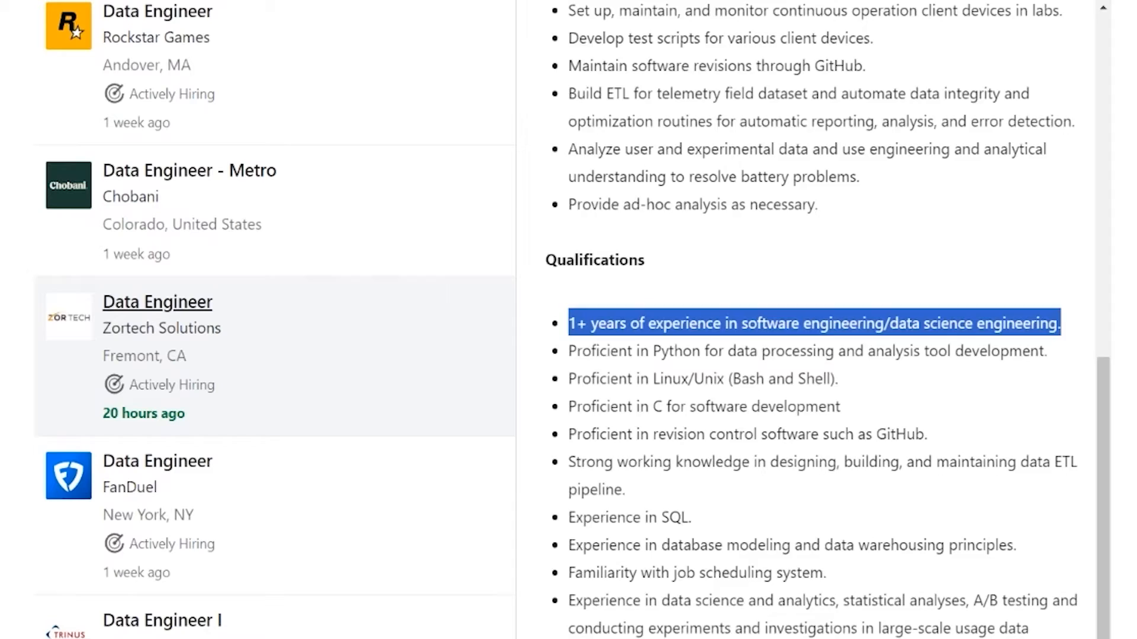
left_click(157, 301)
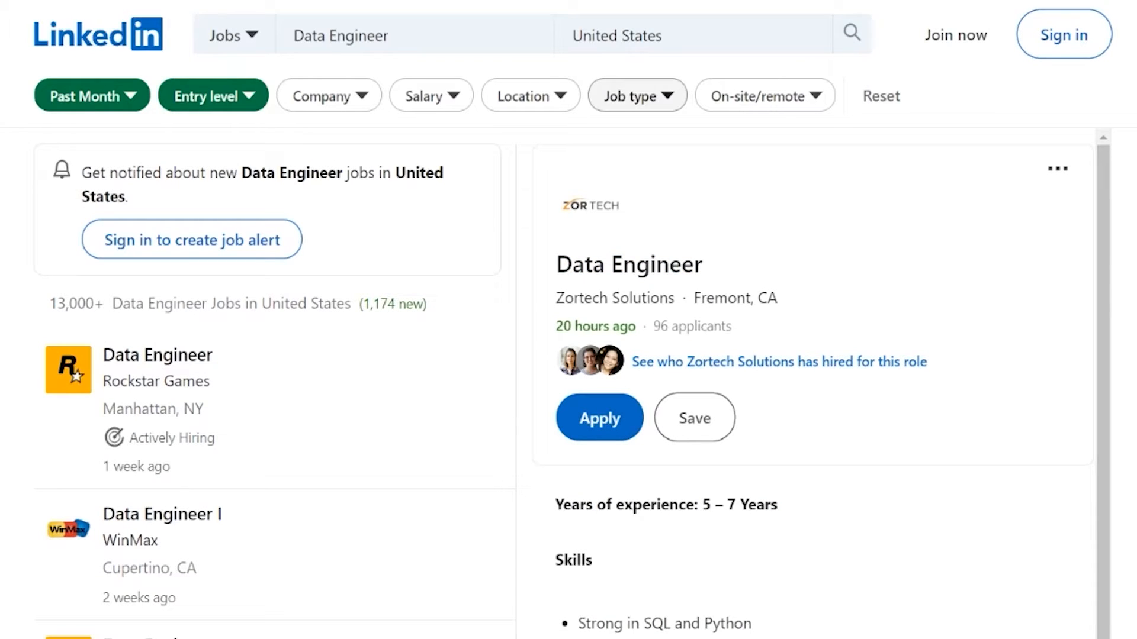
scroll("down", 3)
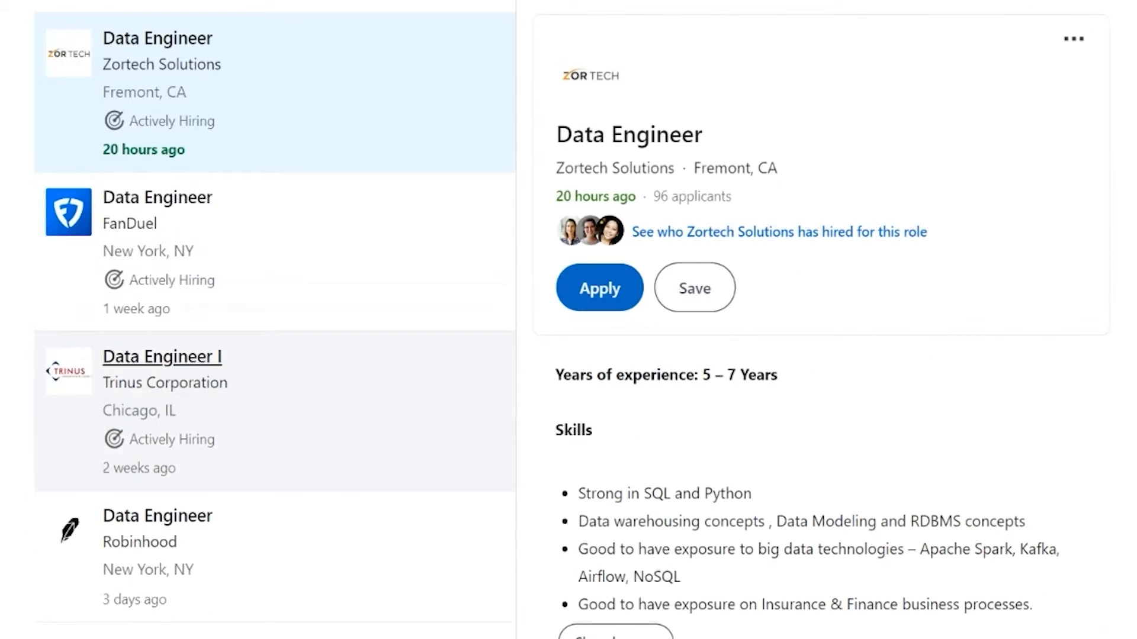
left_click(156, 198)
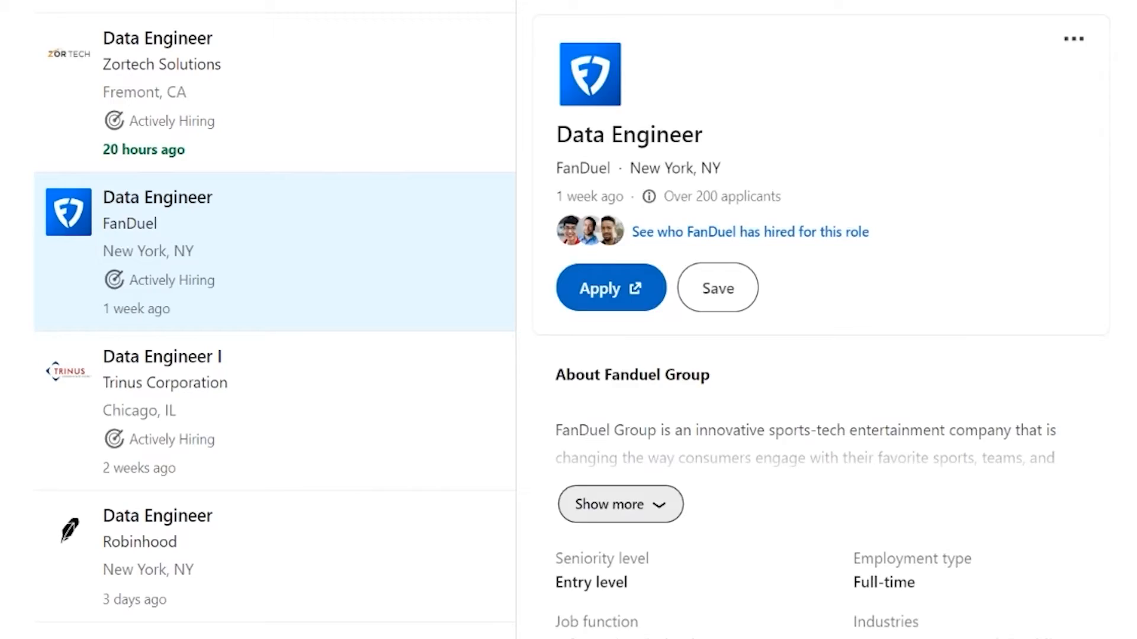
scroll("down", 3)
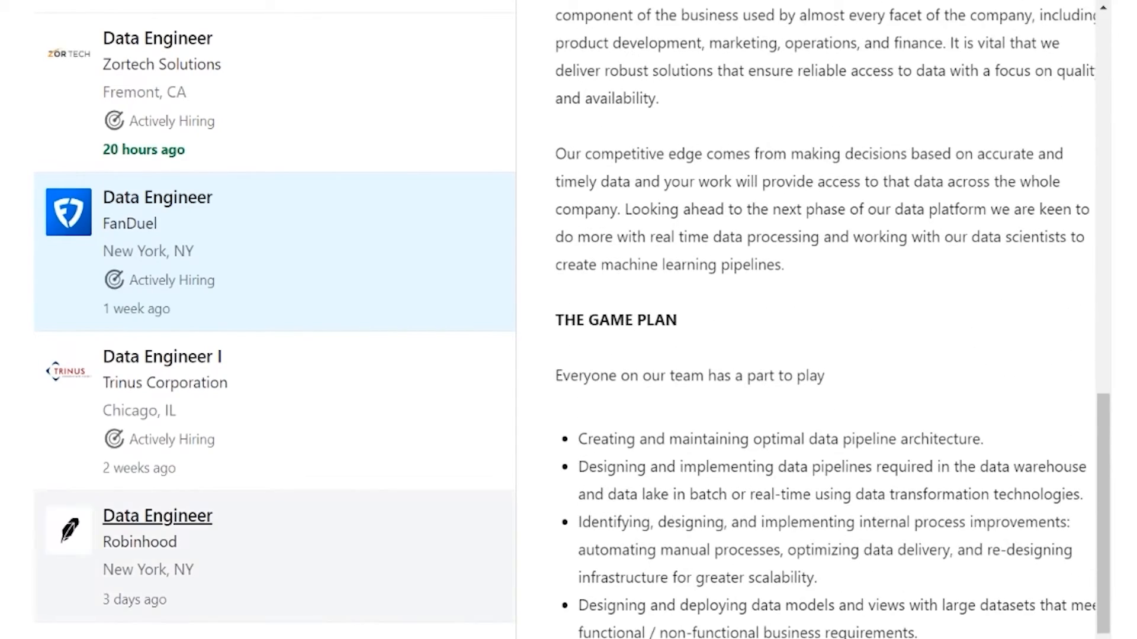
scroll("down", 3)
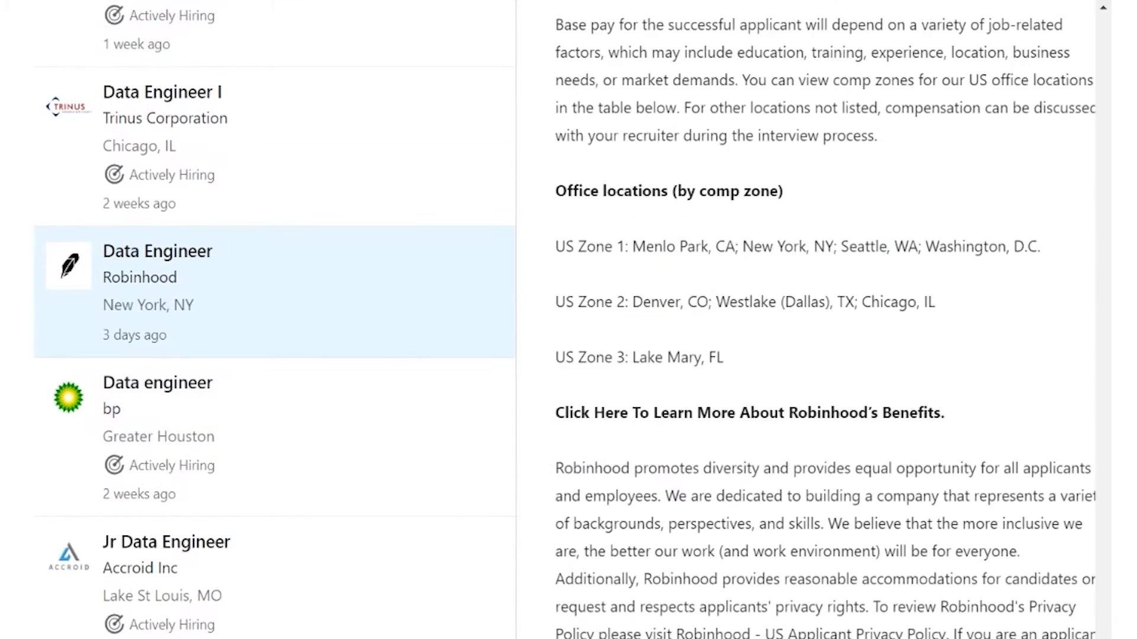
scroll("down", 3)
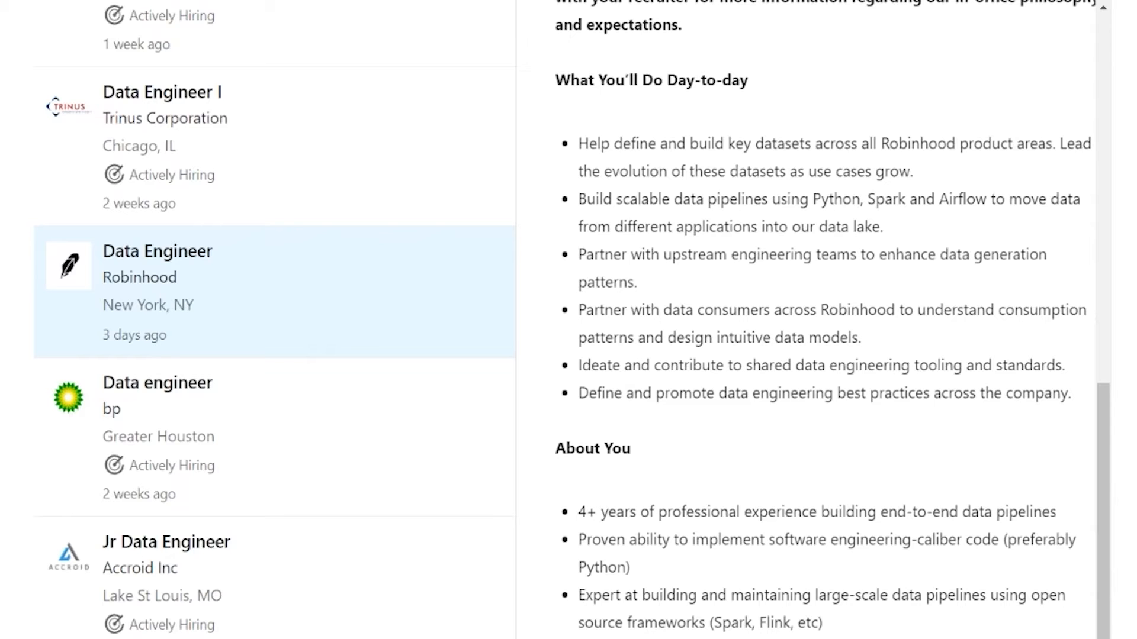
scroll("down", 3)
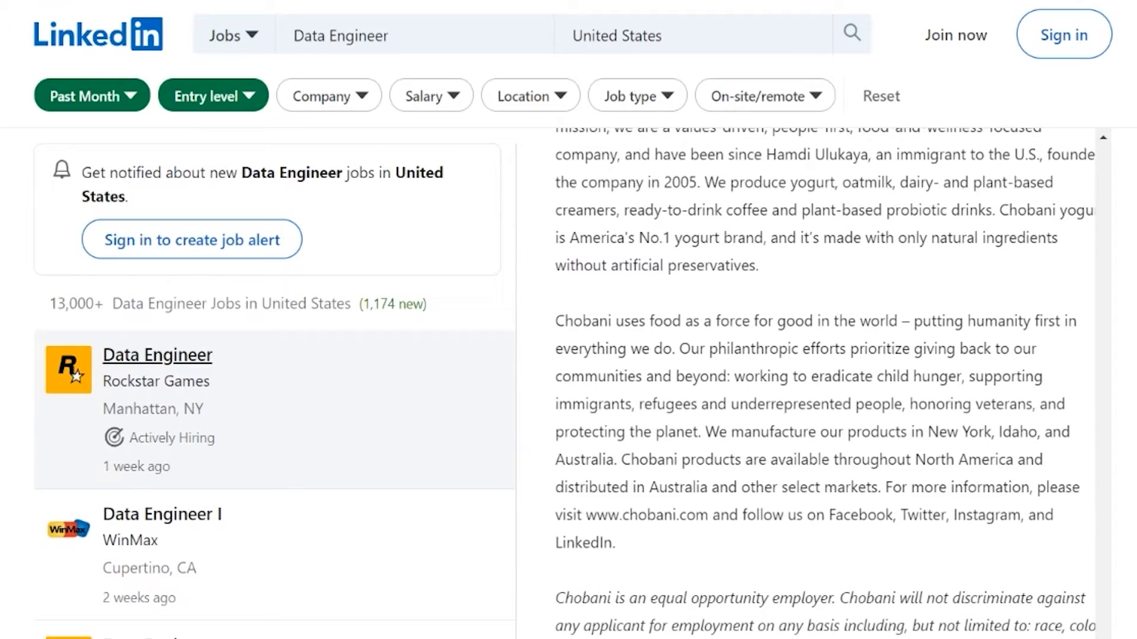
Expand and highlight Rockstar Games' Manhattan Data Engineer description, then read Patreon's Data Analyst posting
left_click(158, 355)
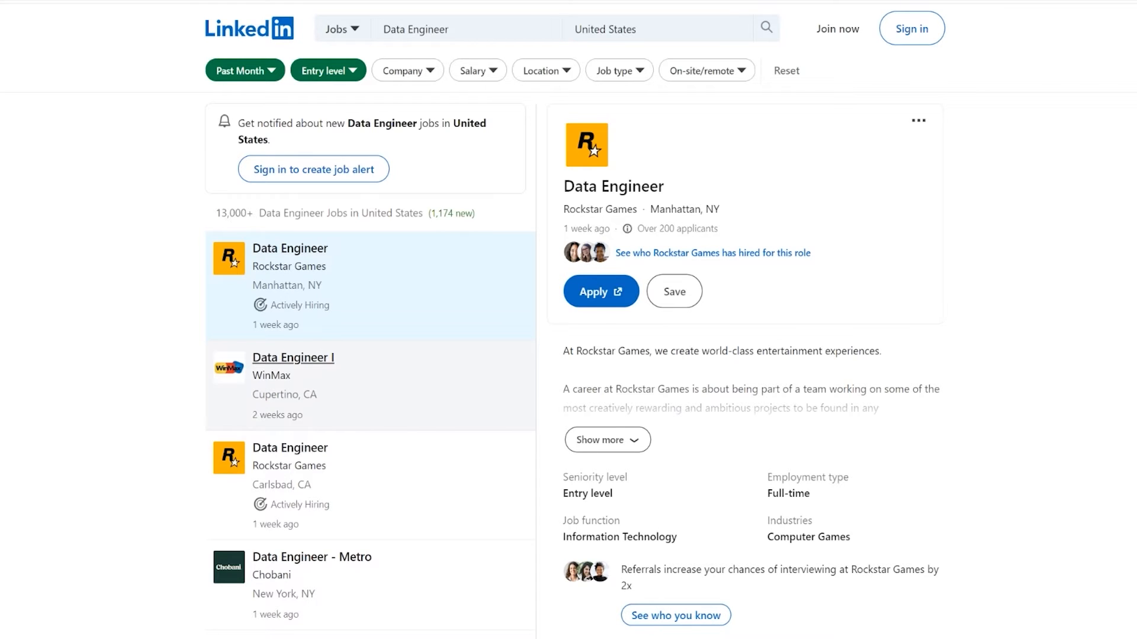
left_click(603, 439)
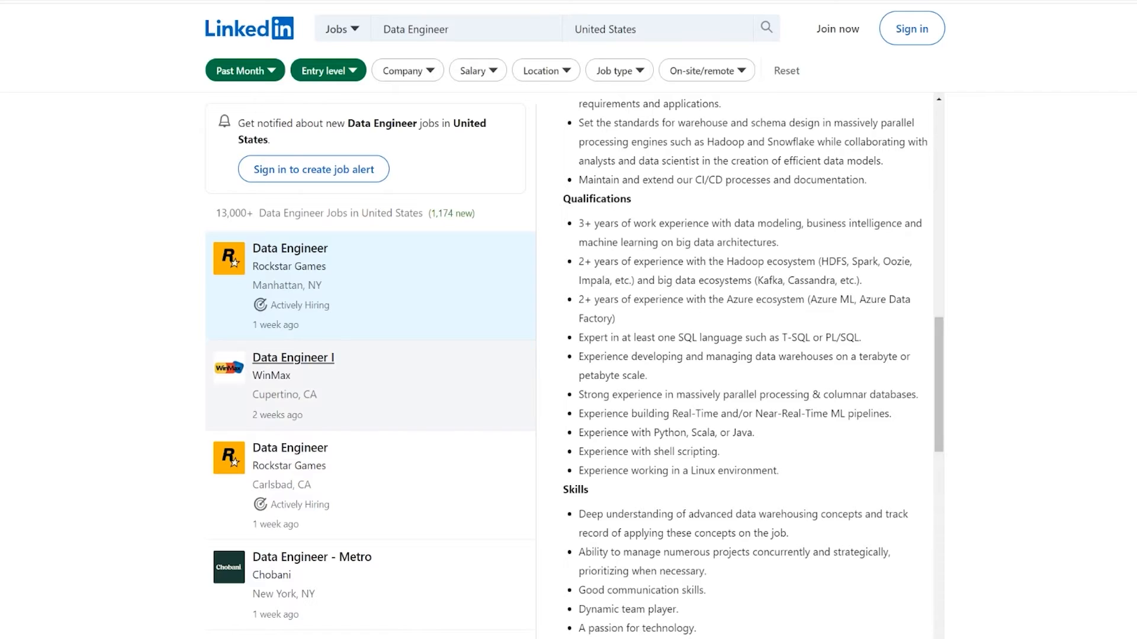
scroll("down", 3)
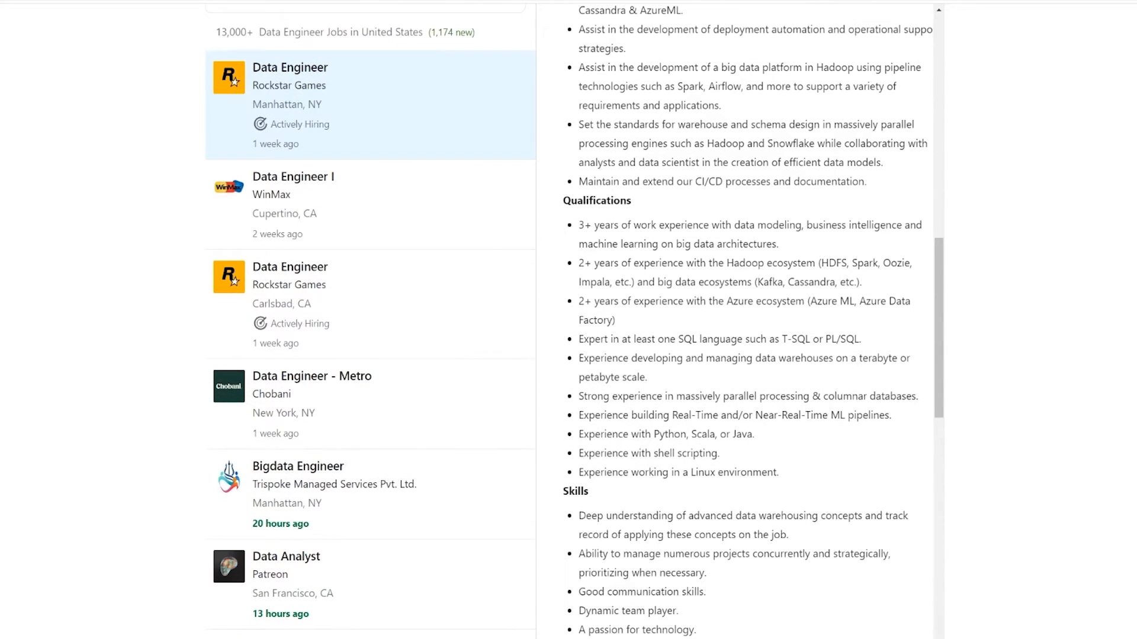
left_click_drag(681, 358, 587, 491)
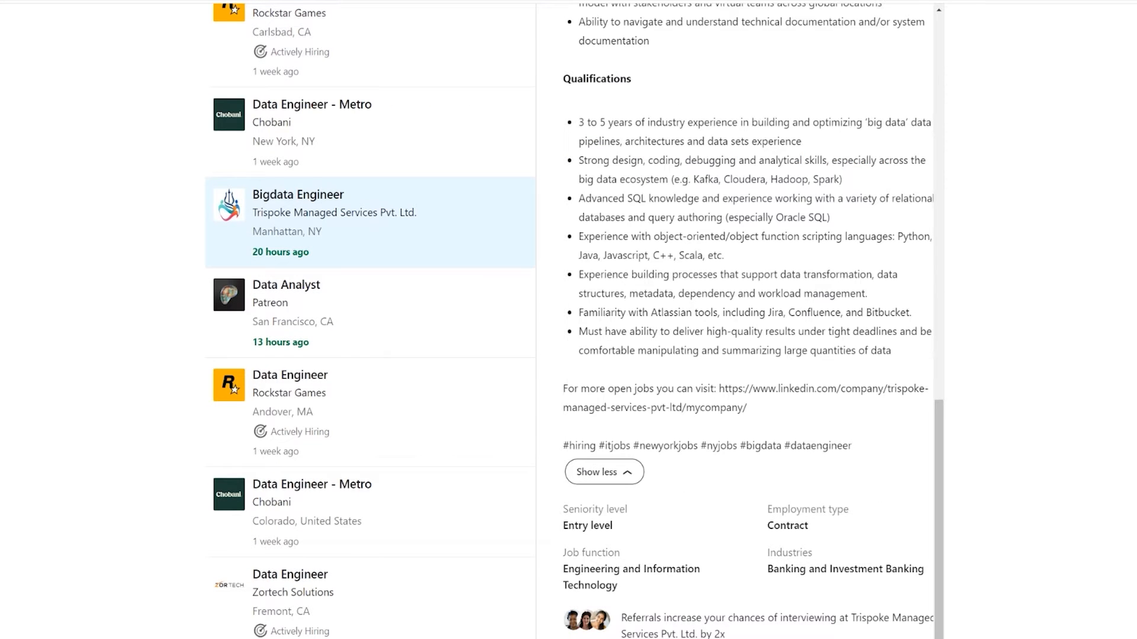
left_click_drag(578, 213, 803, 365)
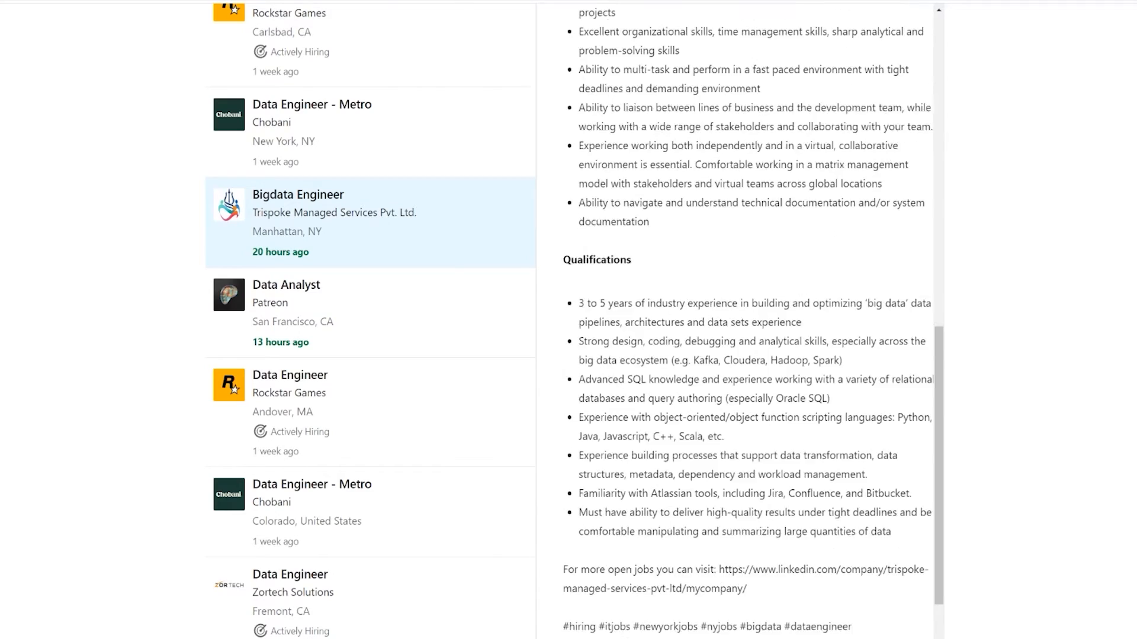
left_click(286, 284)
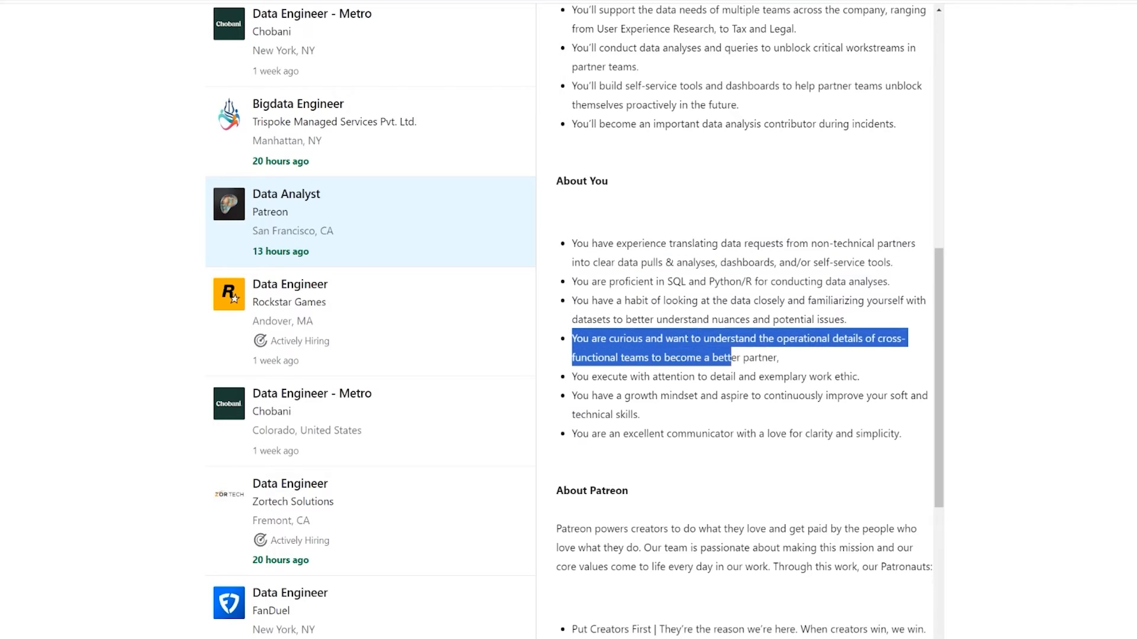
scroll("down", 3)
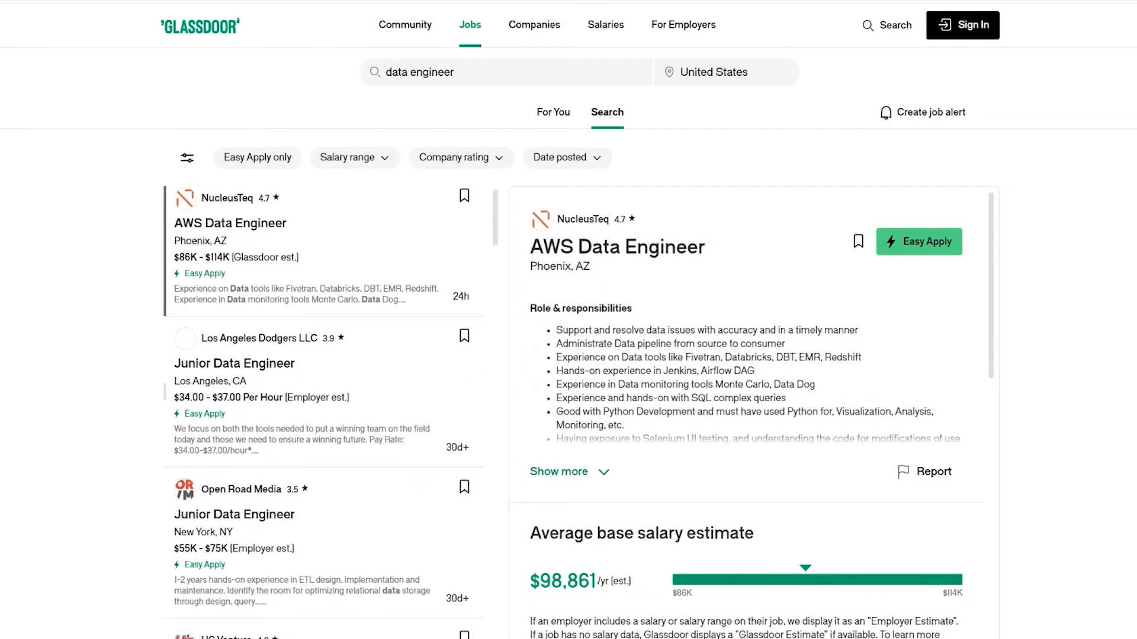
Scroll the Dodgers posting's $35.50/hr estimate, 3.9 rating and company overview, then return to its top
scroll("down", 3)
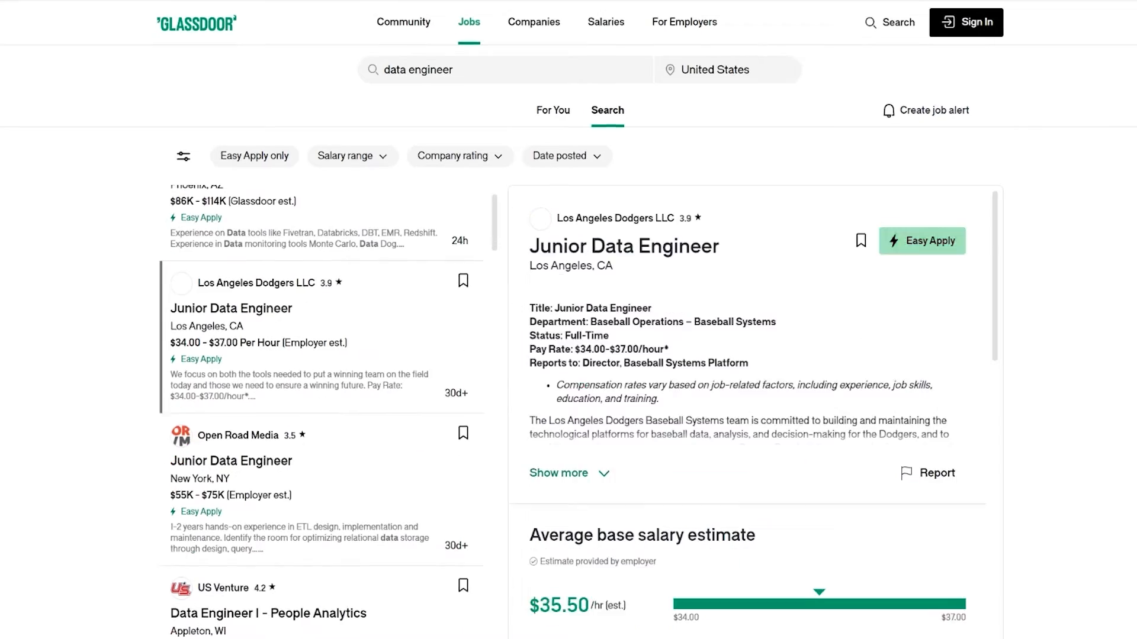
scroll("down", 3)
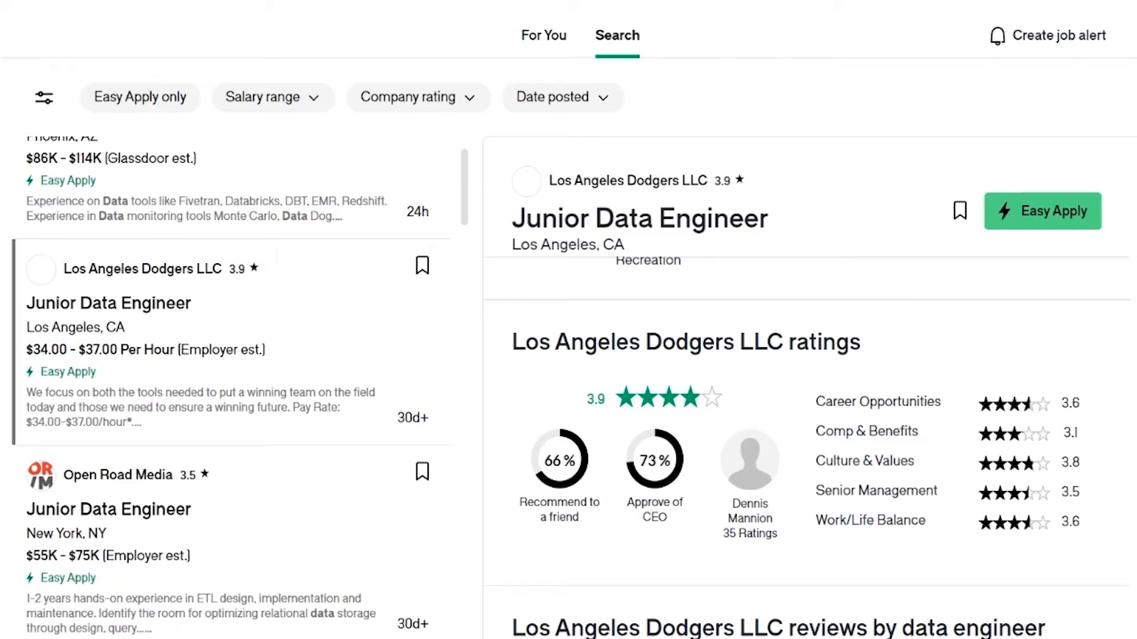
scroll("down", 3)
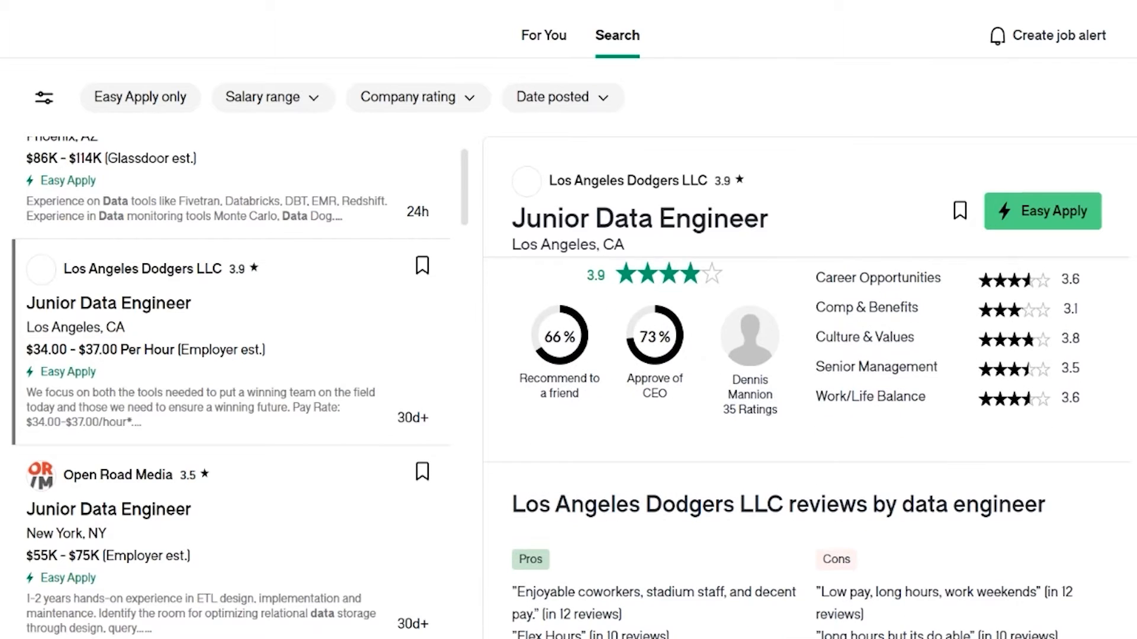
scroll("down", 3)
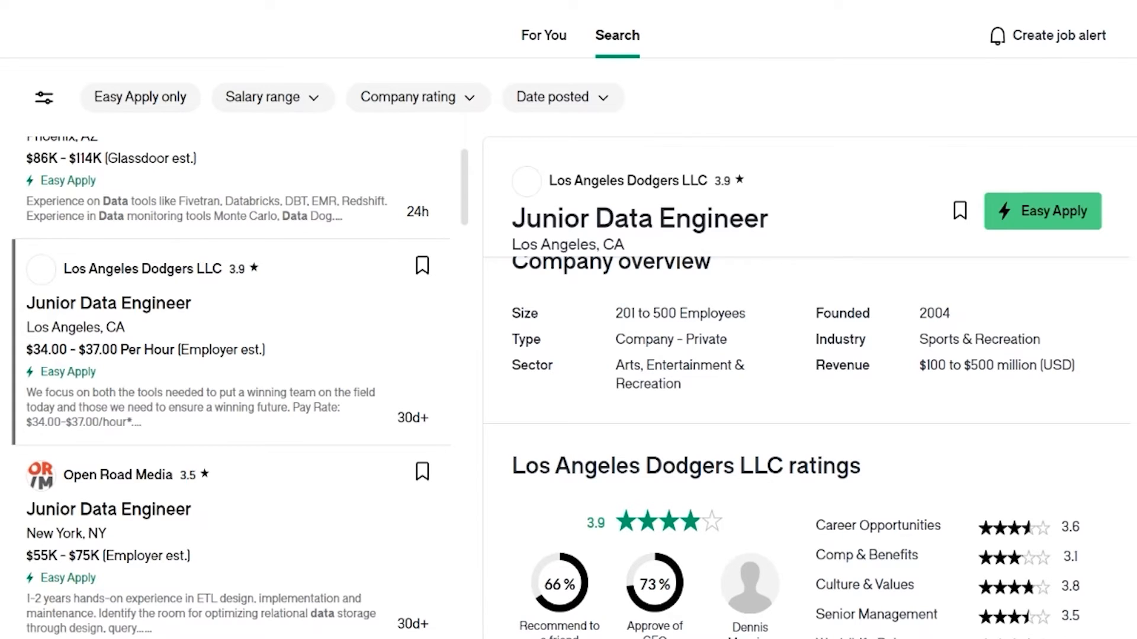
scroll("down", 3)
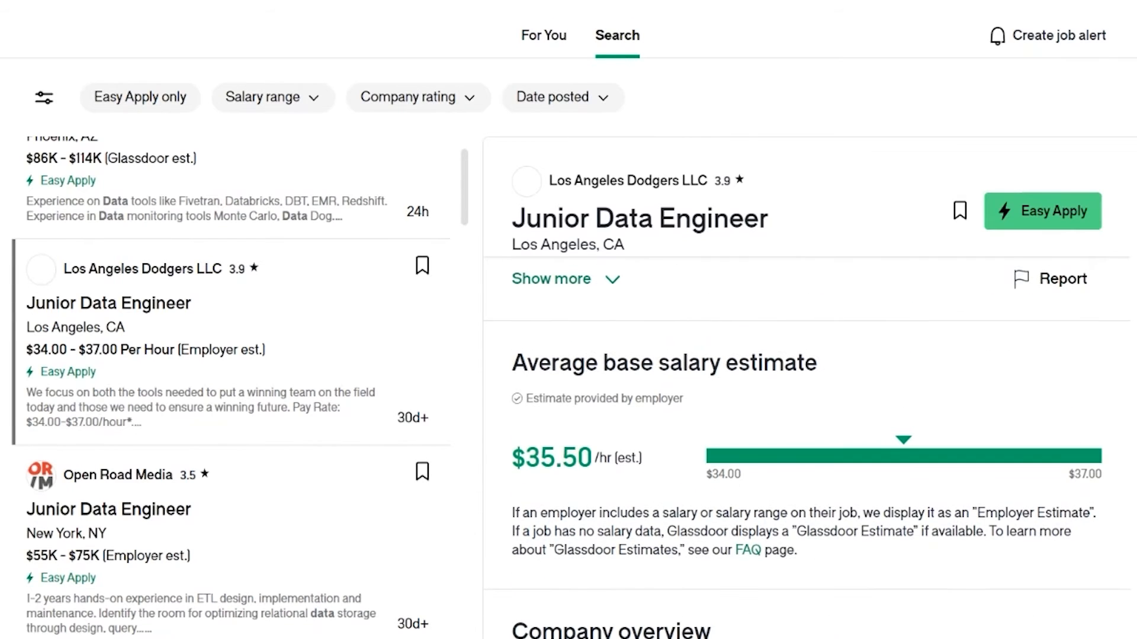
left_click(552, 279)
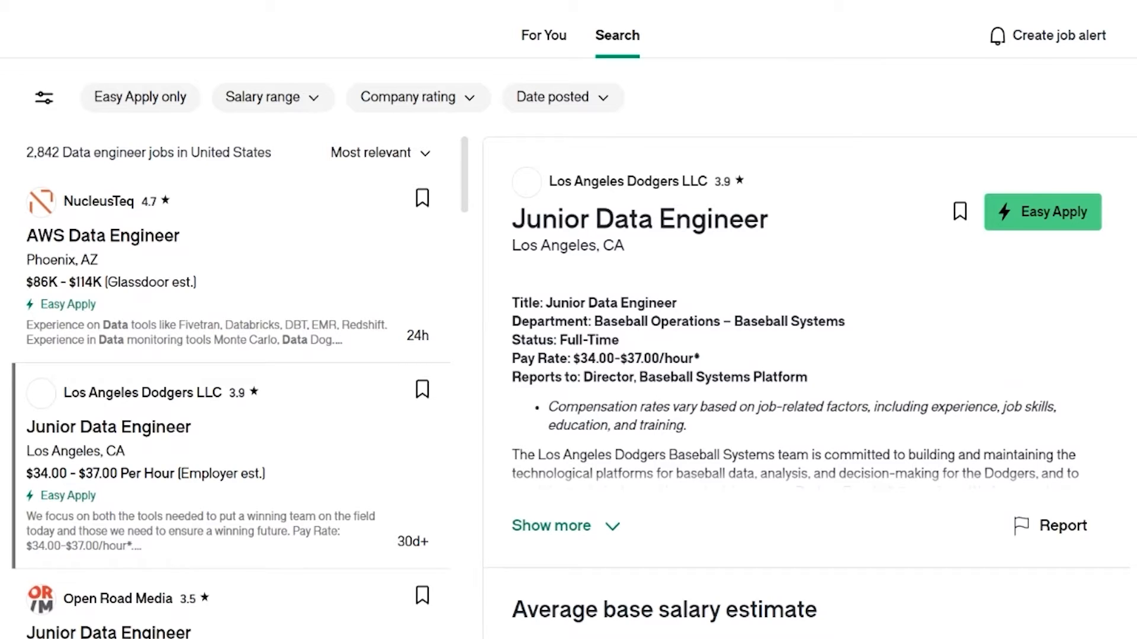
Try the last-month date filter, clear it, and revisit the Tesla and Dodgers listings
left_click(562, 97)
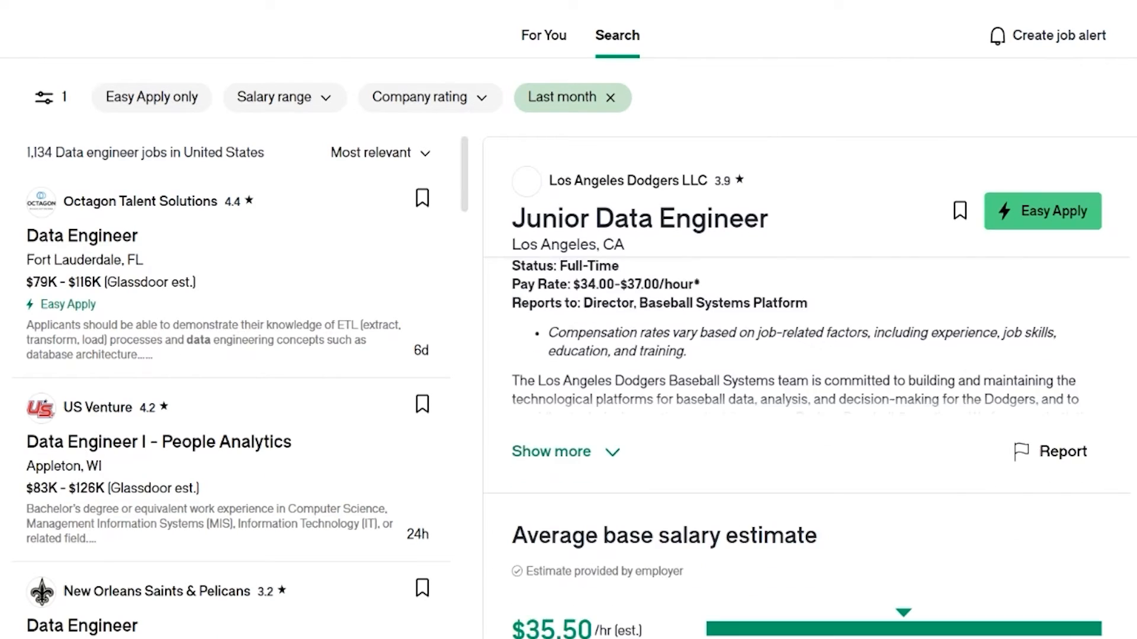
scroll("down", 3)
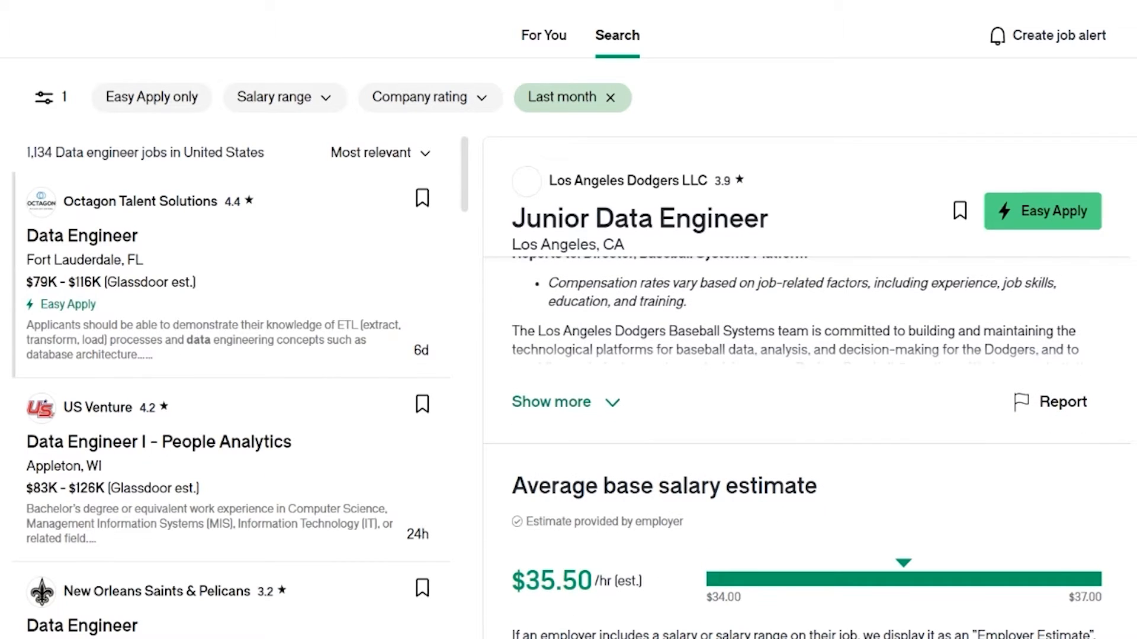
left_click(606, 97)
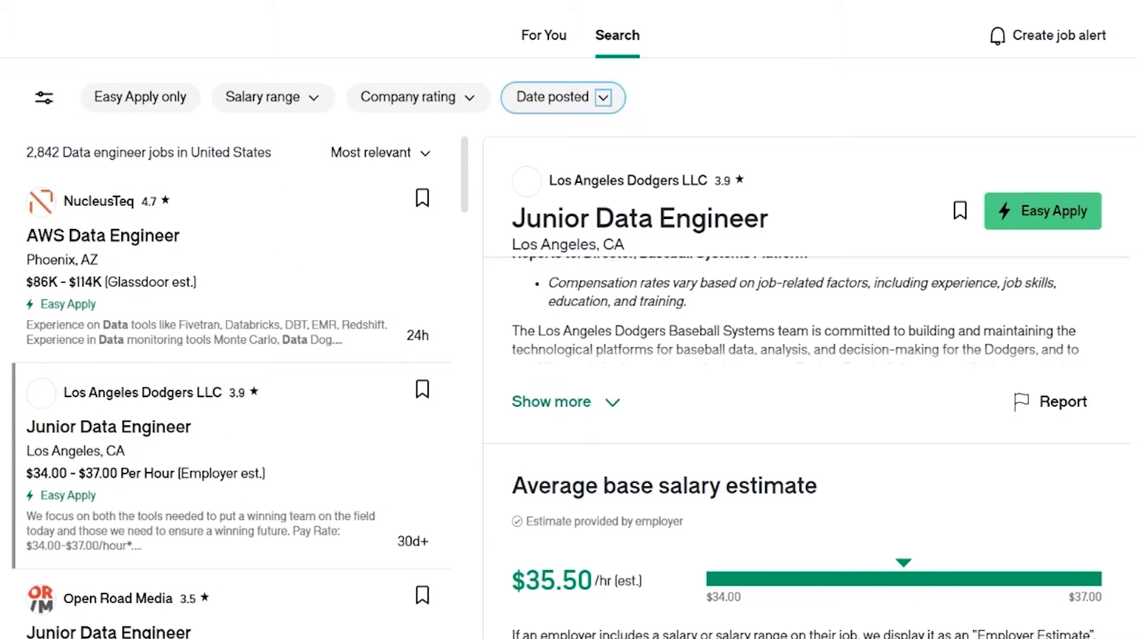
scroll("down", 3)
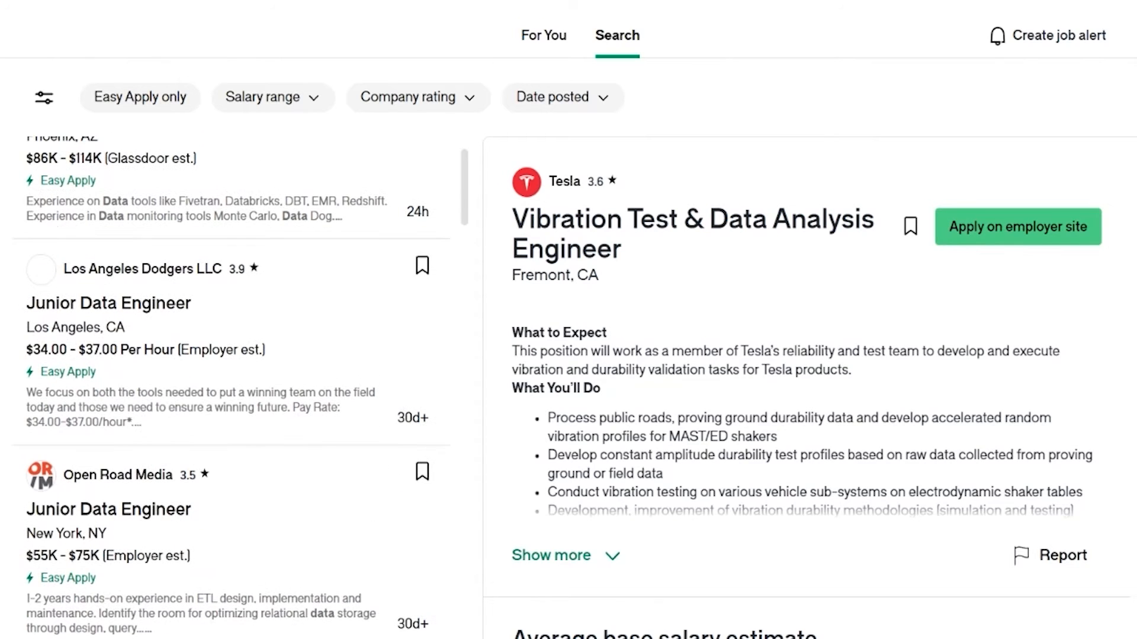
scroll("down", 3)
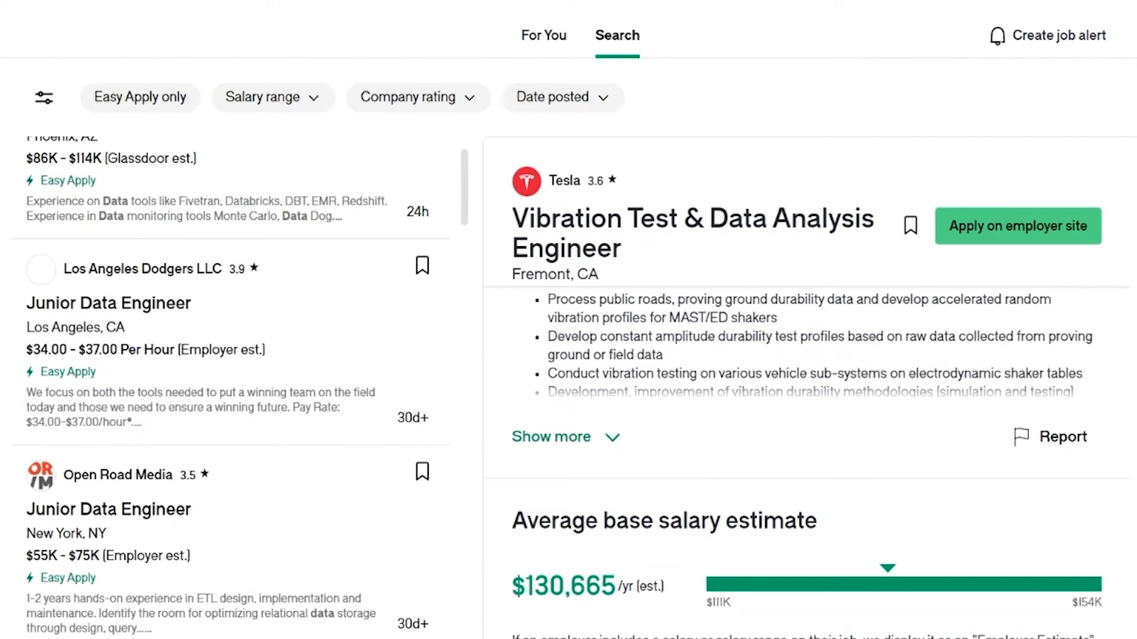
left_click(550, 437)
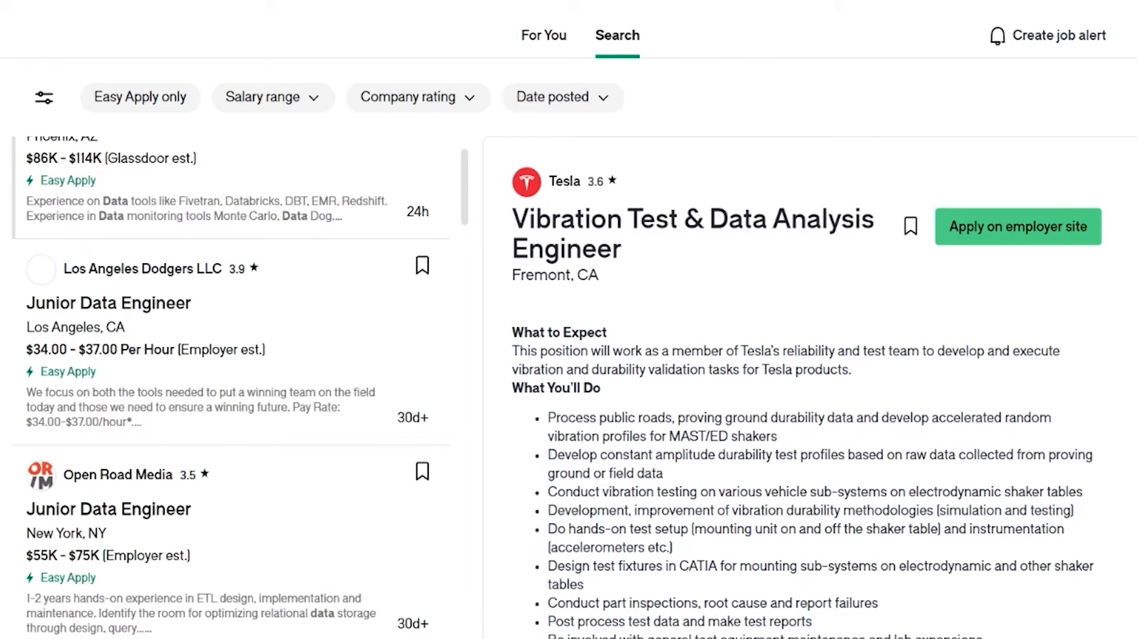
left_click(108, 303)
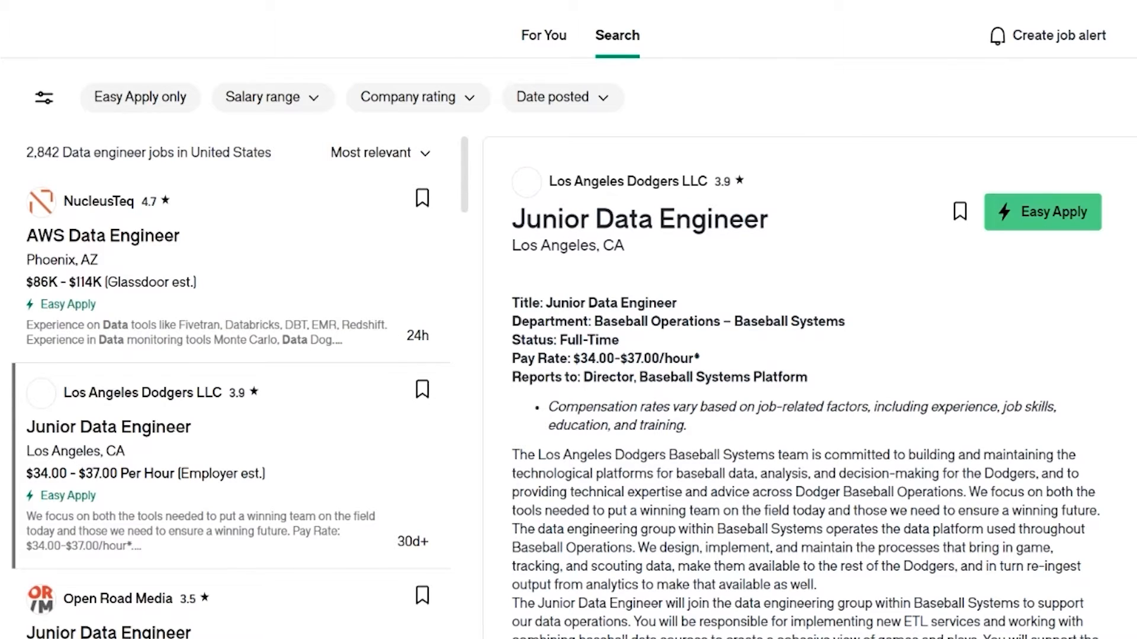
Reapply the Last month date filter (1,134 jobs) and open Octagon Talent Solutions' Data Engineer listing
left_click(562, 97)
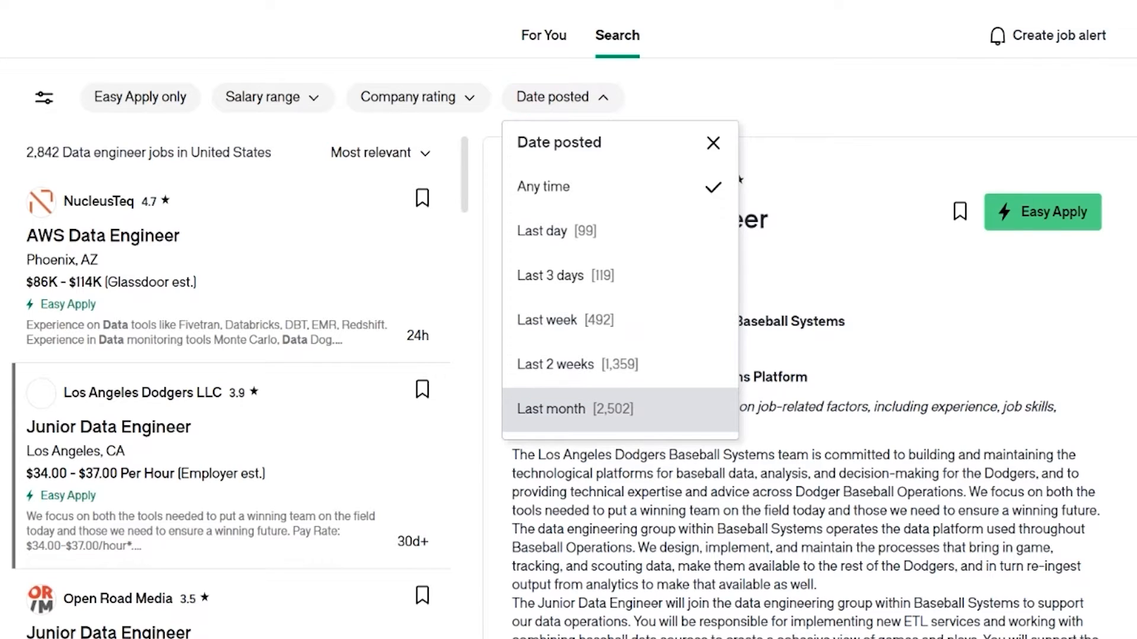
left_click(551, 409)
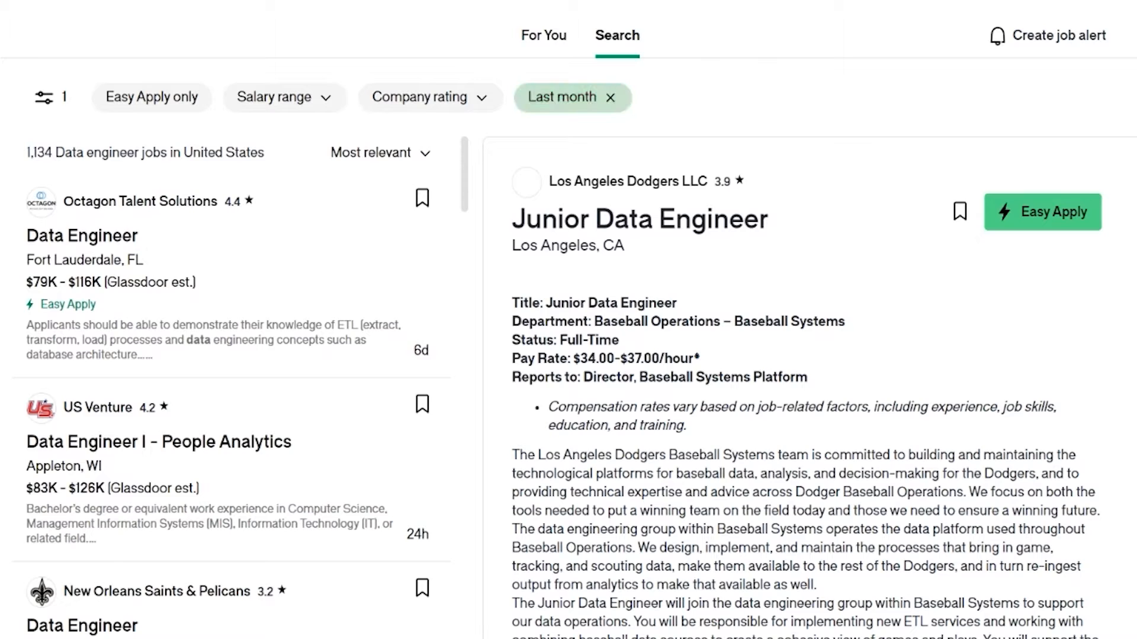
scroll("down", 3)
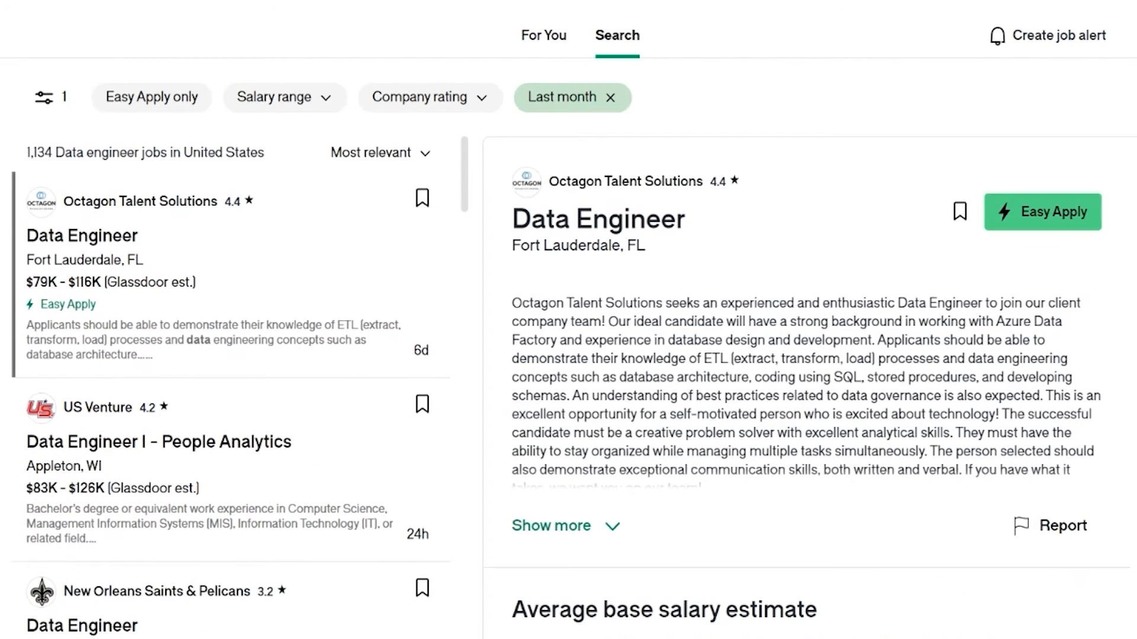
left_click(551, 526)
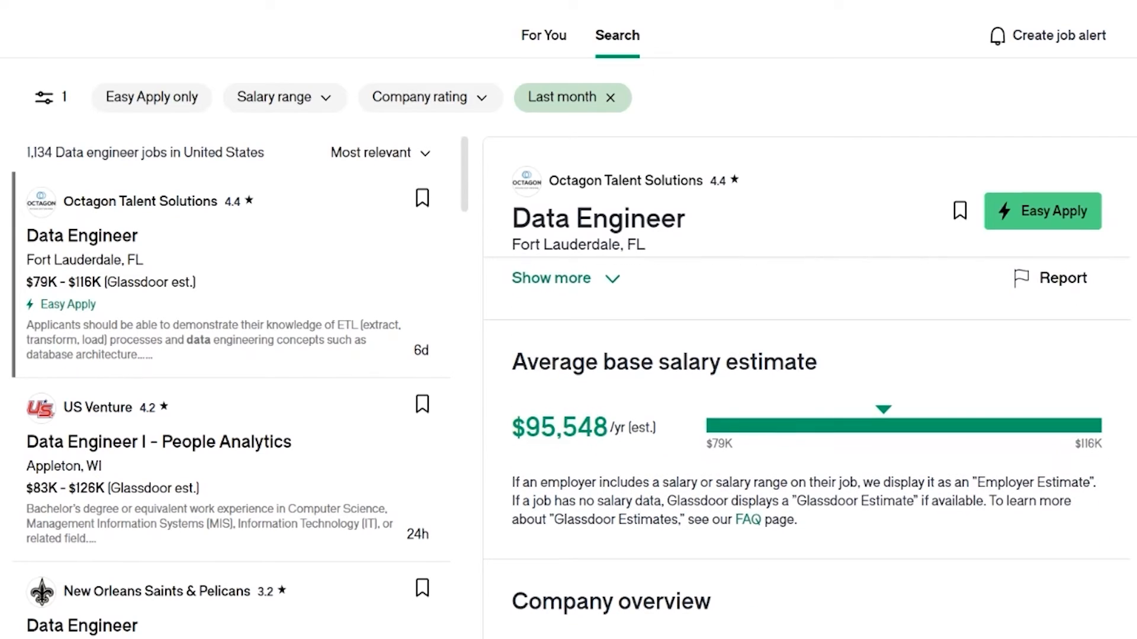
left_click(566, 277)
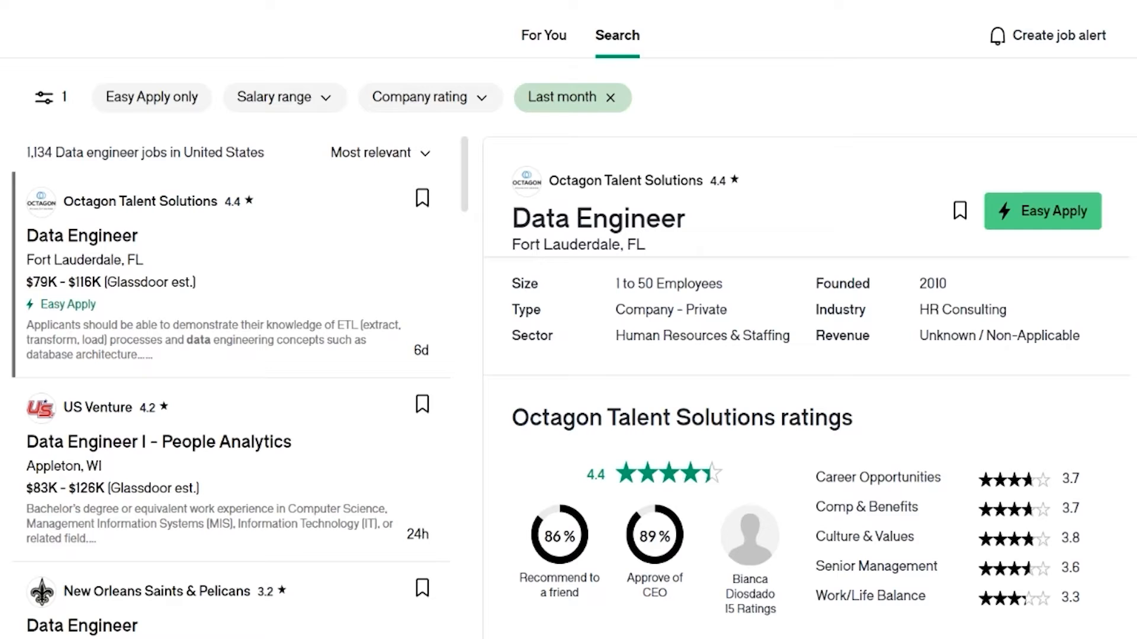
scroll("down", 3)
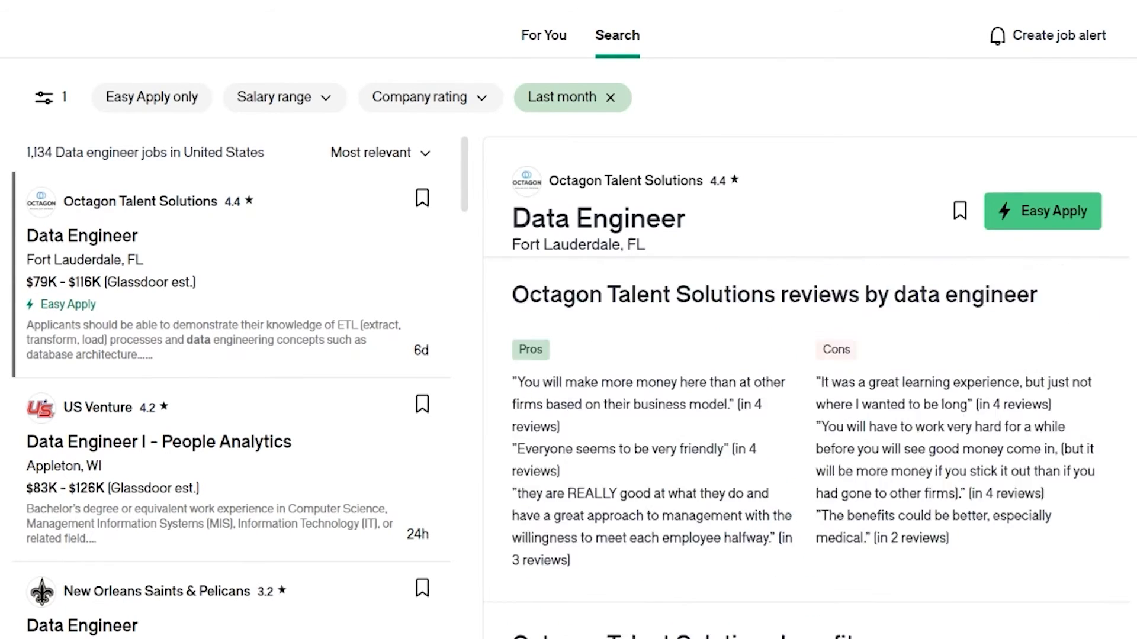
Read Octagon's reviews and expand the description listing Azure Data Factory, Python and SQL requirements
scroll("down", 3)
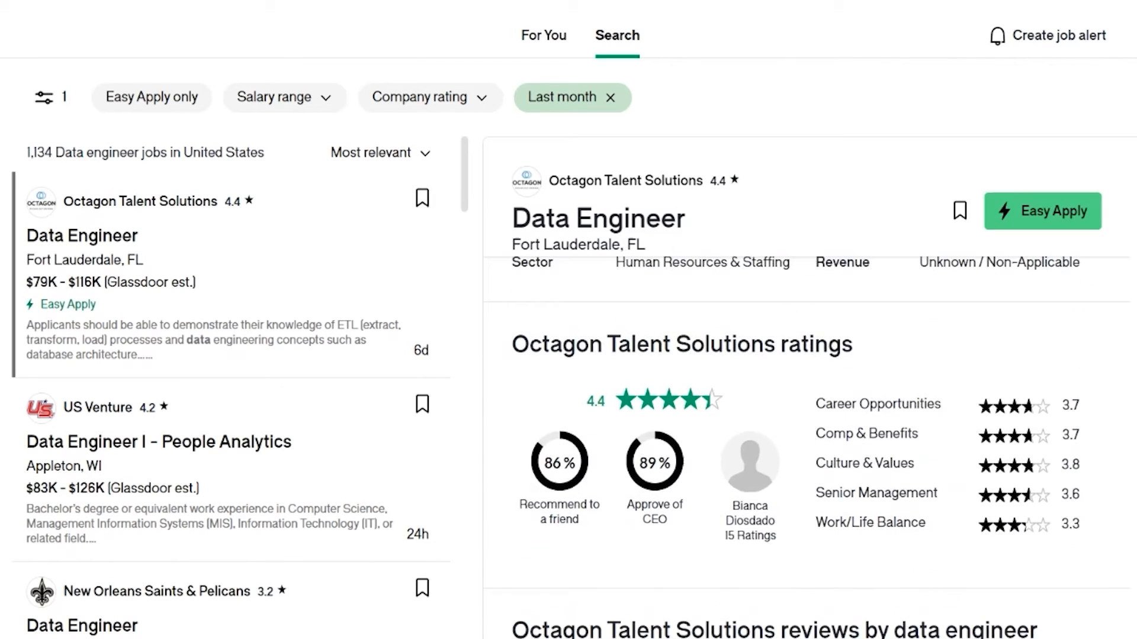
scroll("down", 3)
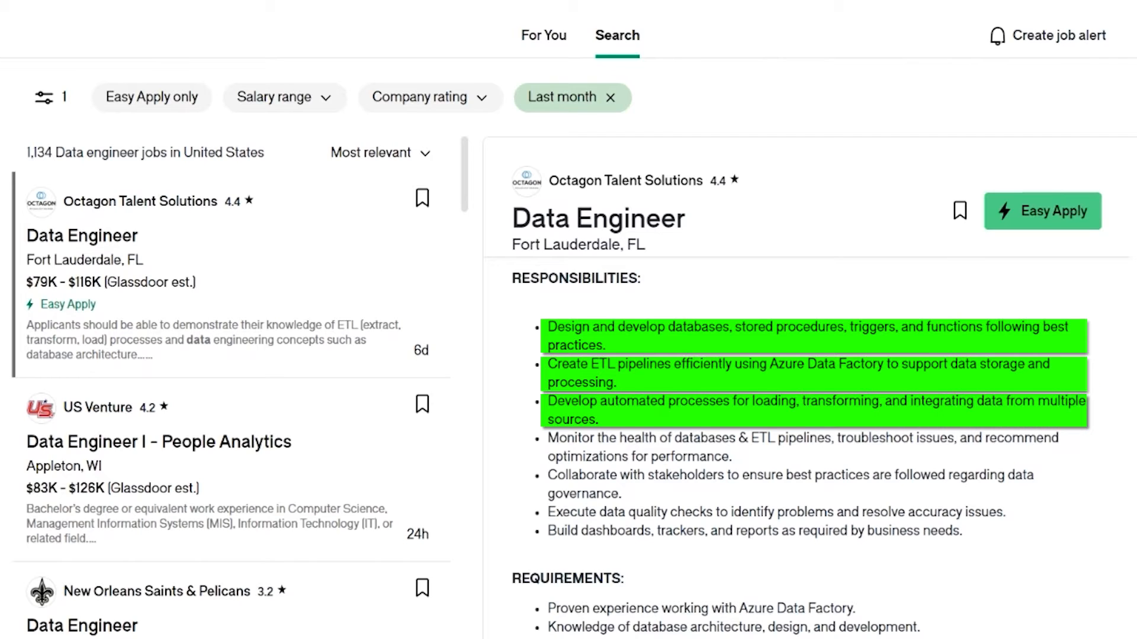
left_click_drag(549, 438, 662, 456)
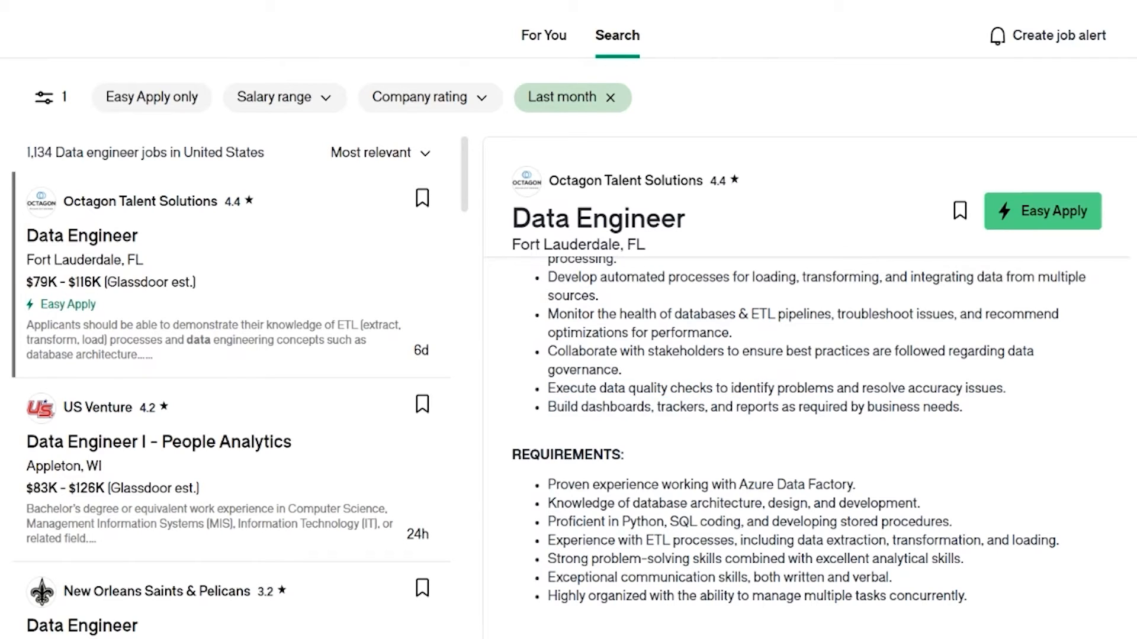
left_click(423, 198)
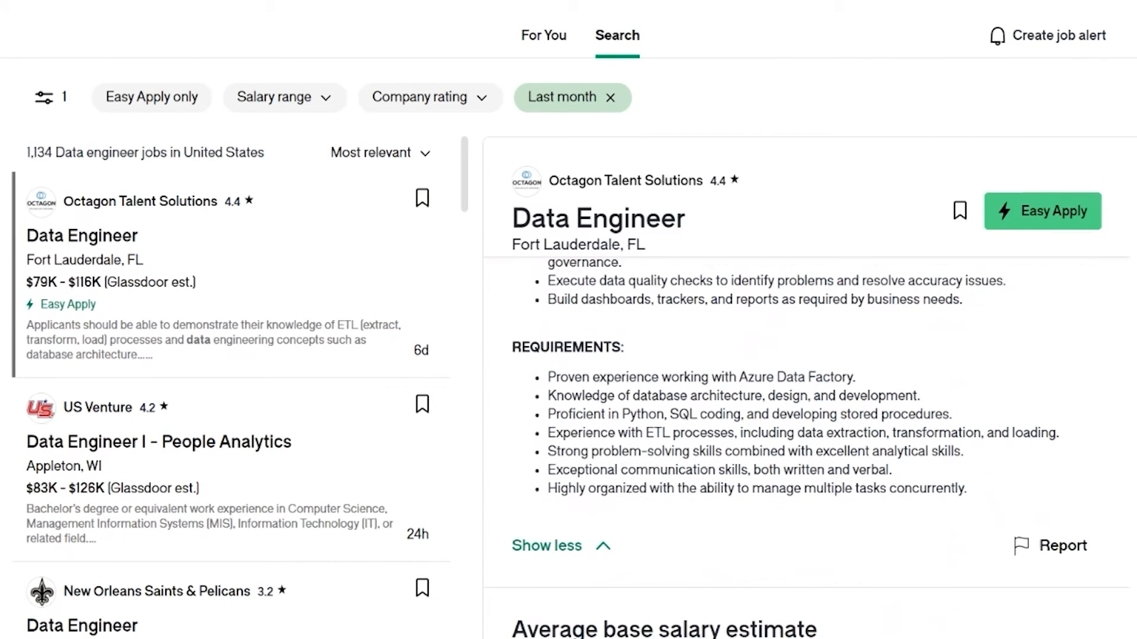
Read Octagon's Requirements and $95,548/yr salary estimate, then browse down to GM Financial's listing
scroll("down", 3)
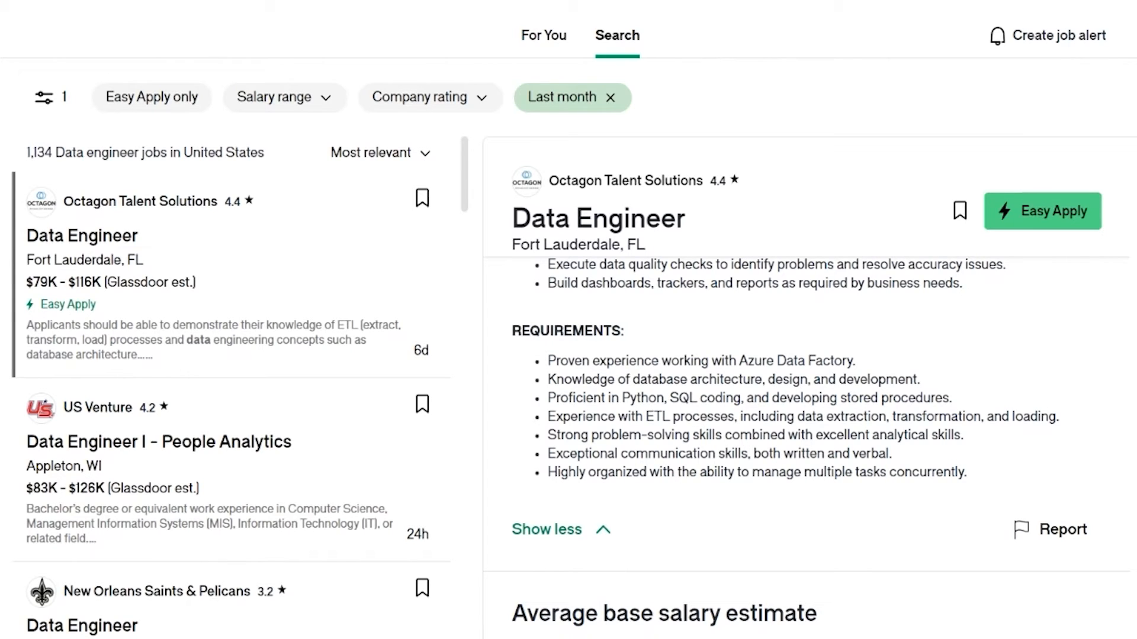
left_click_drag(549, 361, 636, 361)
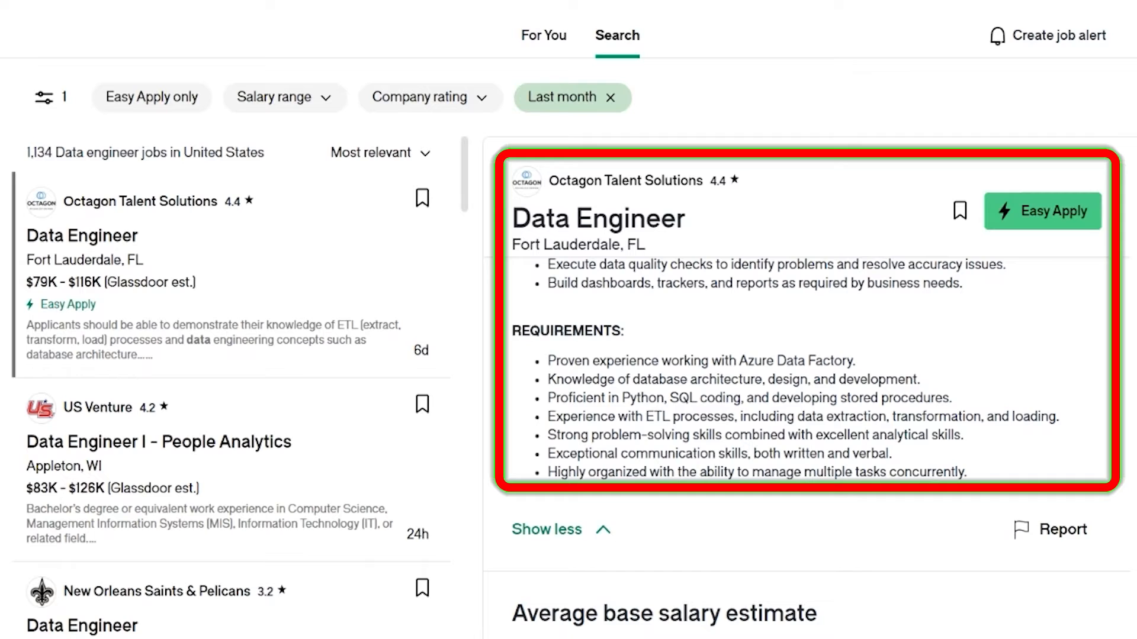
scroll("down", 3)
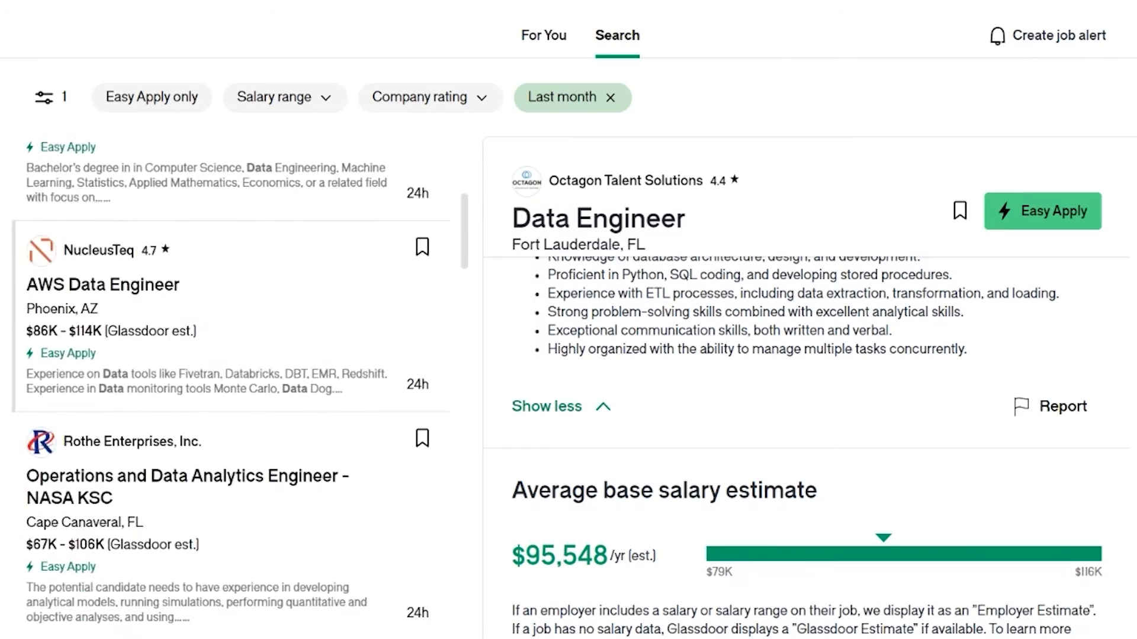
scroll("down", 3)
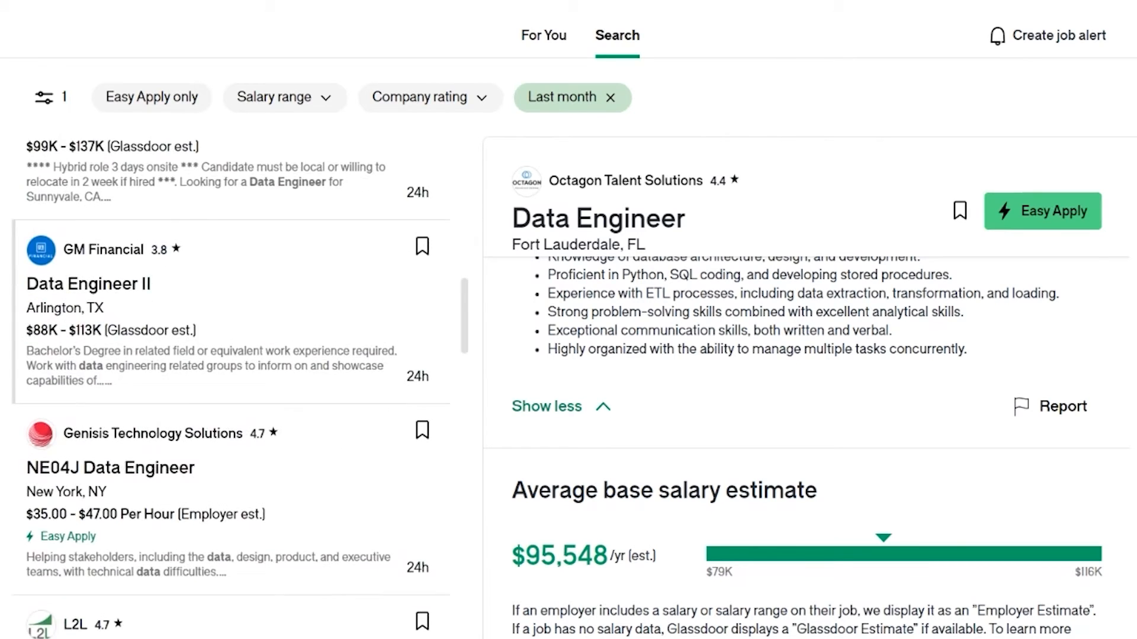
left_click(561, 97)
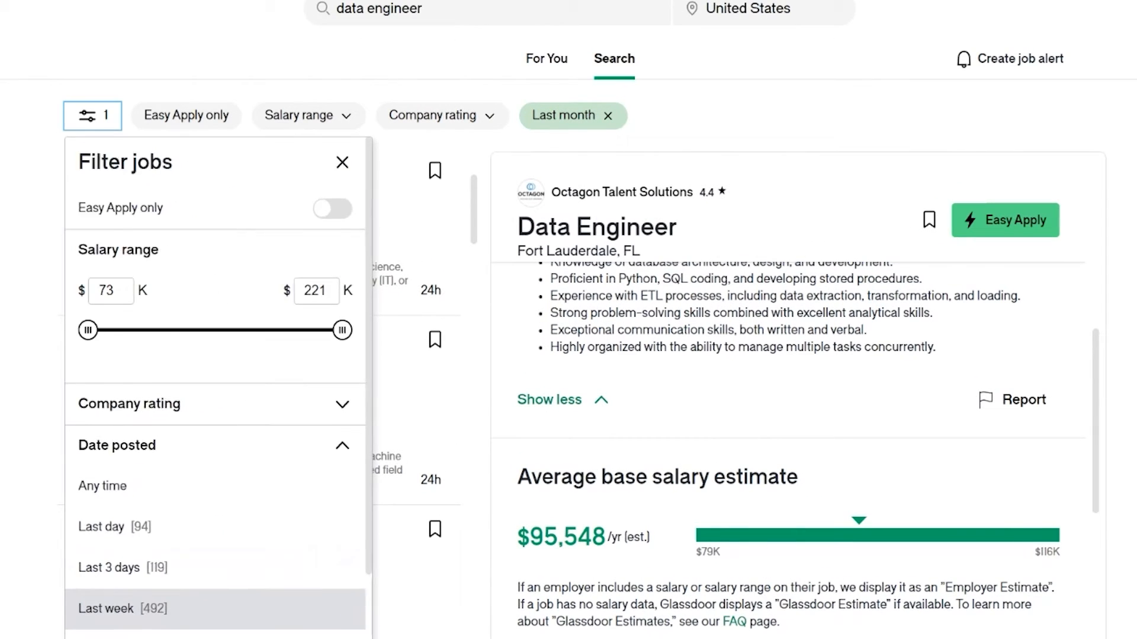
scroll("down", 3)
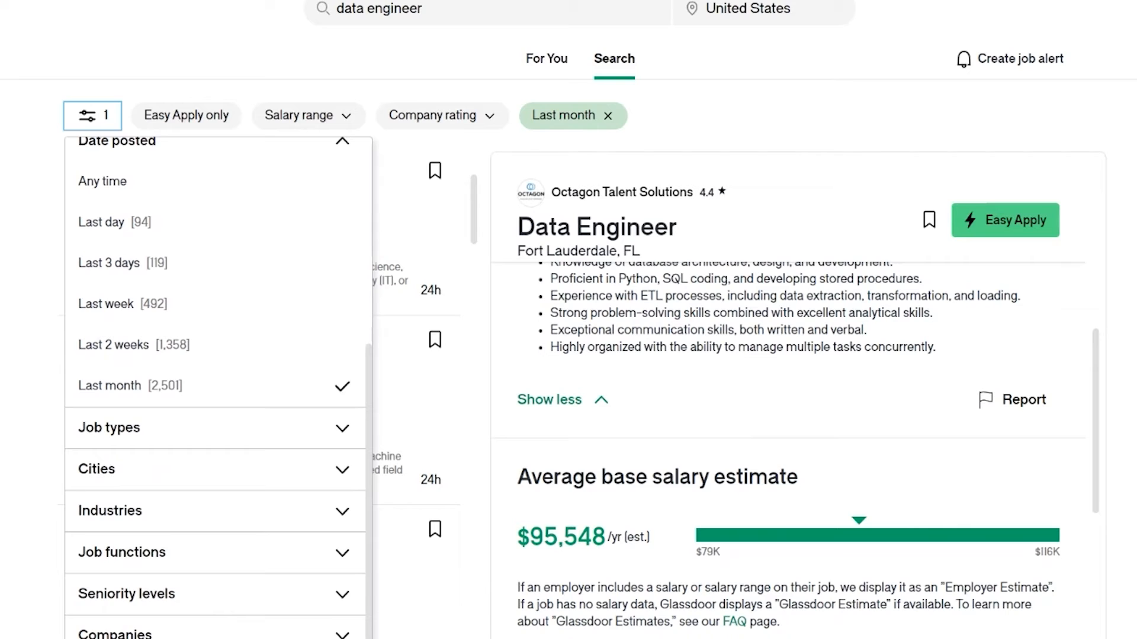
left_click(126, 348)
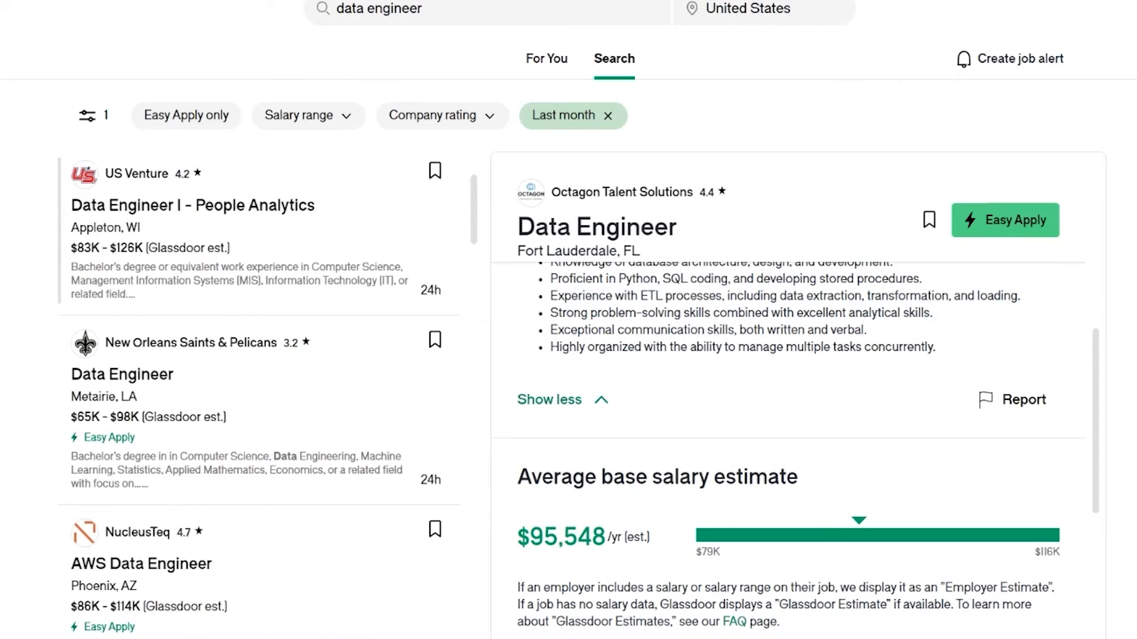
left_click(92, 116)
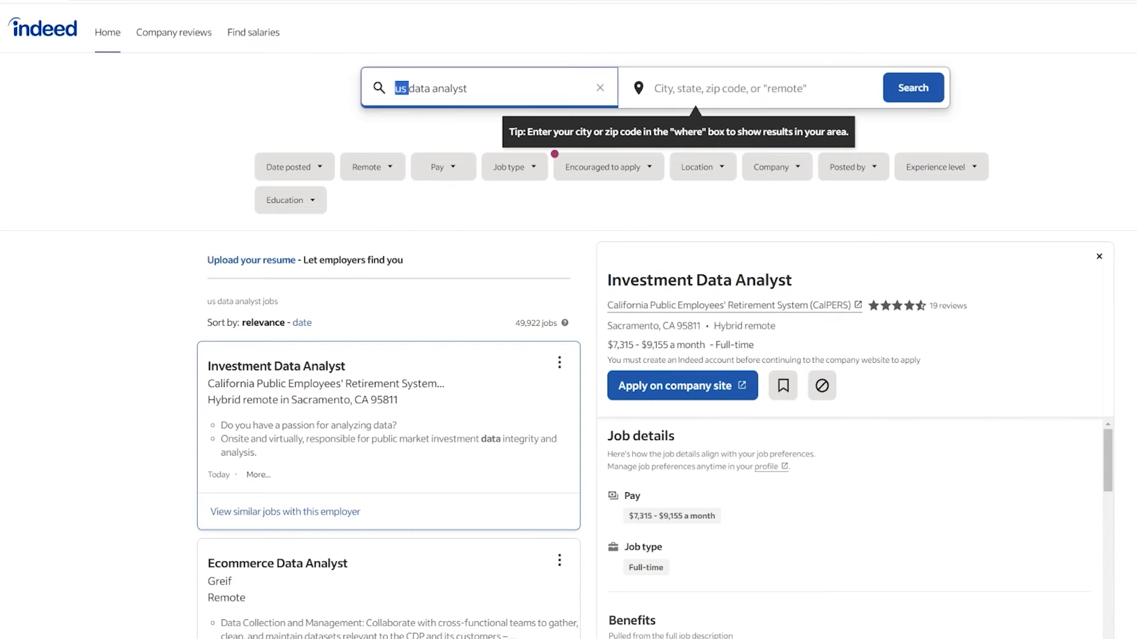
Search Indeed for 'data engineer' in the United States, opening Capital One's McLean, VA posting
left_click(747, 88)
type("United States")
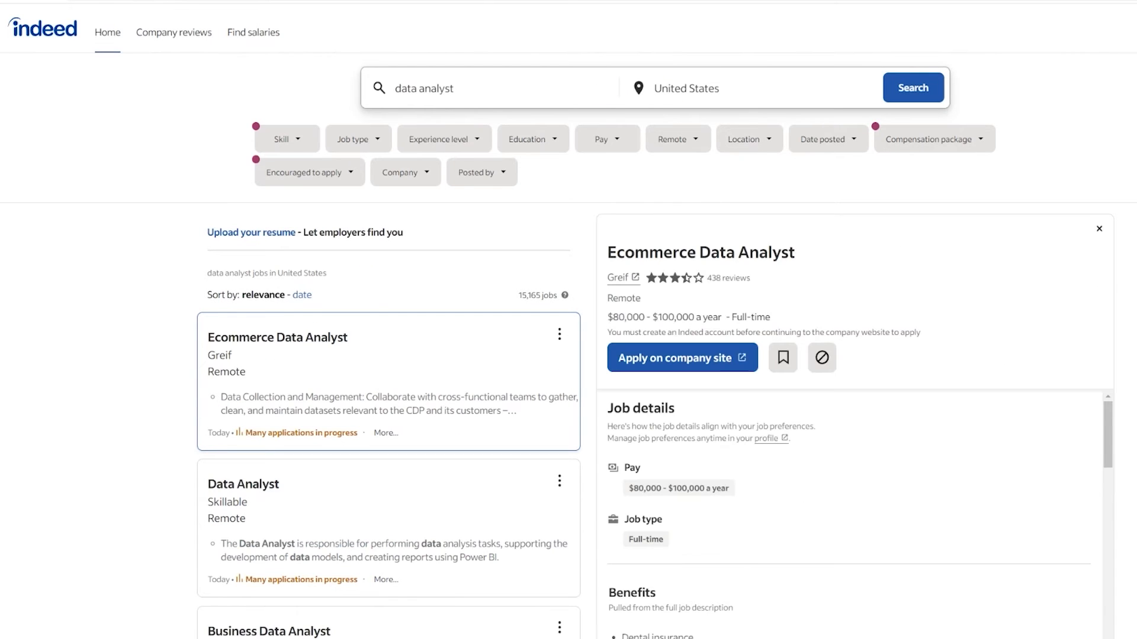
scroll("down", 3)
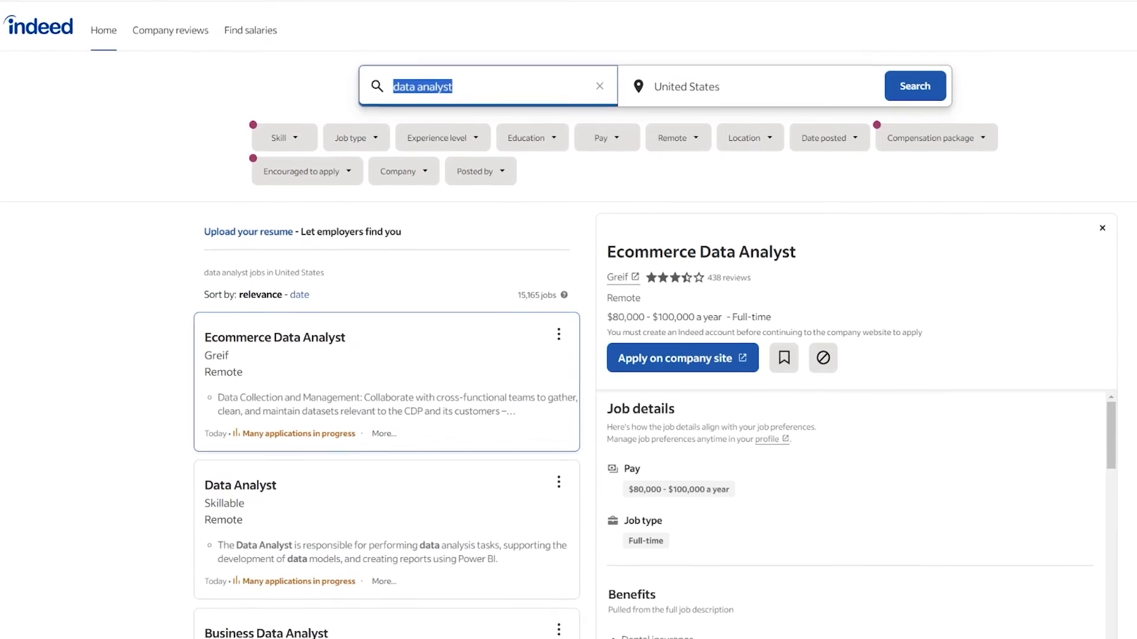
type("data engineer")
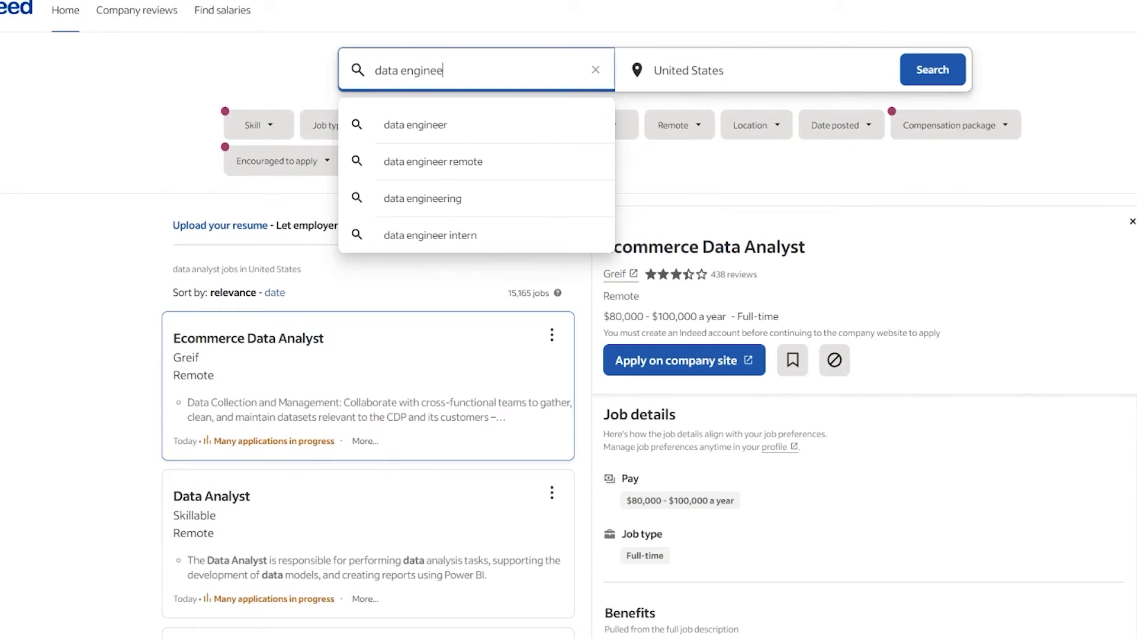
left_click(414, 125)
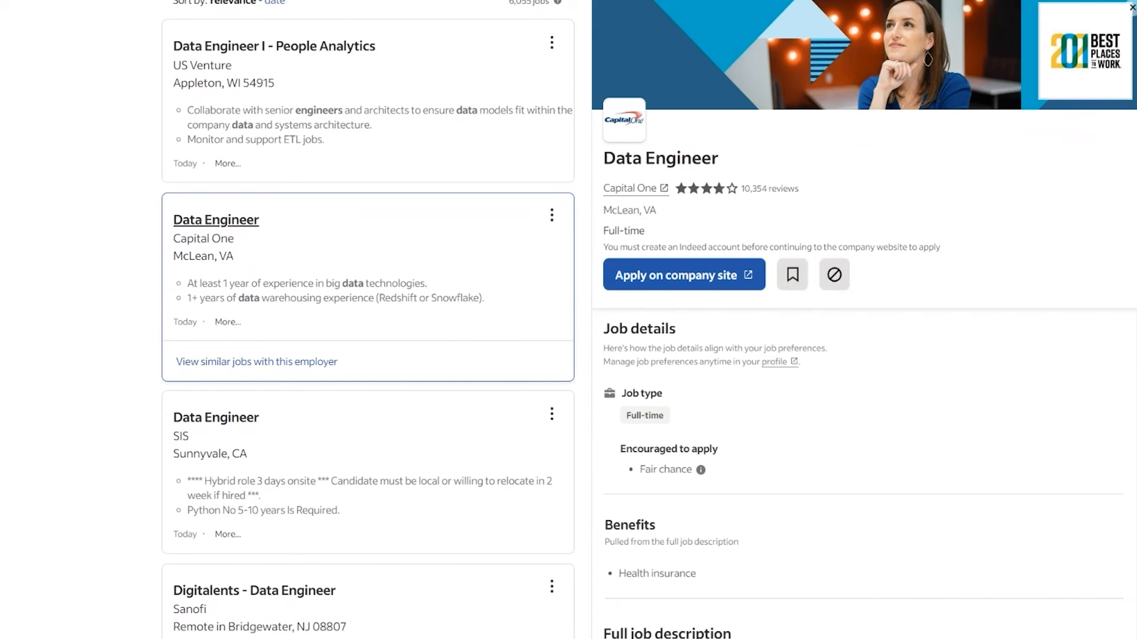
Read Capital One's qualifications, highlighting data warehousing experience, then open the Data Integration Engineer (REMOTE) listing
scroll("down", 3)
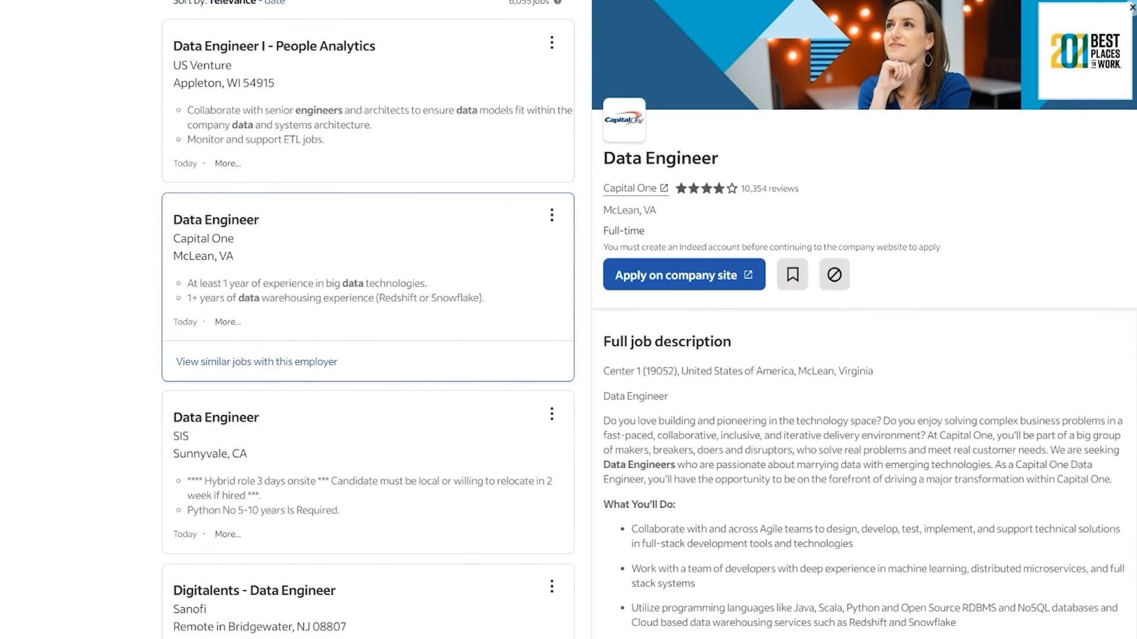
scroll("down", 3)
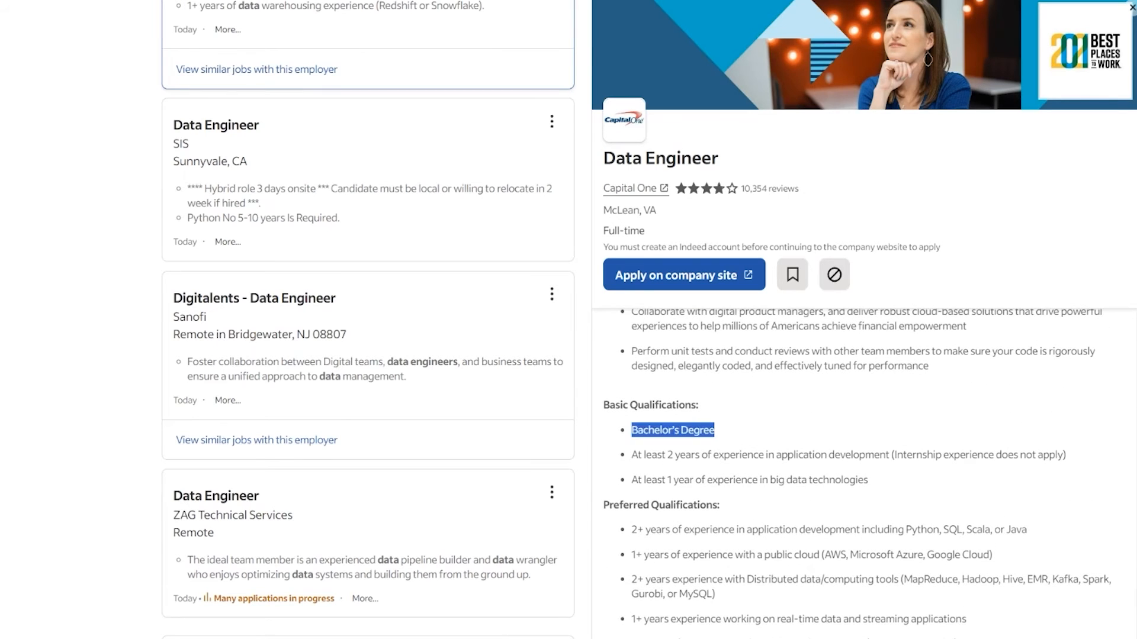
left_click(672, 430)
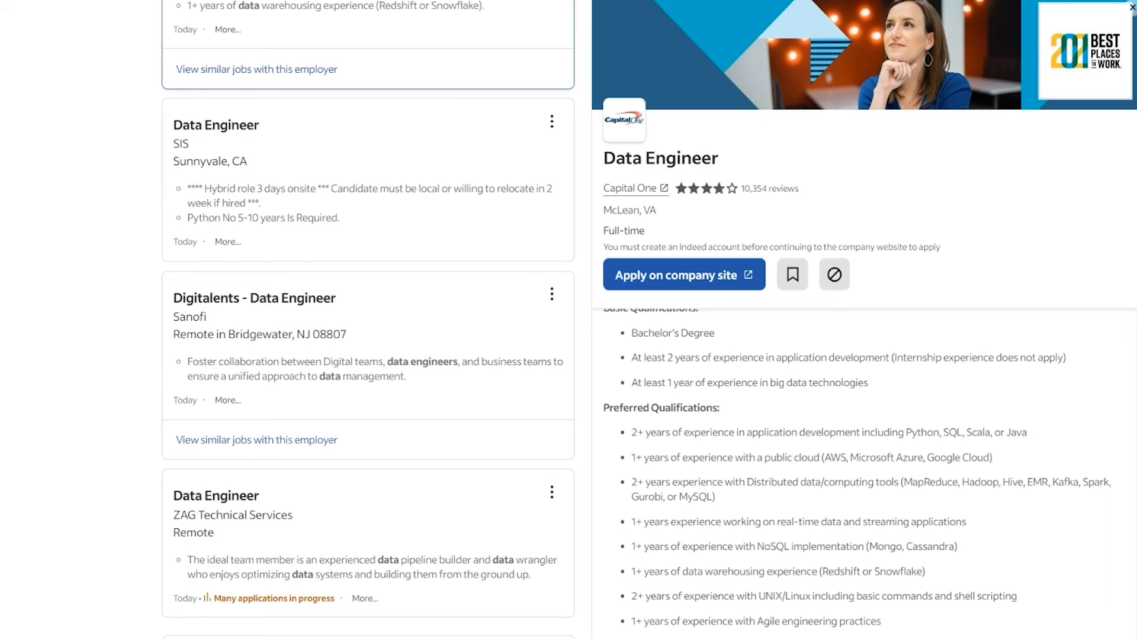
scroll("down", 3)
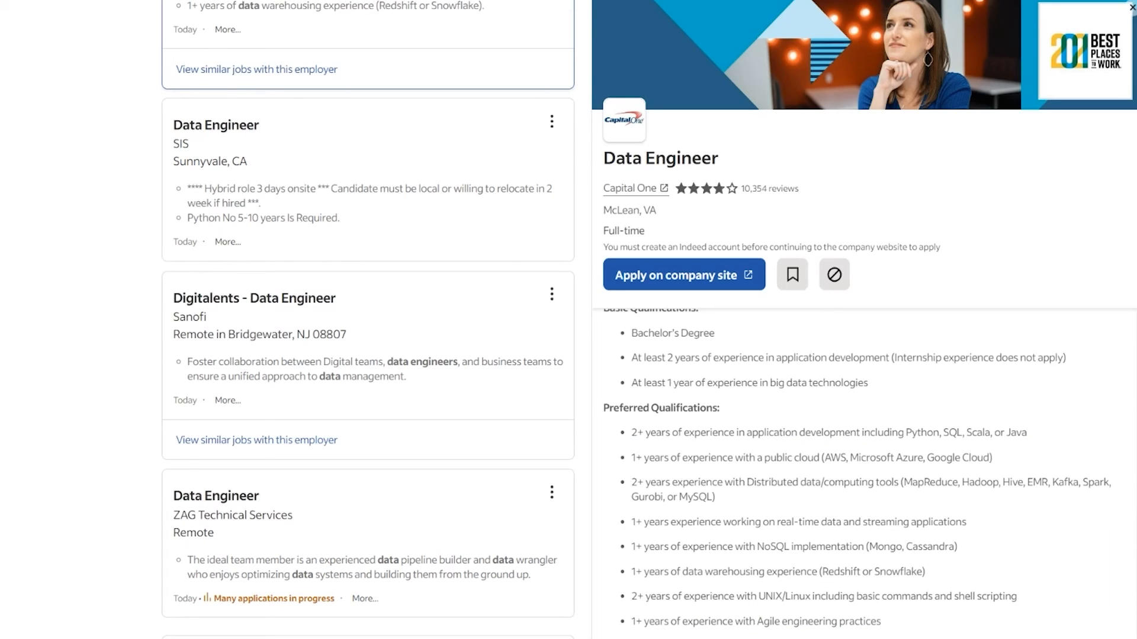
left_click_drag(636, 522, 937, 522)
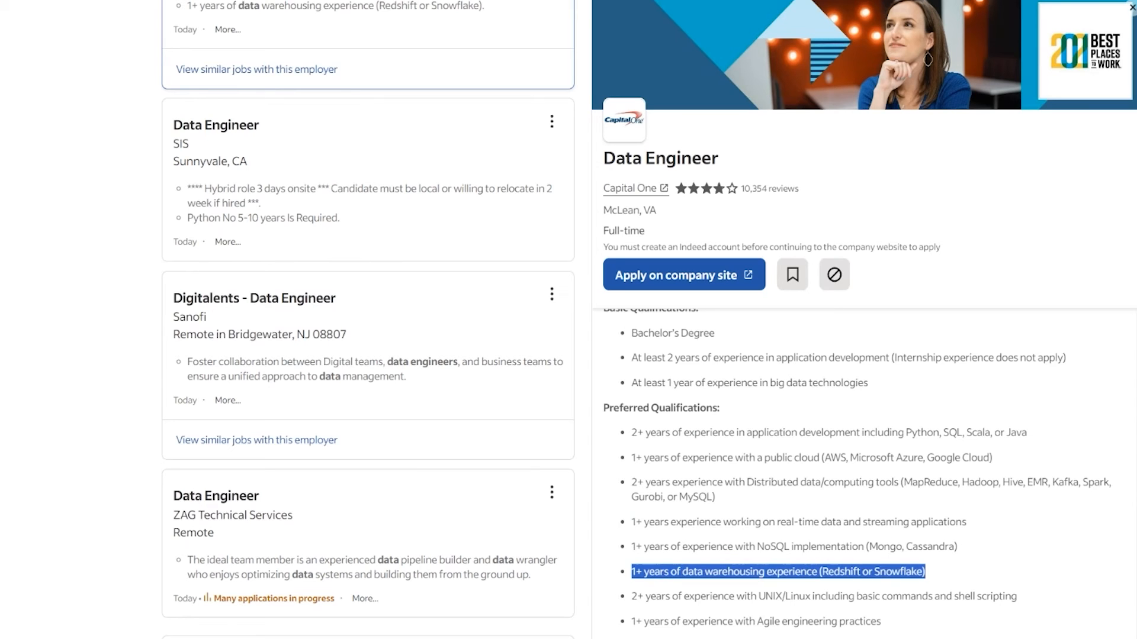
scroll("down", 3)
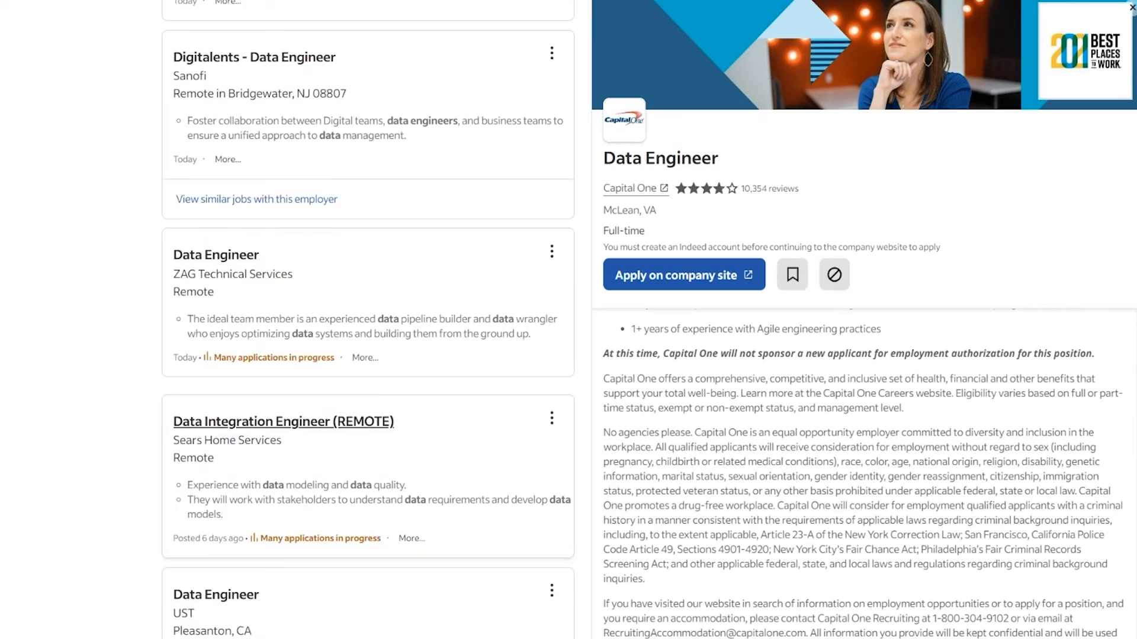
left_click(283, 421)
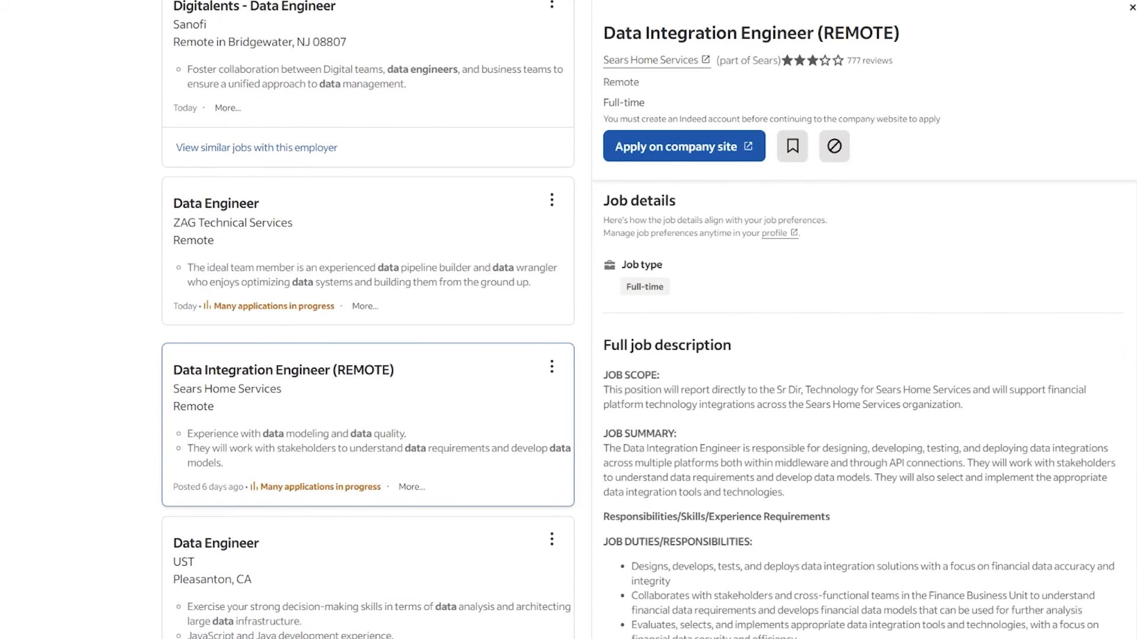
Read Sears Home Services' duties and required skills, then bring up UST's Pleasanton, CA posting
scroll("down", 3)
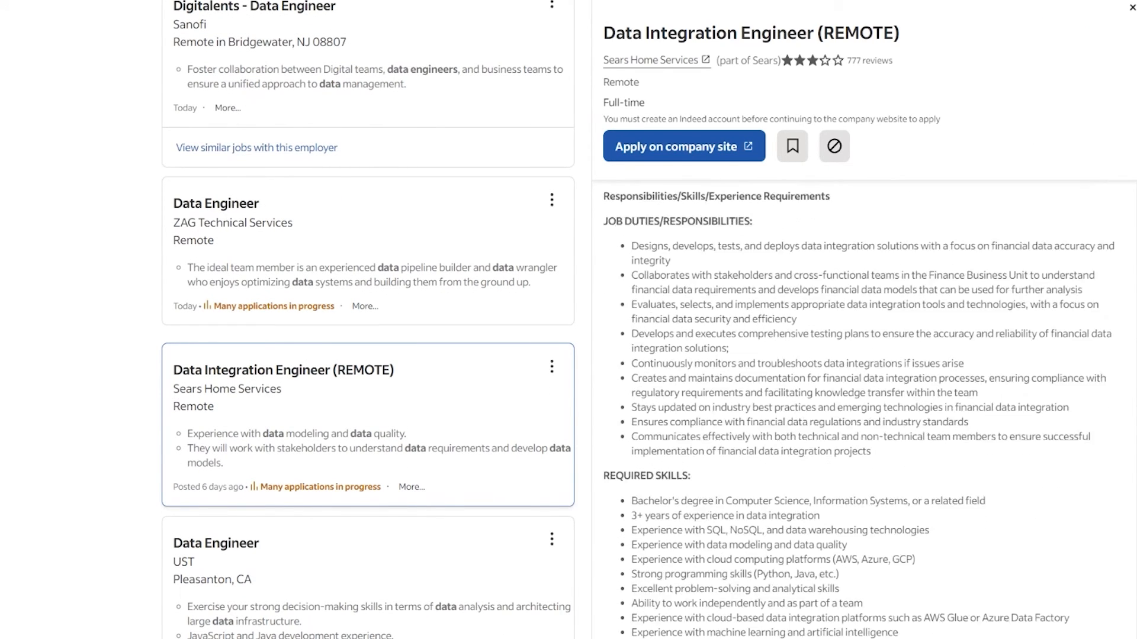
scroll("down", 3)
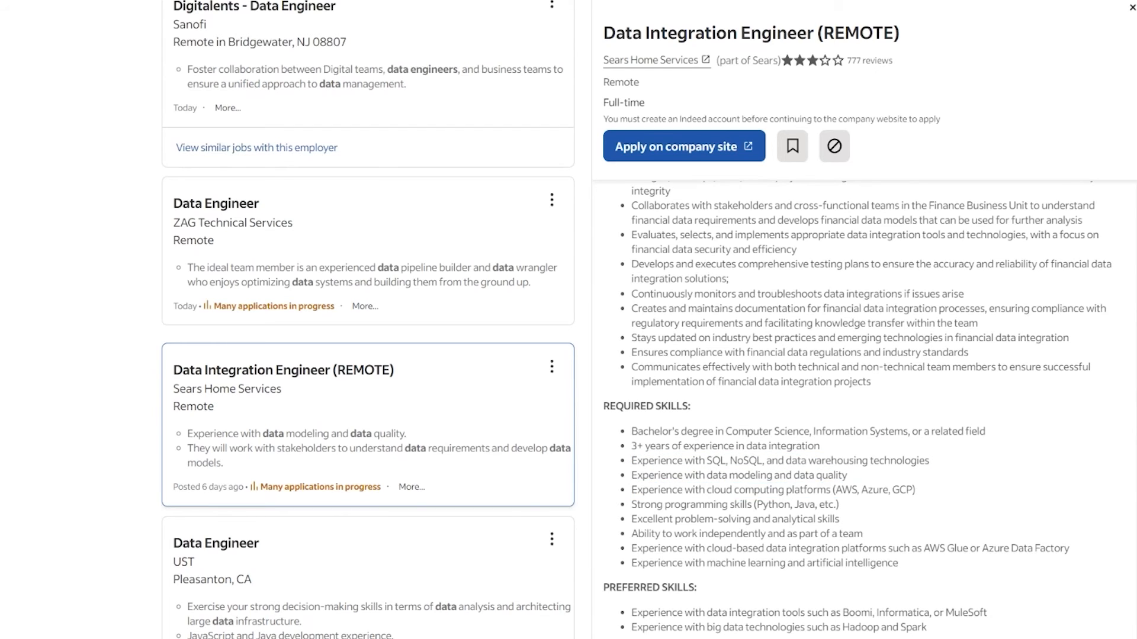
left_click_drag(711, 490, 916, 490)
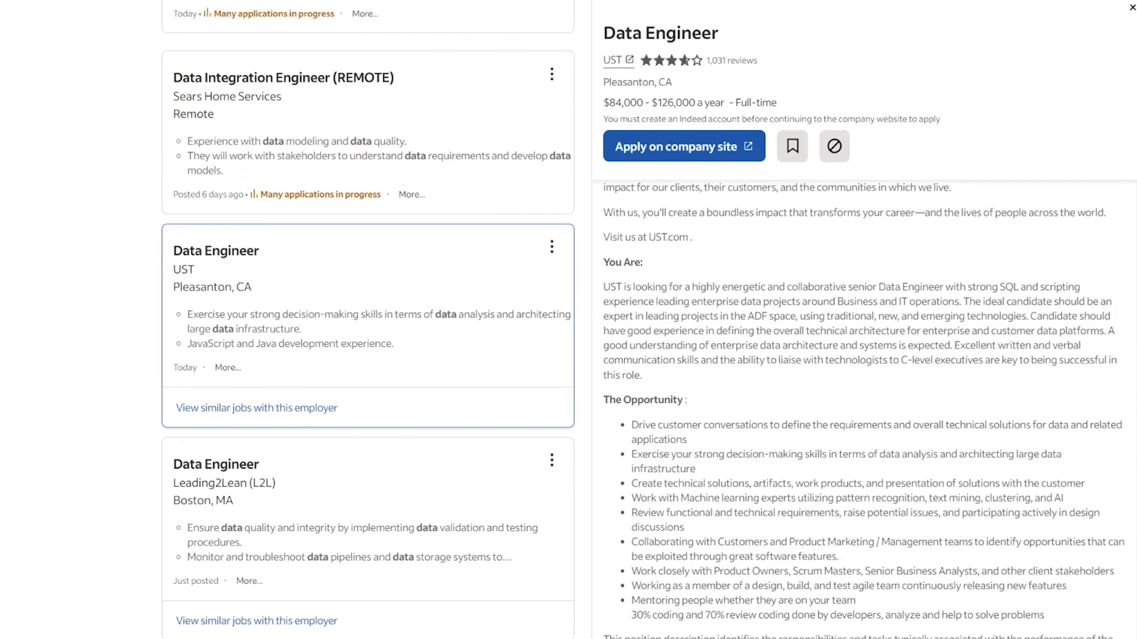
scroll("down", 3)
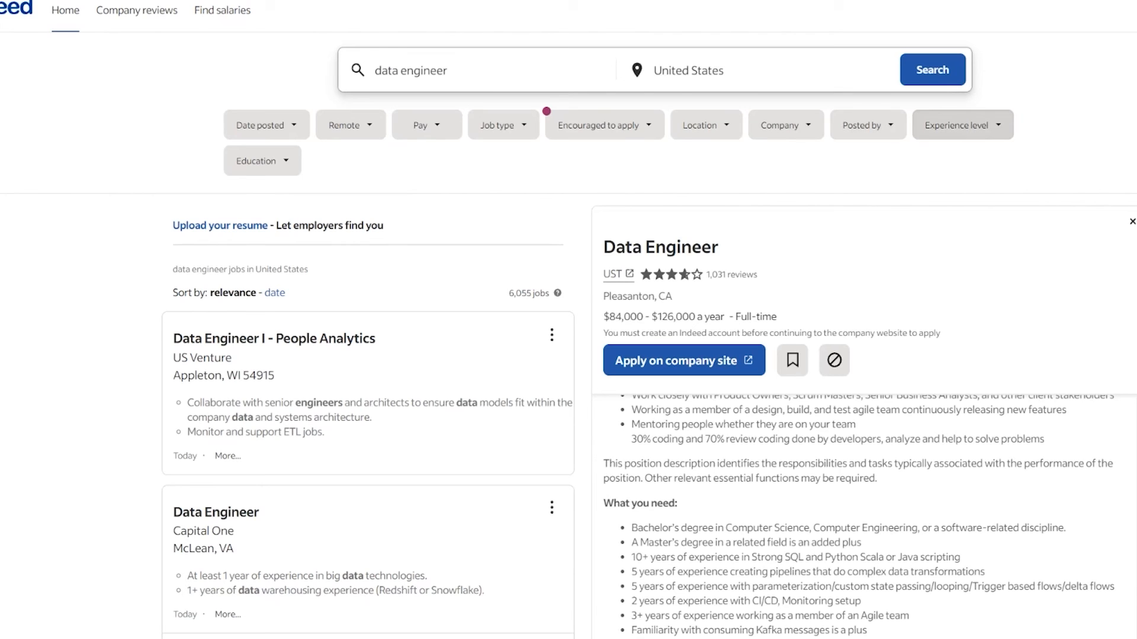
Apply the Entry Level (636) experience filter to the 6,055 data engineer results
left_click(962, 125)
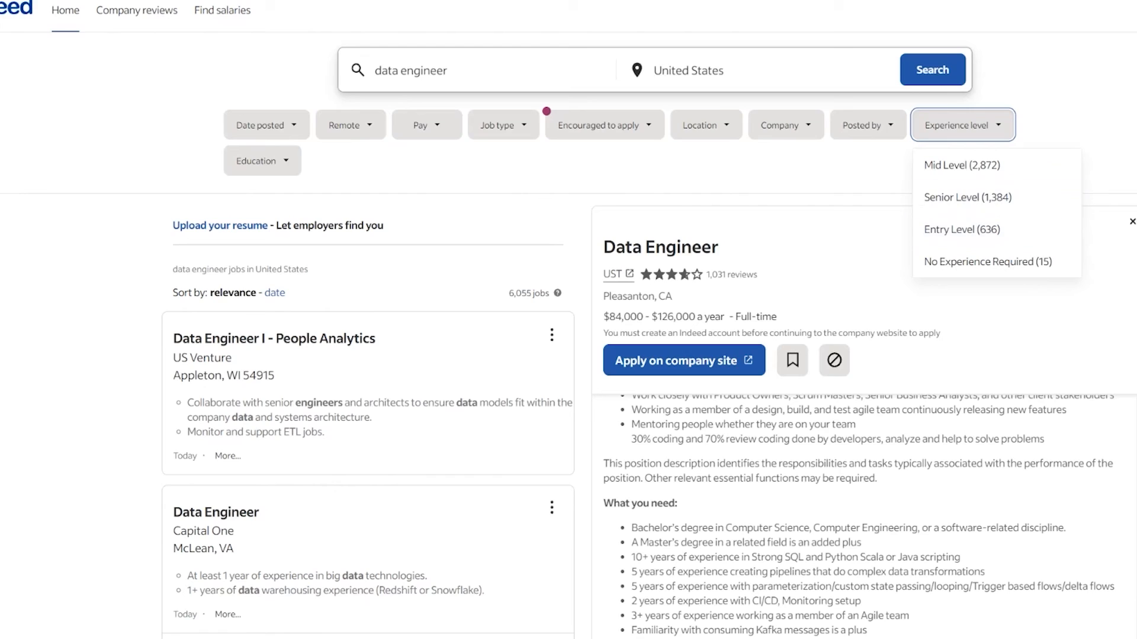
mouse_move(961, 165)
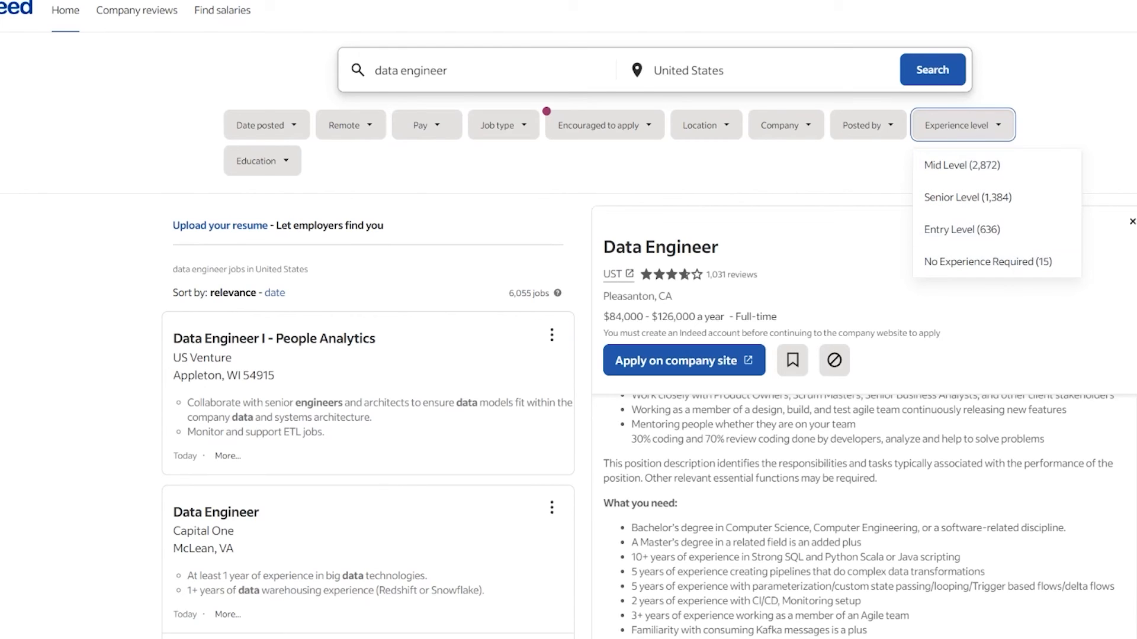
left_click(962, 125)
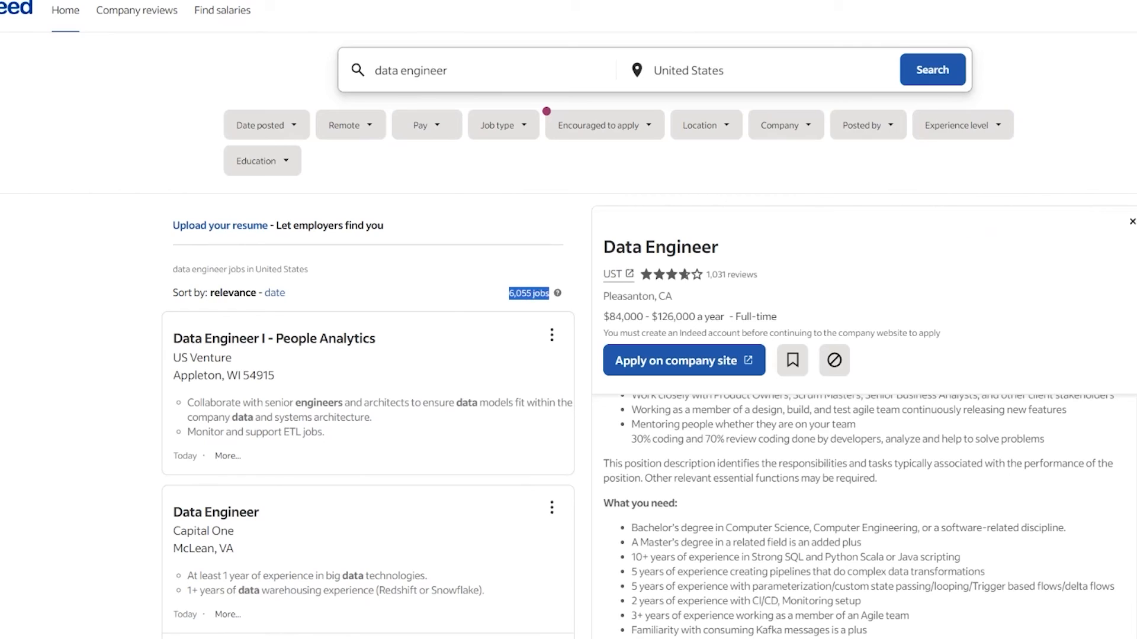
left_click(962, 125)
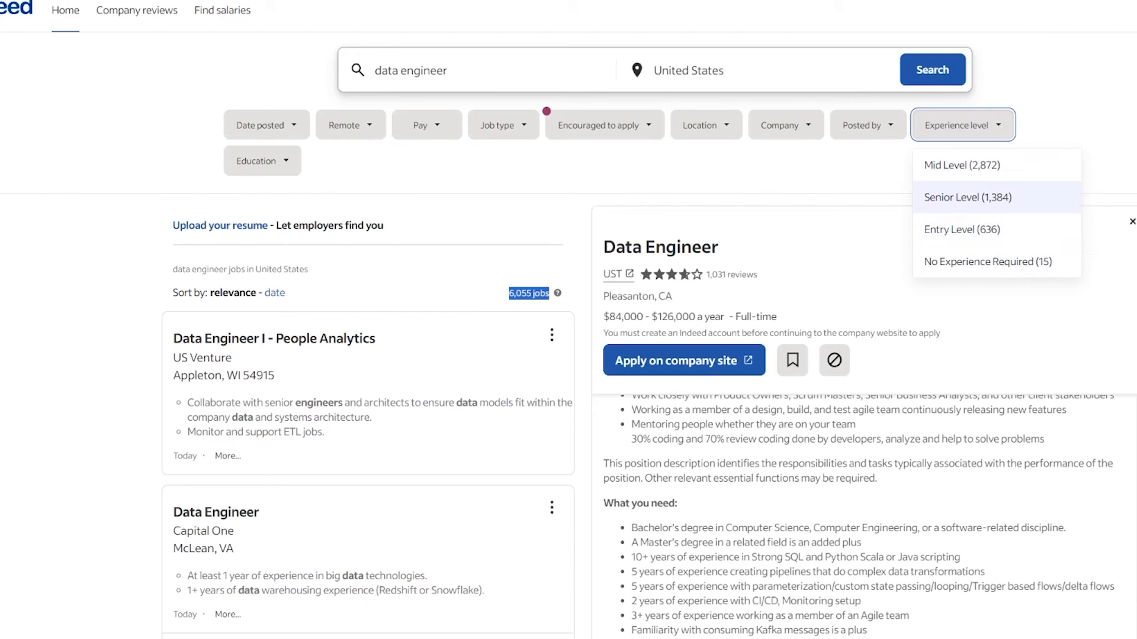
left_click(962, 229)
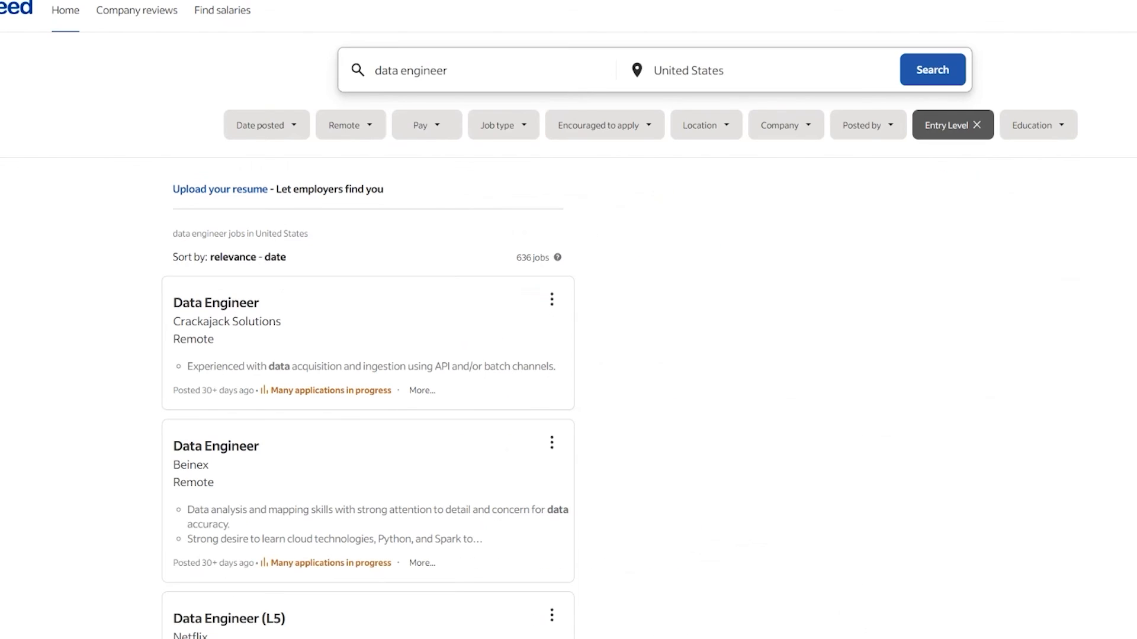
Open Beinex's remote Data Engineer listing and read its 0–1 year key skills and perks
left_click(952, 125)
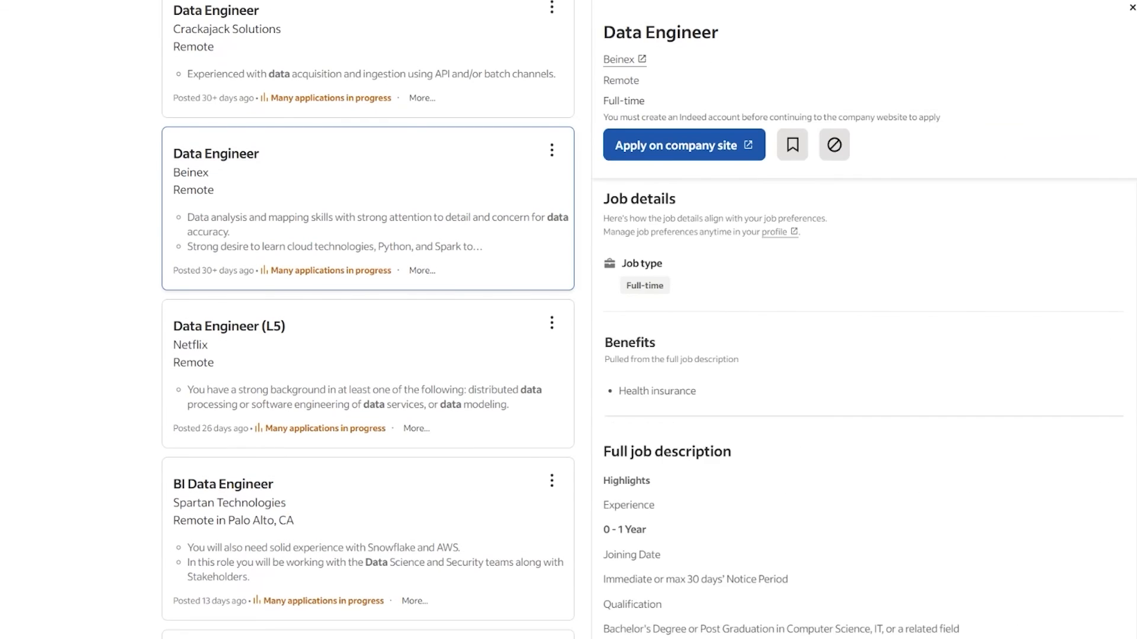
scroll("down", 3)
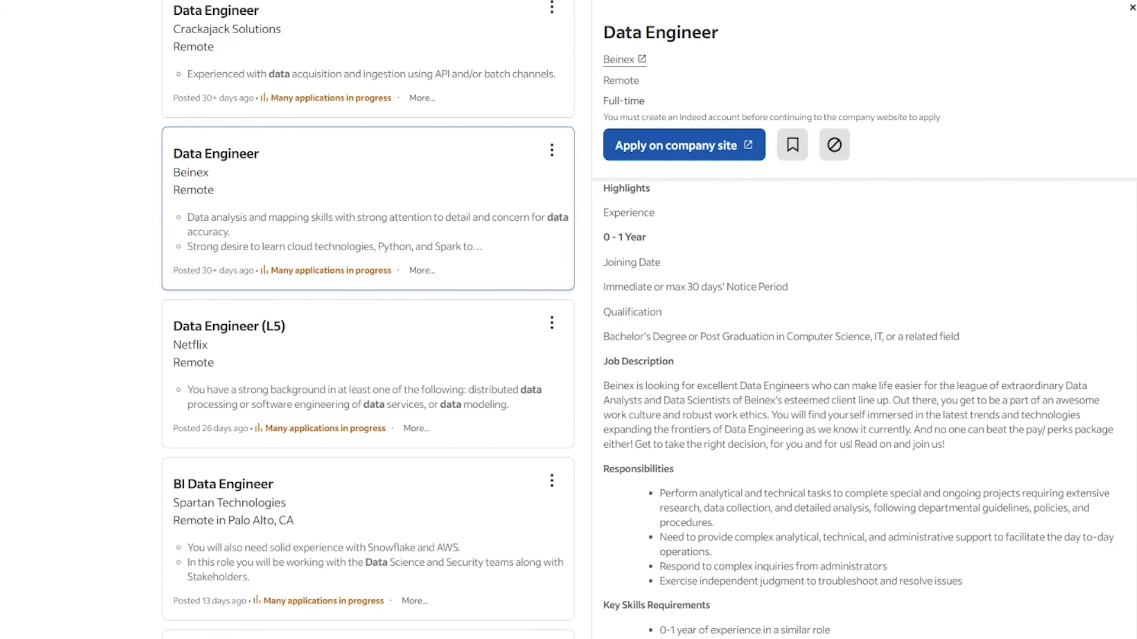
left_click_drag(806, 336, 959, 336)
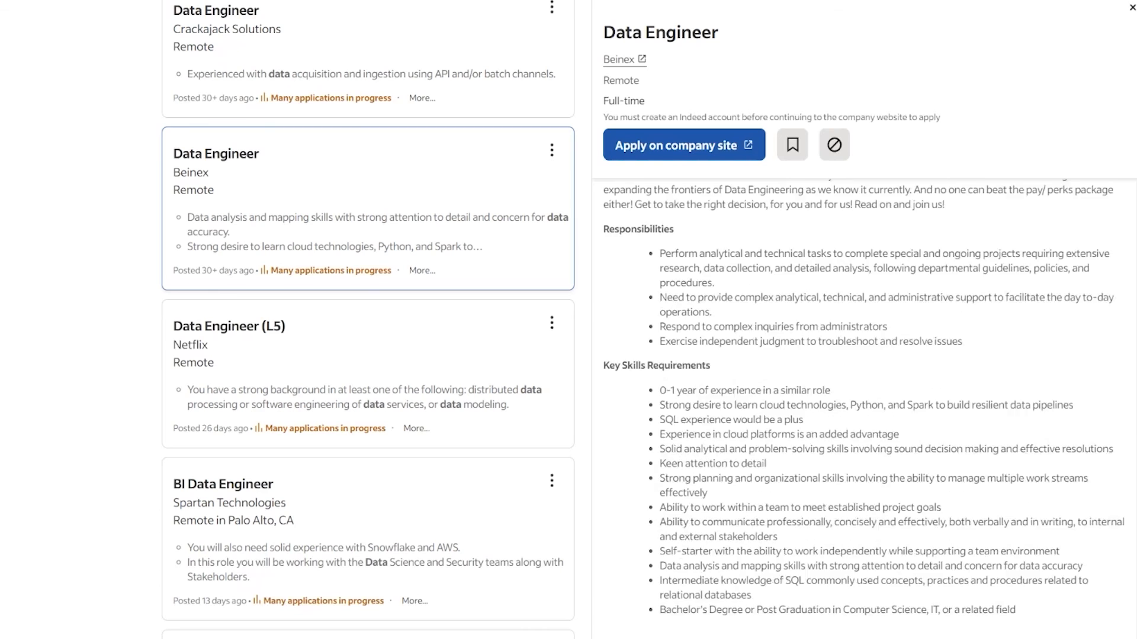
scroll("down", 3)
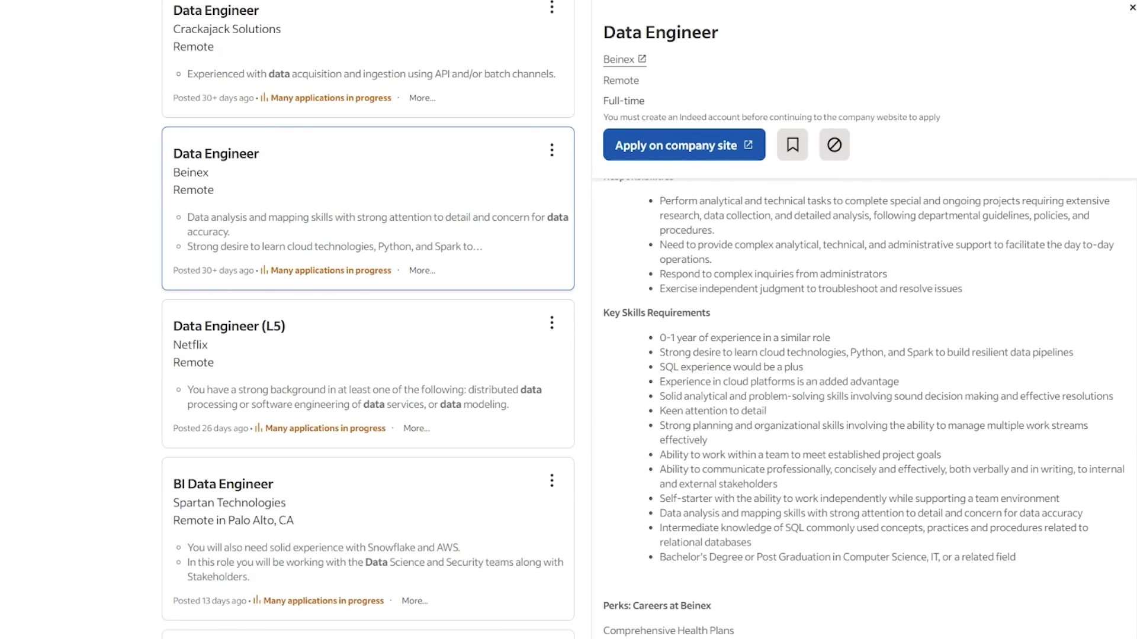
left_click_drag(847, 352, 913, 353)
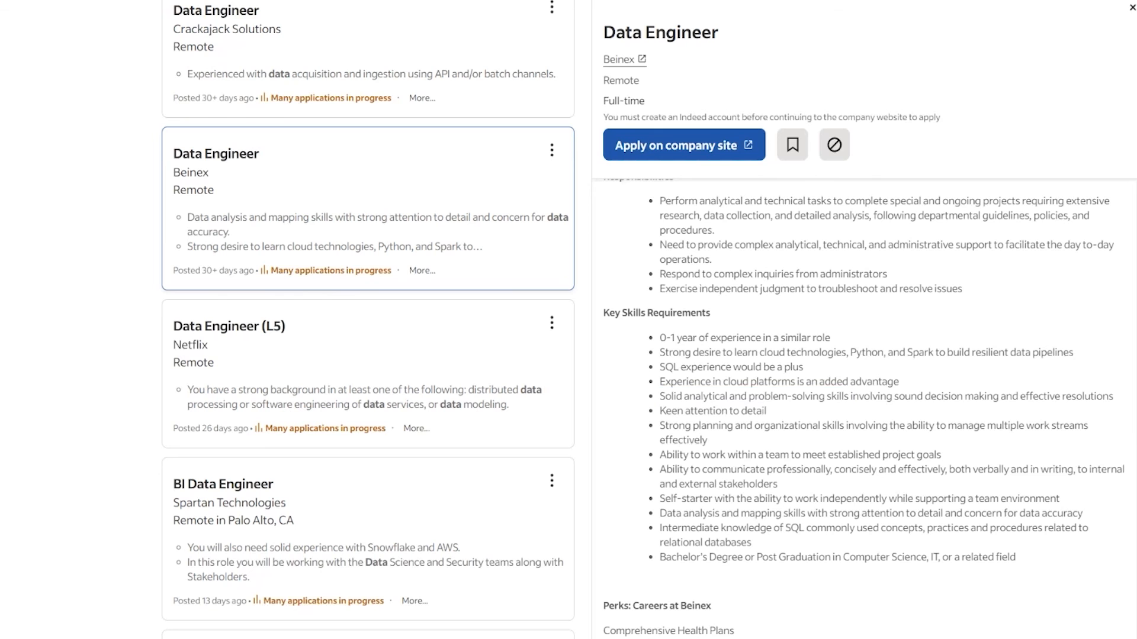
scroll("down", 3)
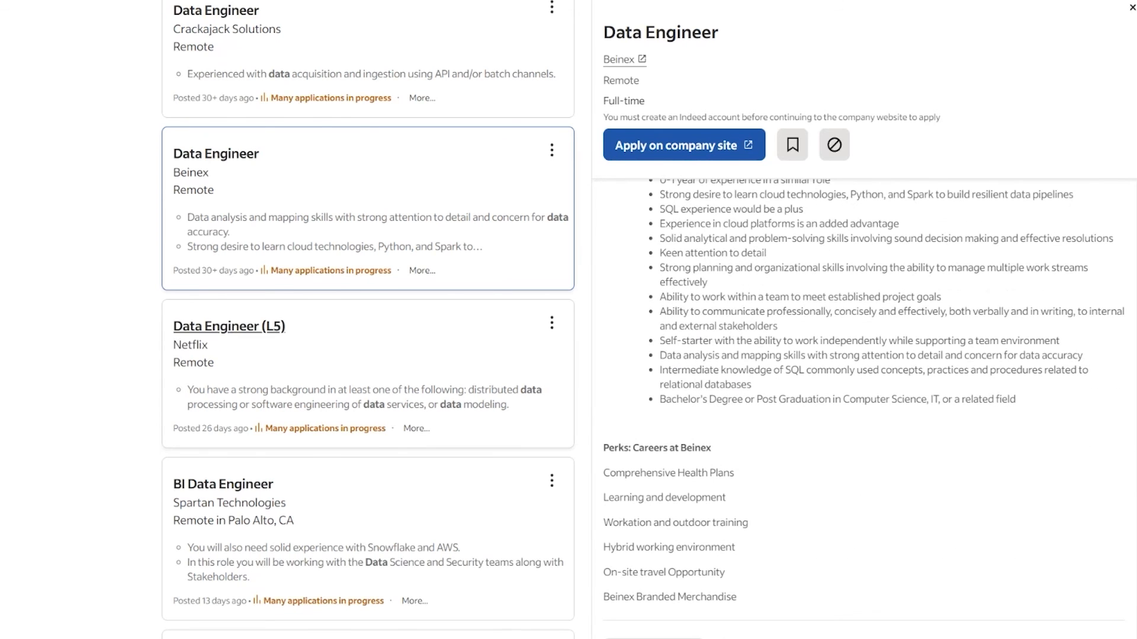